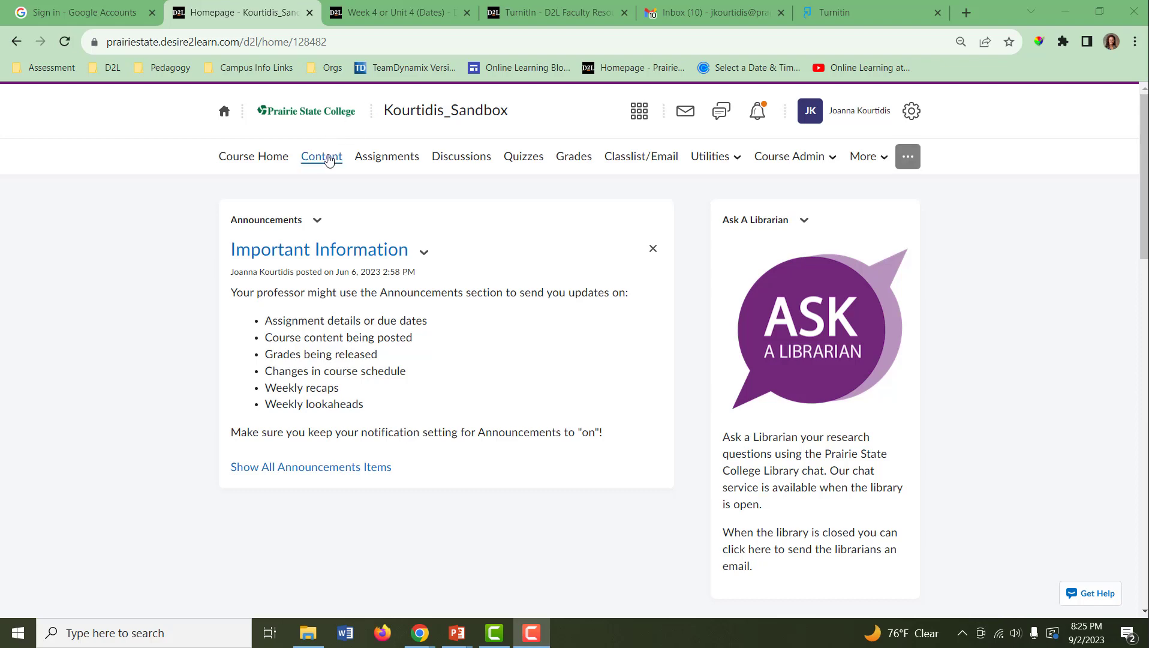
- Open Sample Module under Content and show its Add Existing Activities list
click(320, 156)
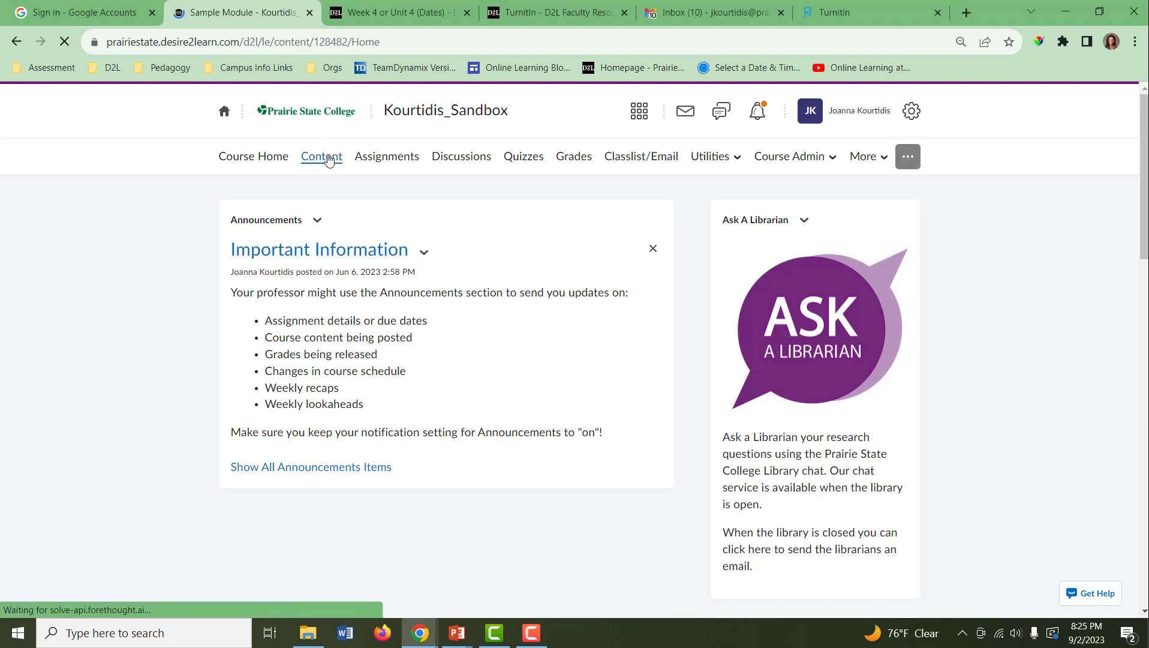
click(321, 156)
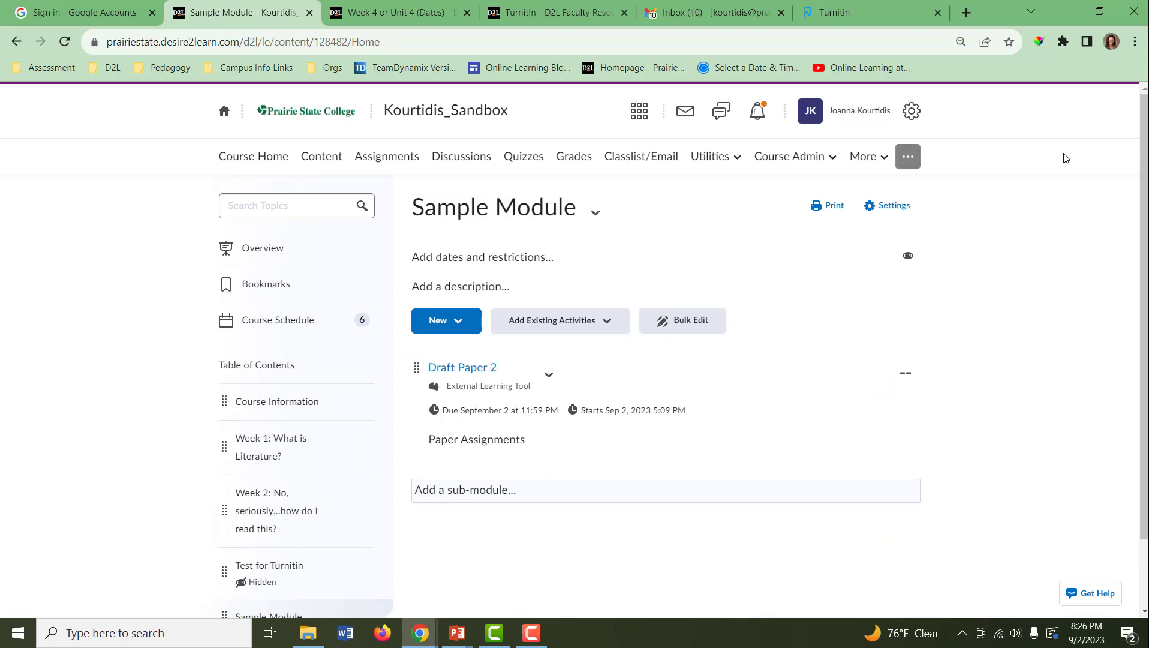
scroll(down, 3)
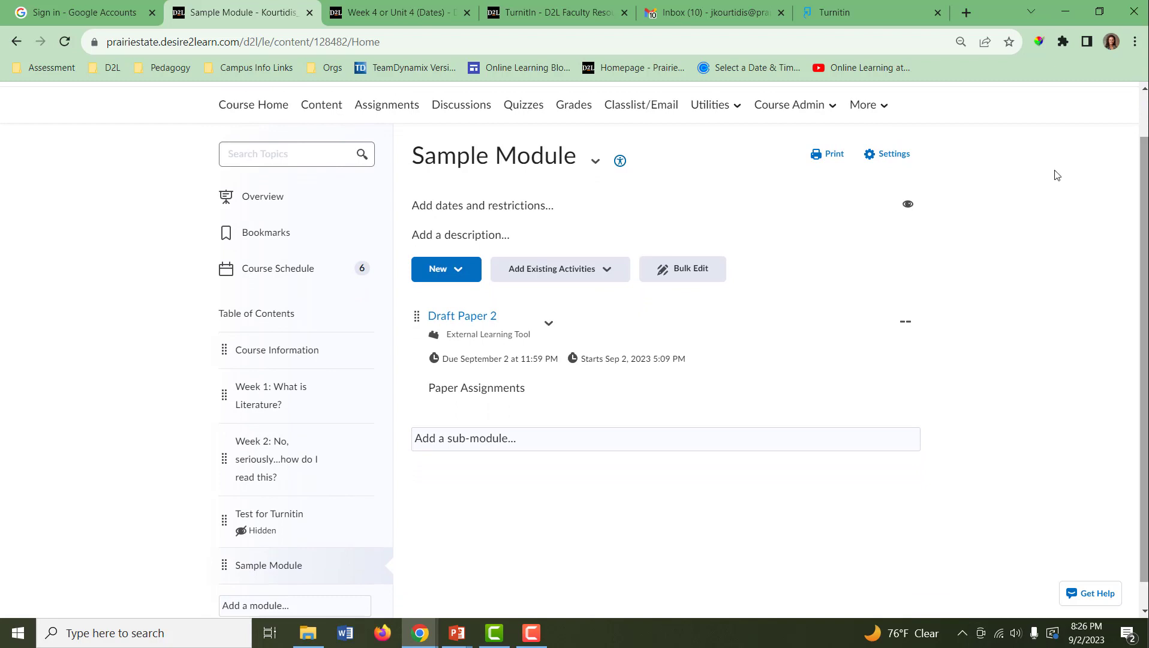
click(492, 155)
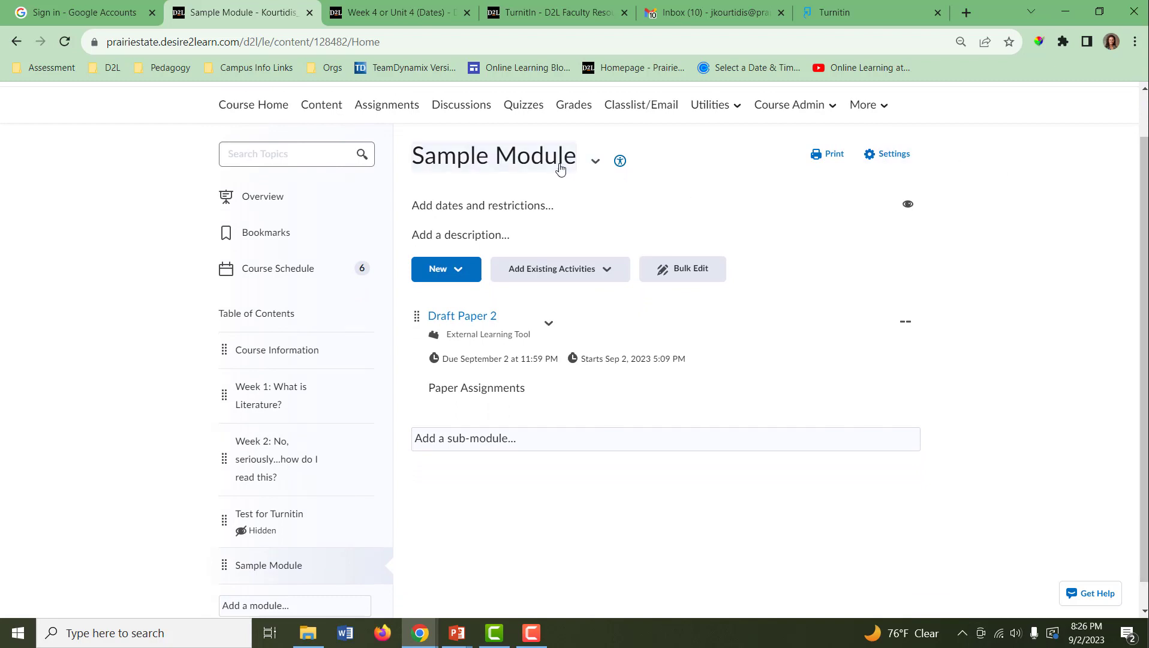
mouse_move(619, 268)
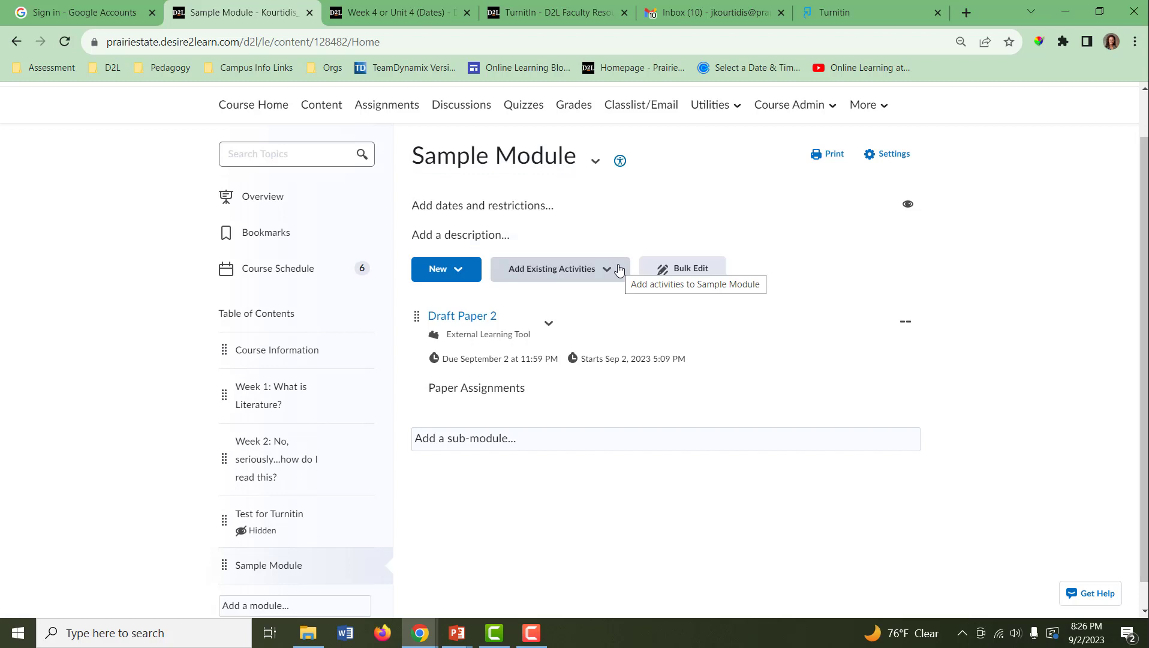
click(554, 268)
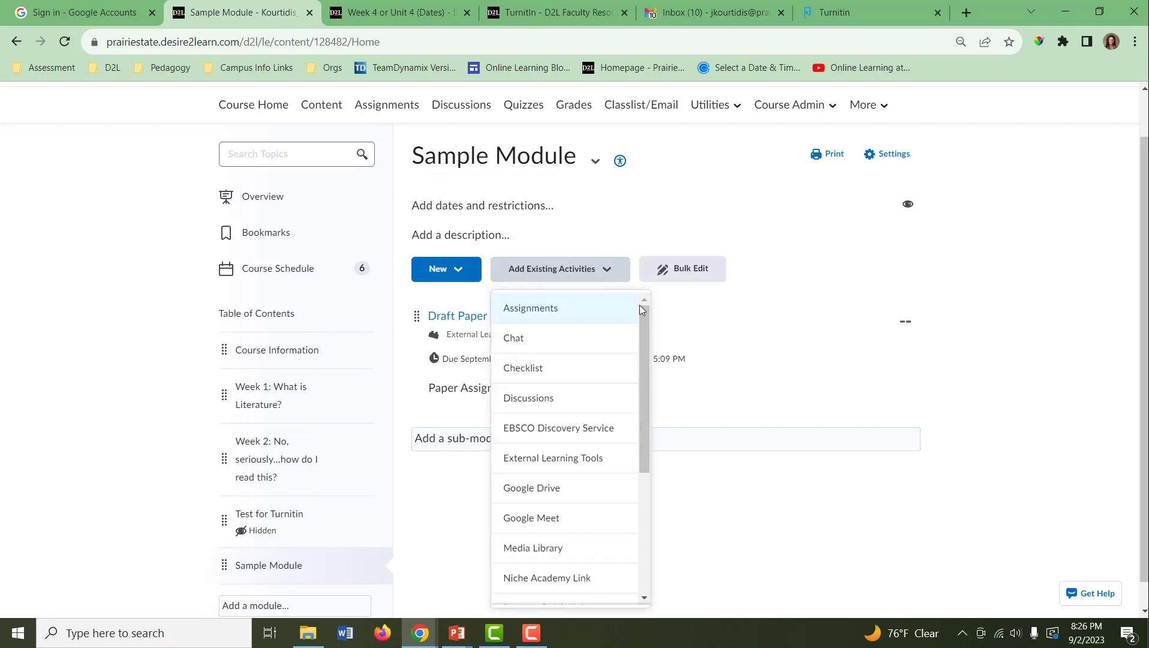
scroll(down, 3)
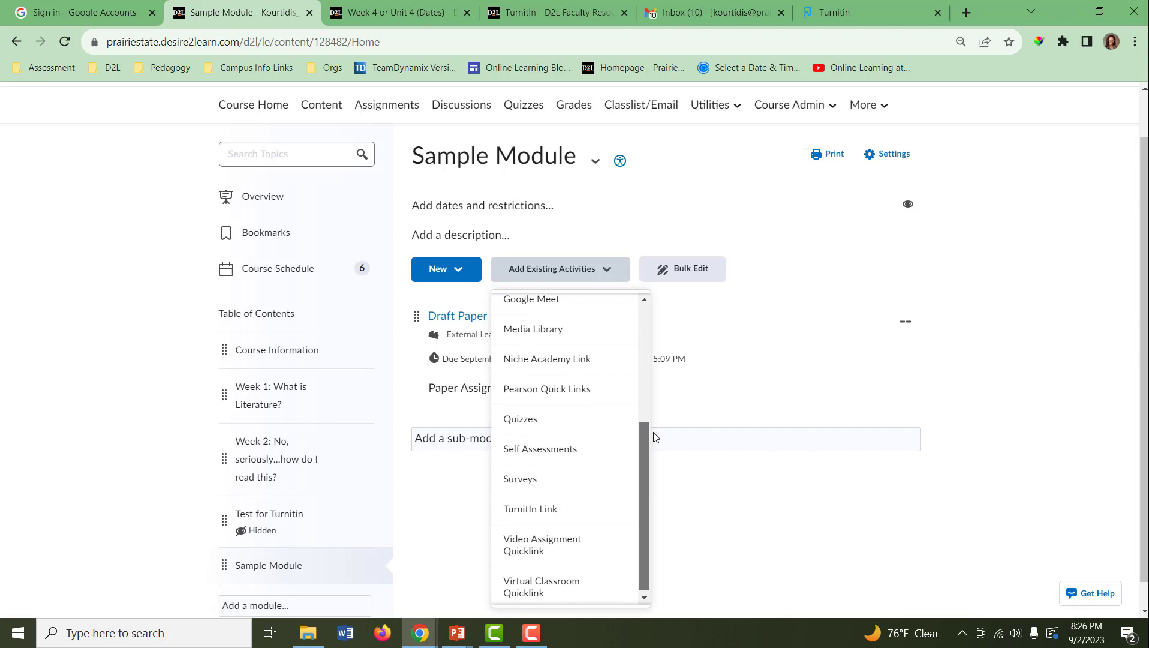
mouse_move(568, 509)
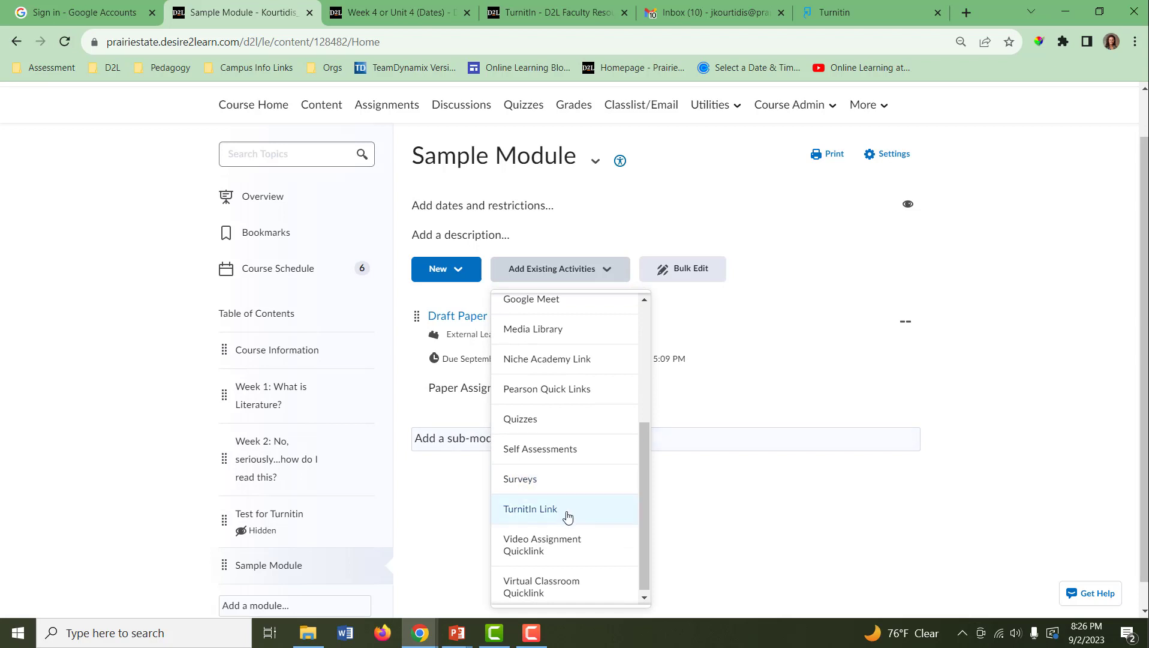
- Choose Turnitin Link from the Add Existing Activities list
click(529, 508)
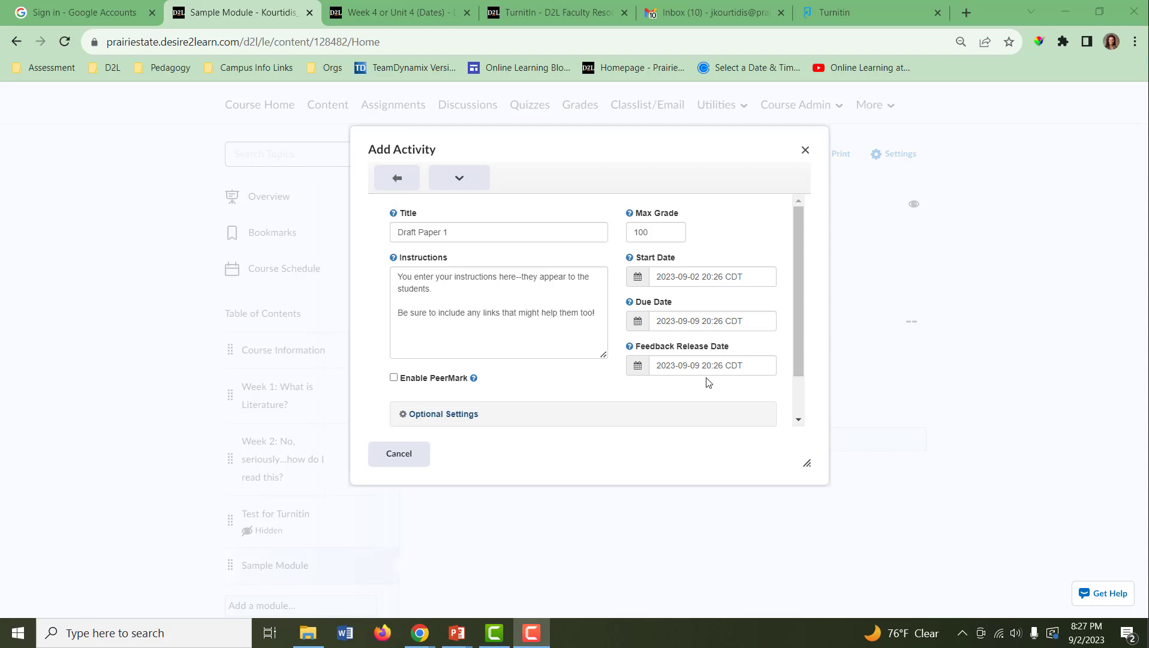
mouse_move(490, 378)
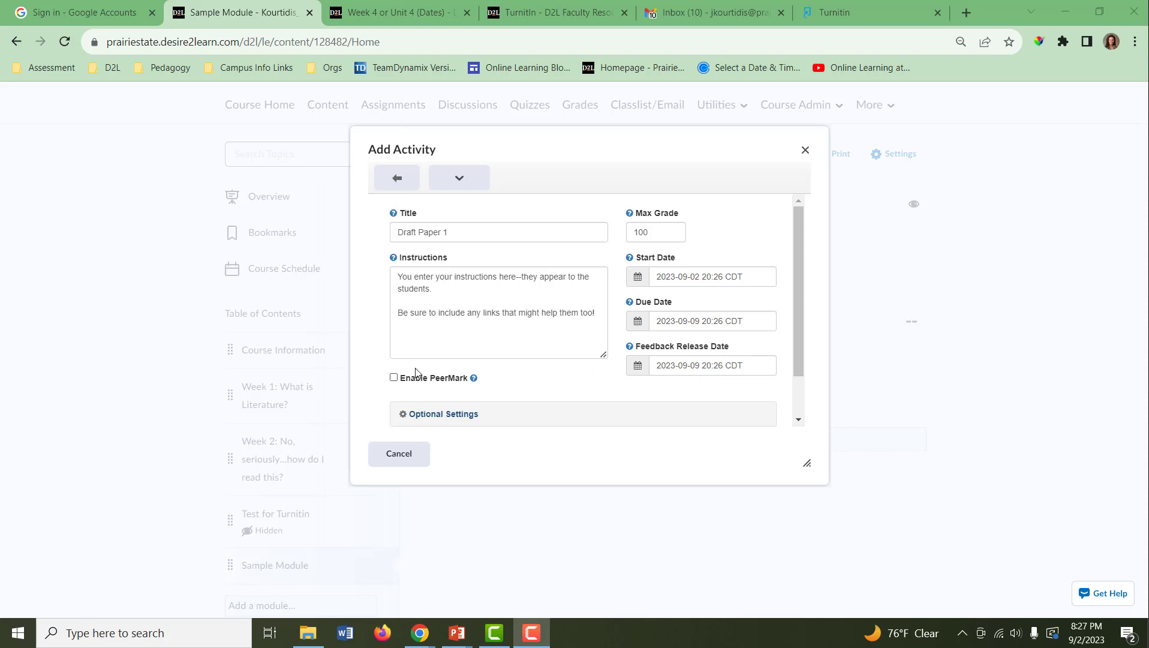
- Enable PeerMark and set Submit papers to 'Do not store the submitted papers'
click(394, 377)
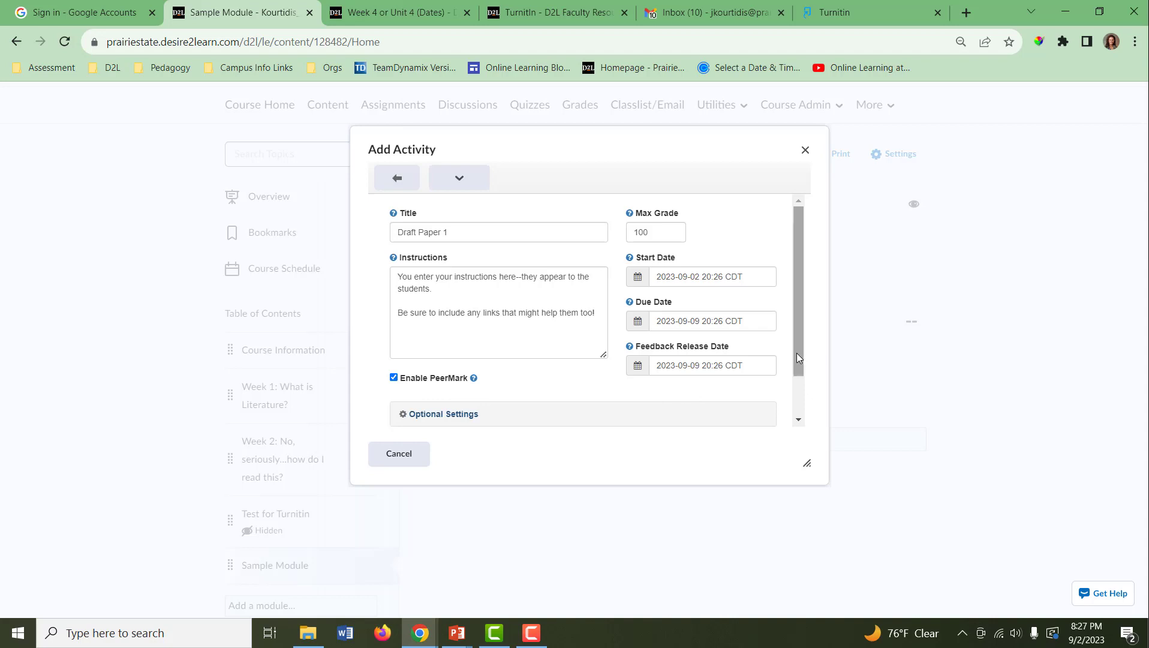
scroll(down, 3)
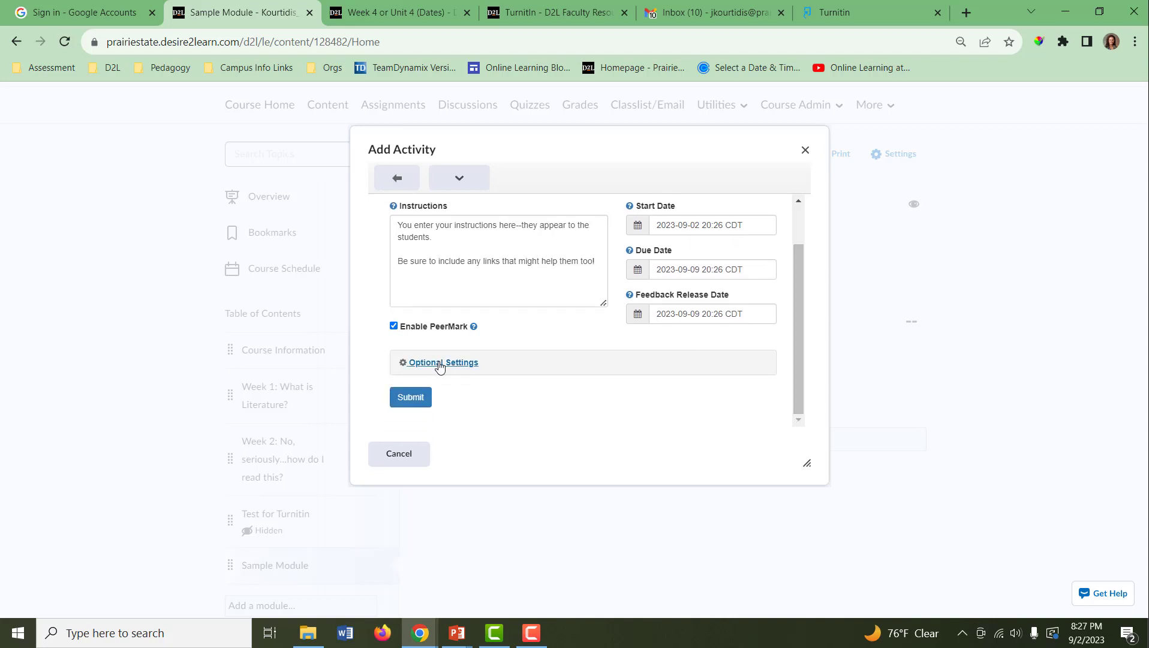
click(443, 362)
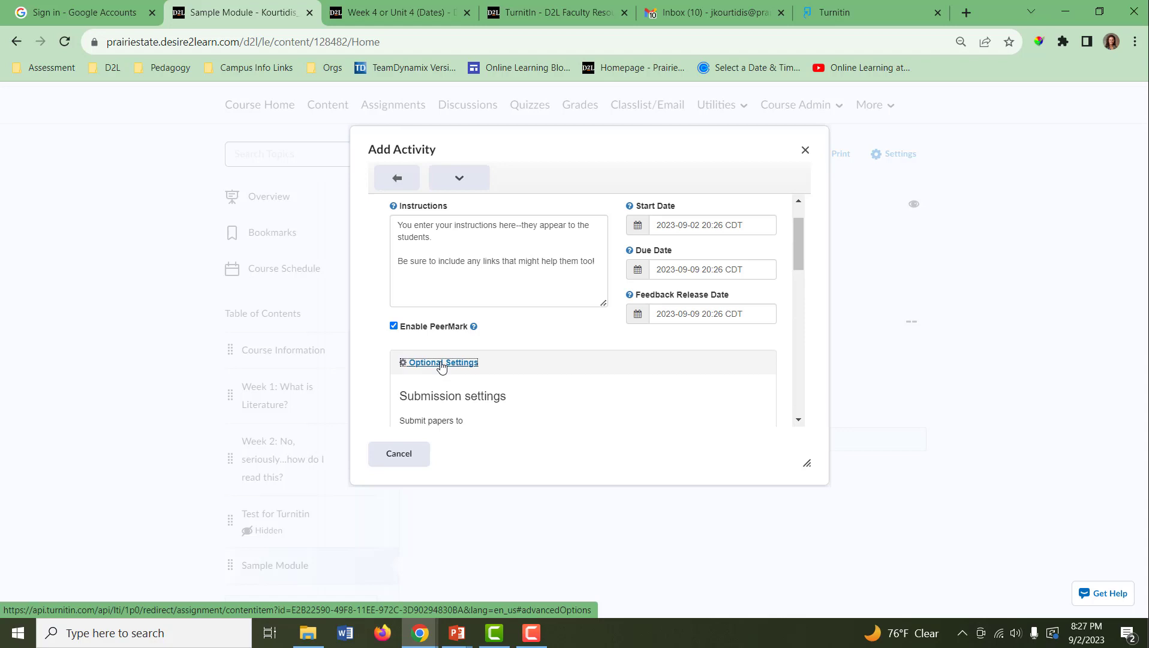
scroll(down, 3)
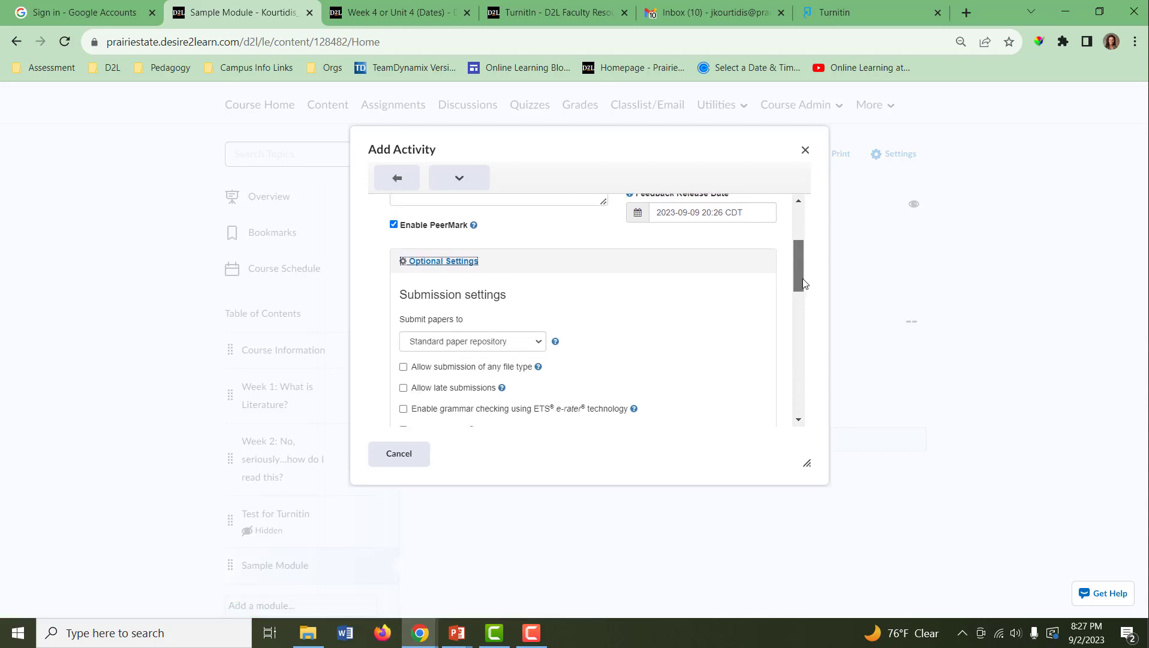
scroll(down, 3)
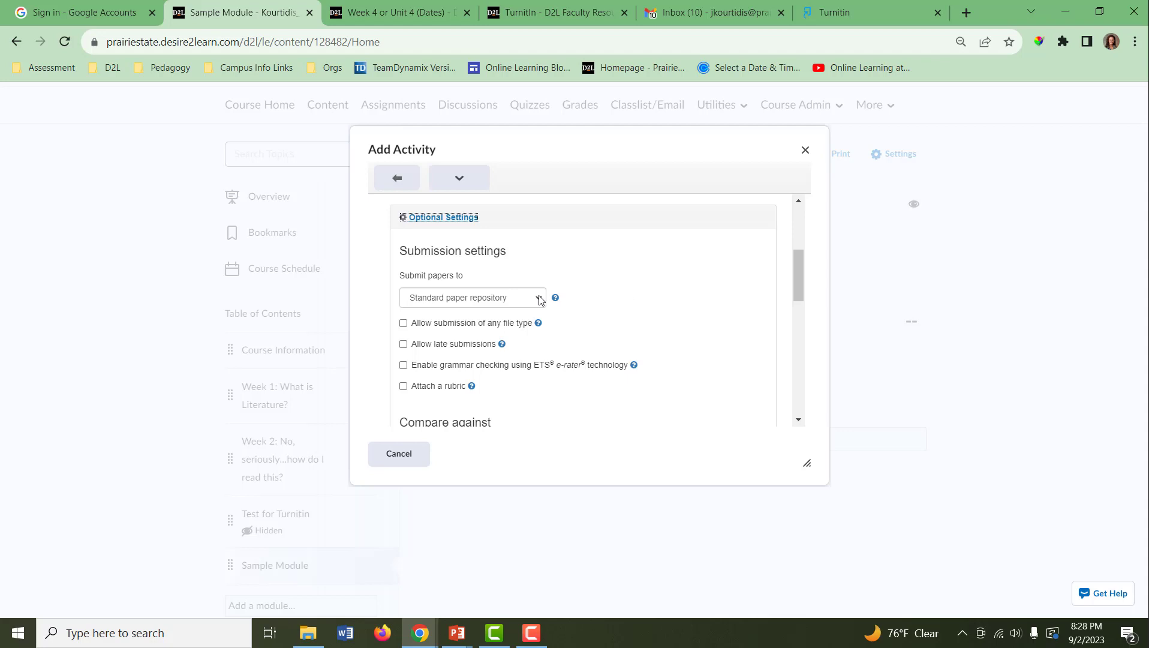
click(473, 297)
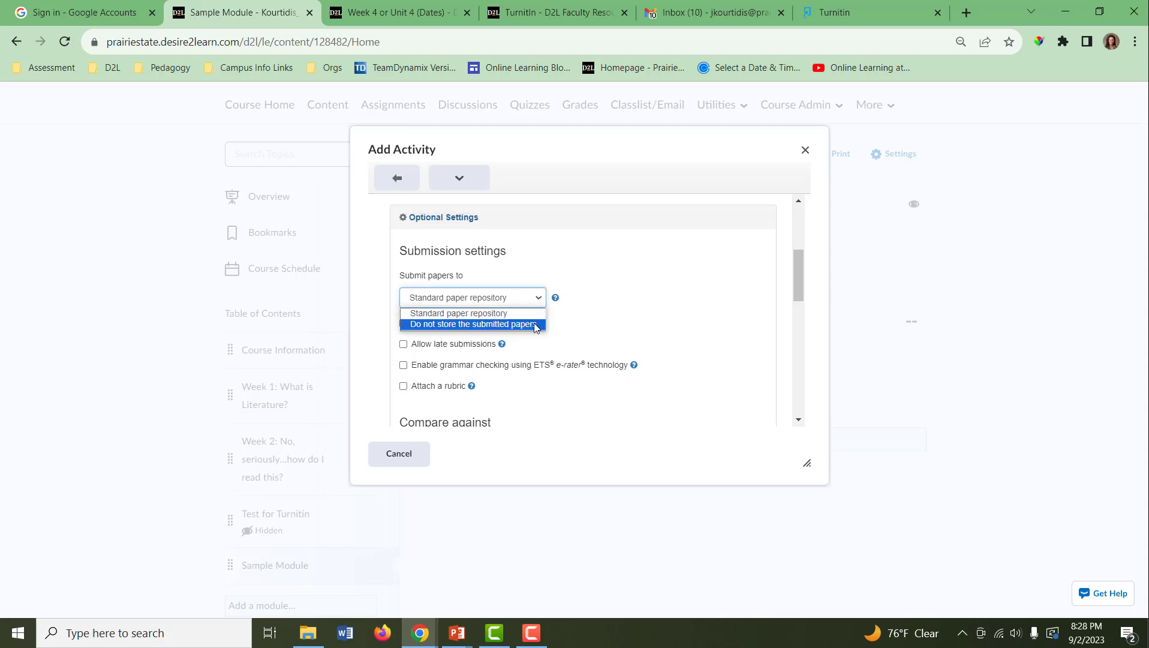
click(471, 324)
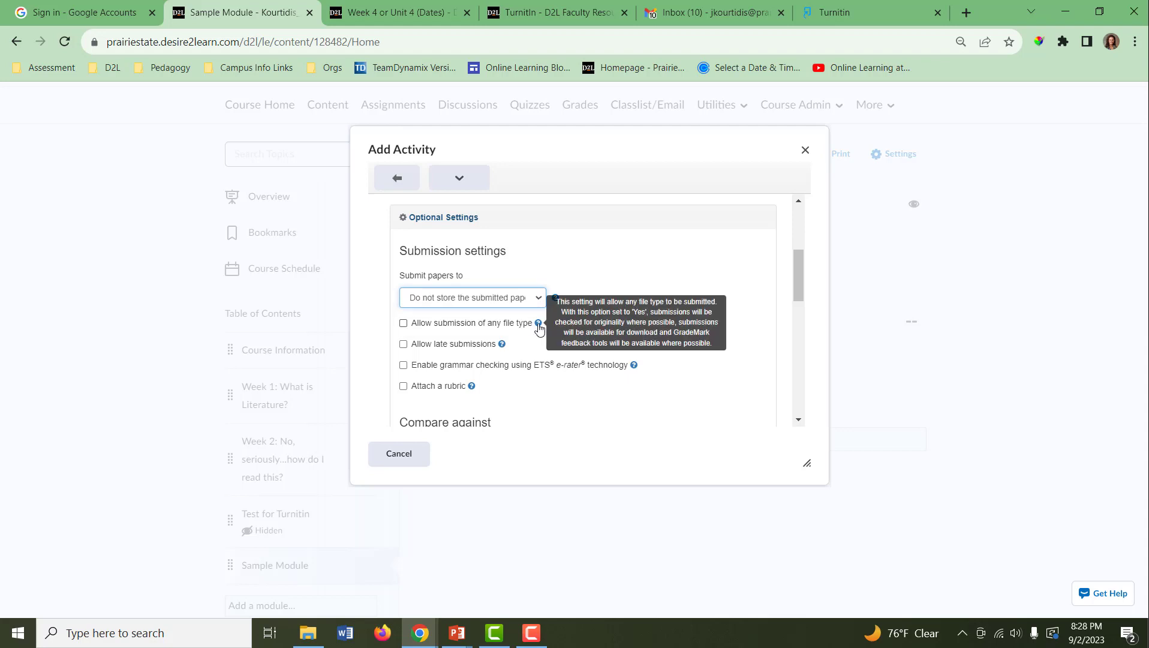
mouse_move(459, 326)
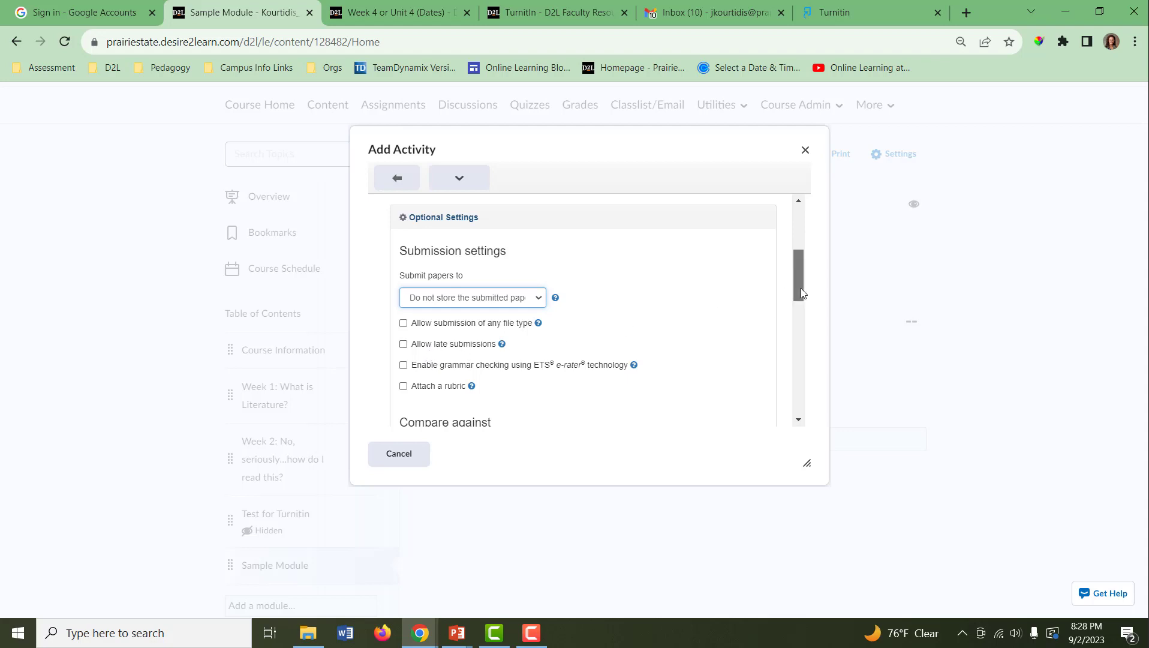
scroll(down, 3)
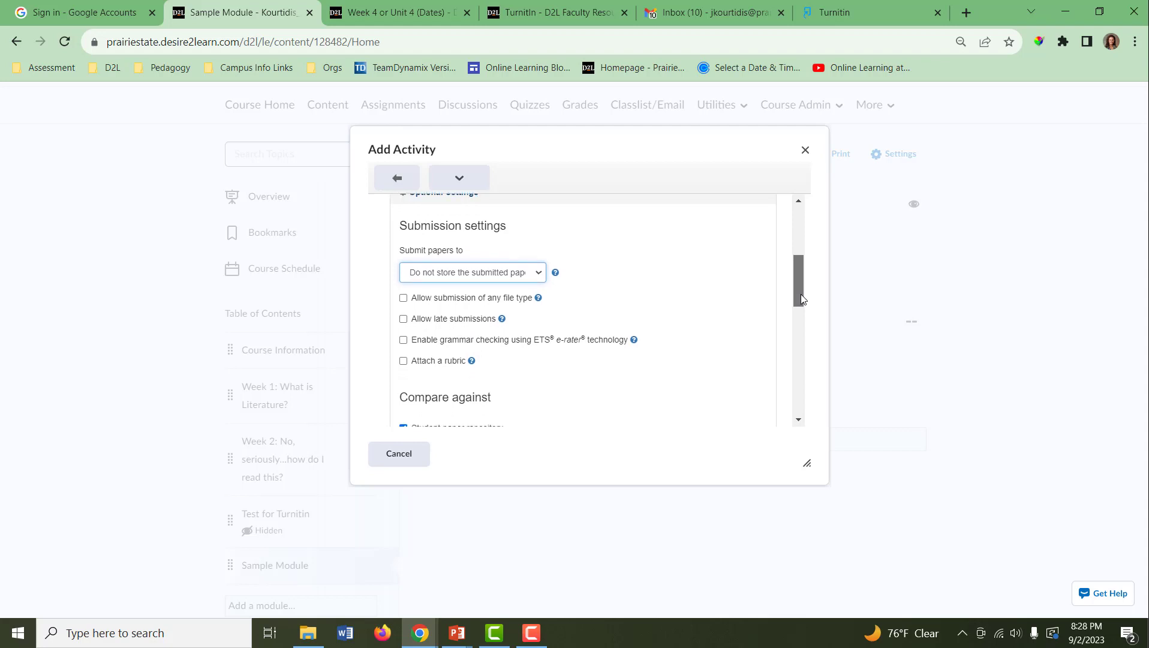
scroll(down, 3)
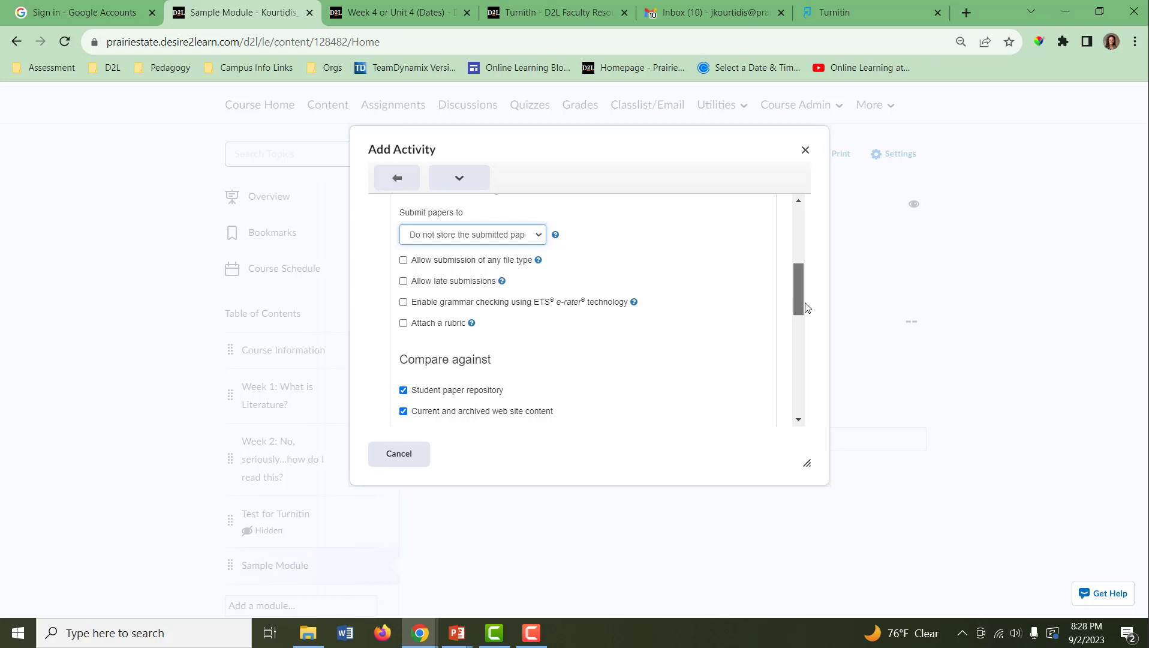
scroll(down, 3)
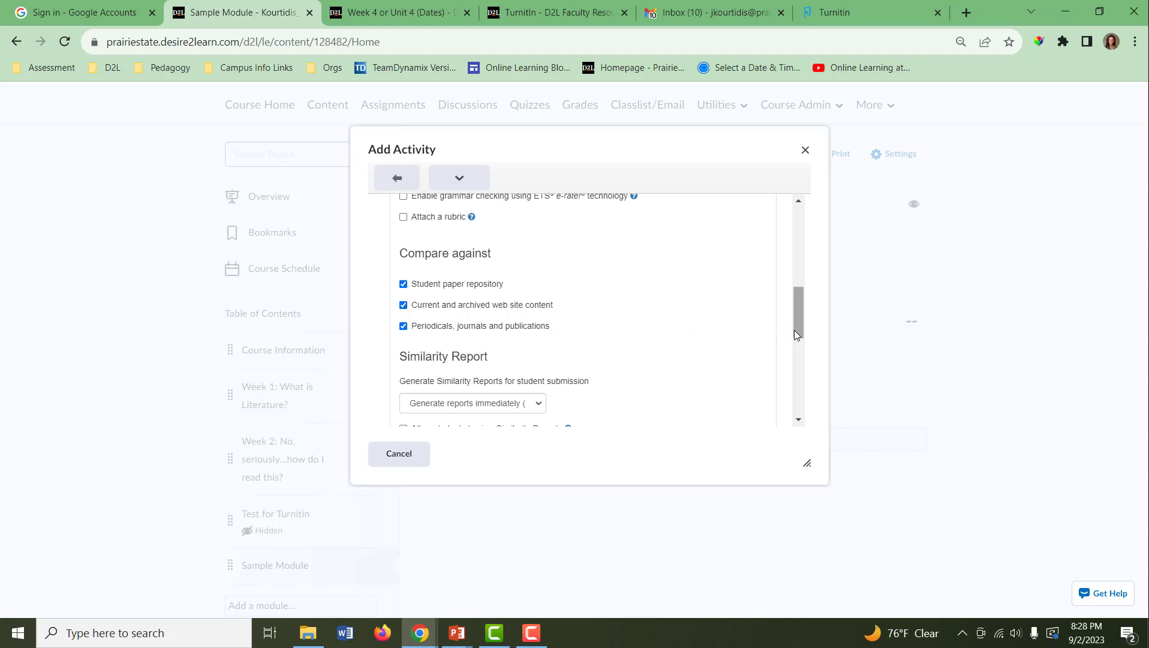
scroll(down, 3)
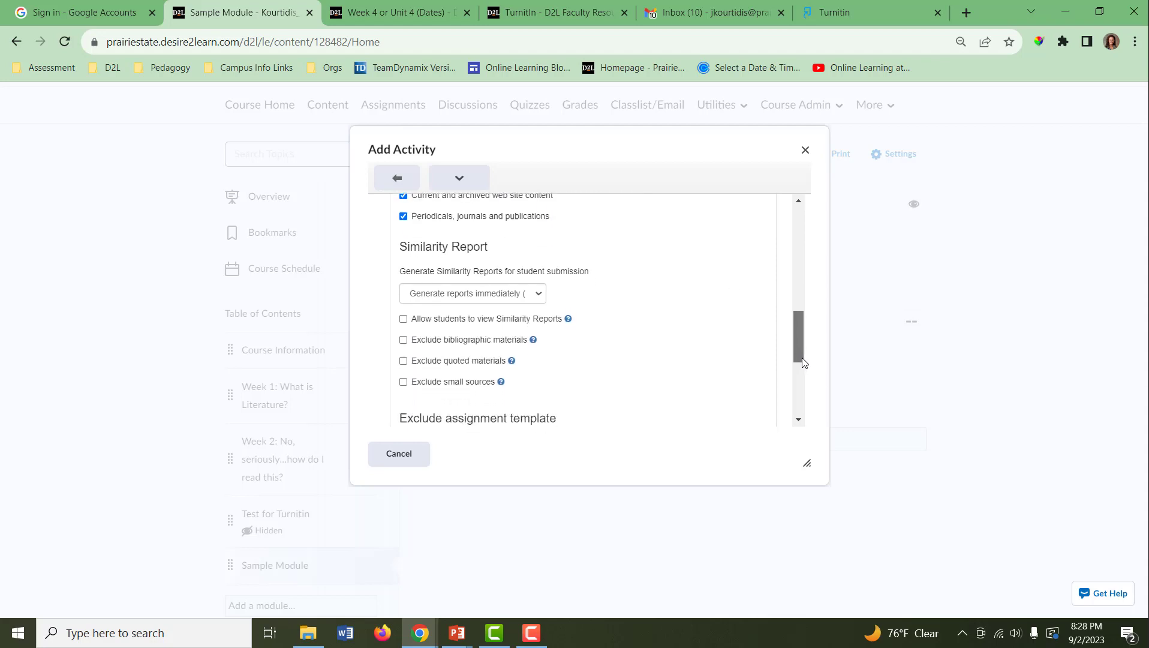
scroll(down, 3)
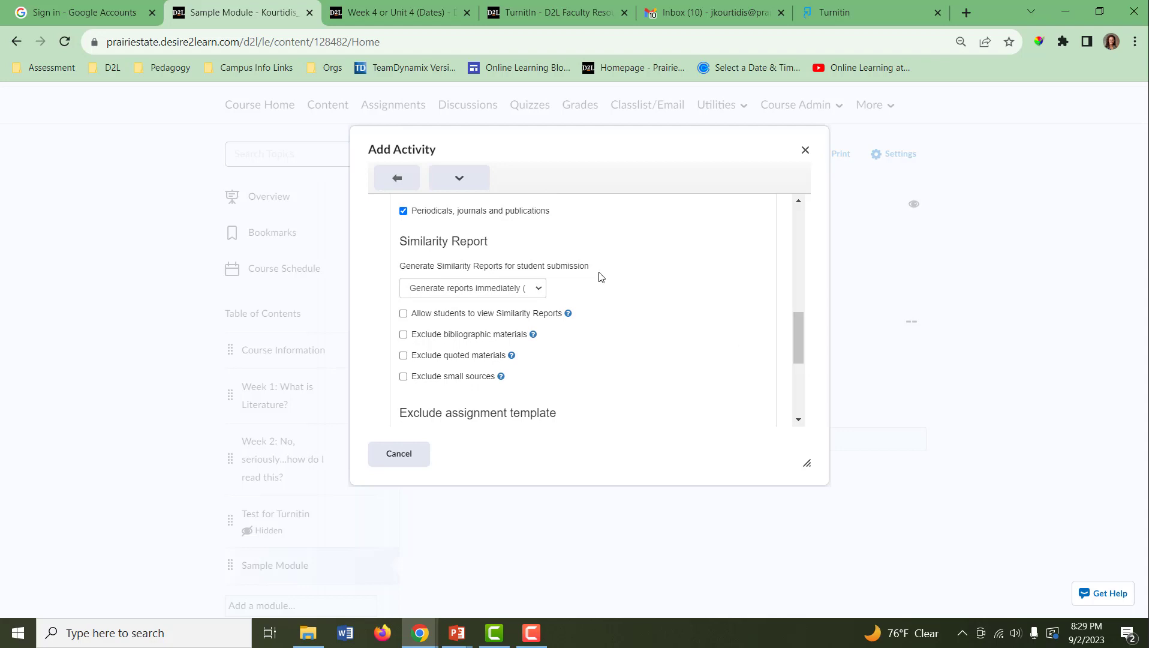
click(471, 288)
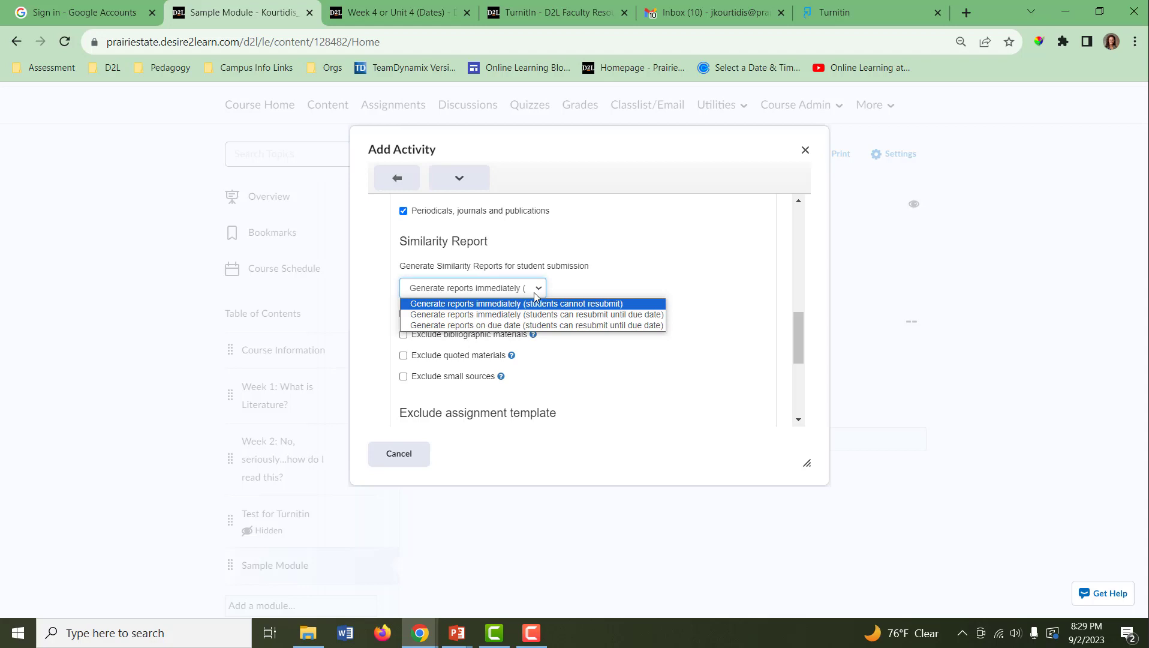
mouse_move(552, 291)
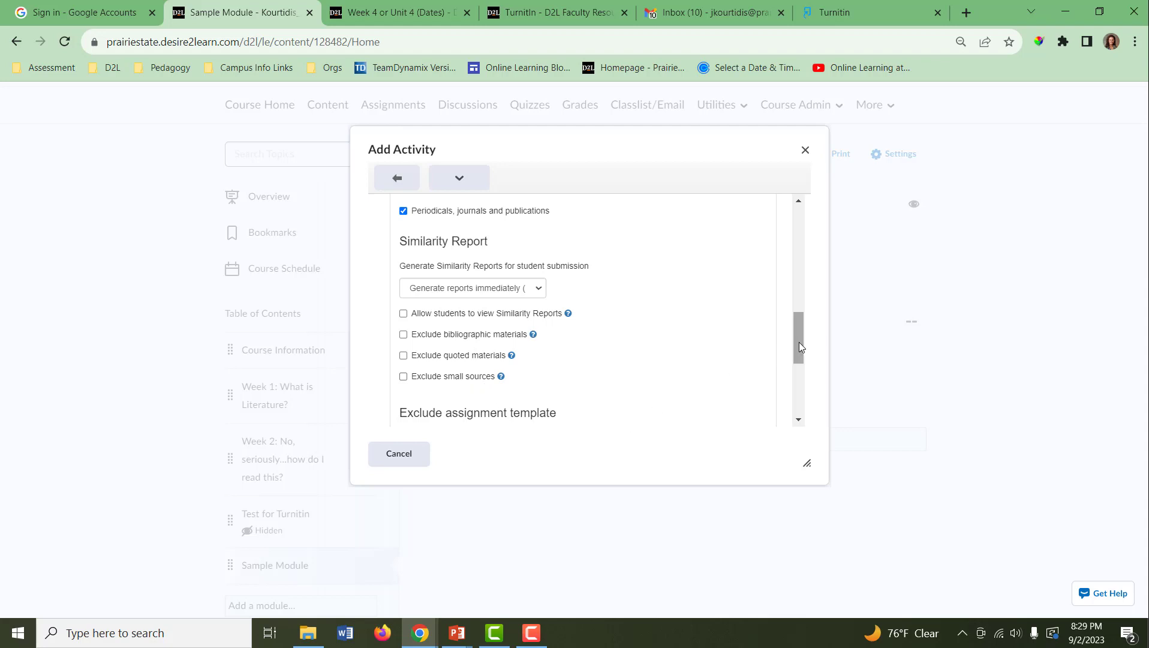
- Scroll to the end of the Turnitin form and save these settings for future assignments
scroll(down, 3)
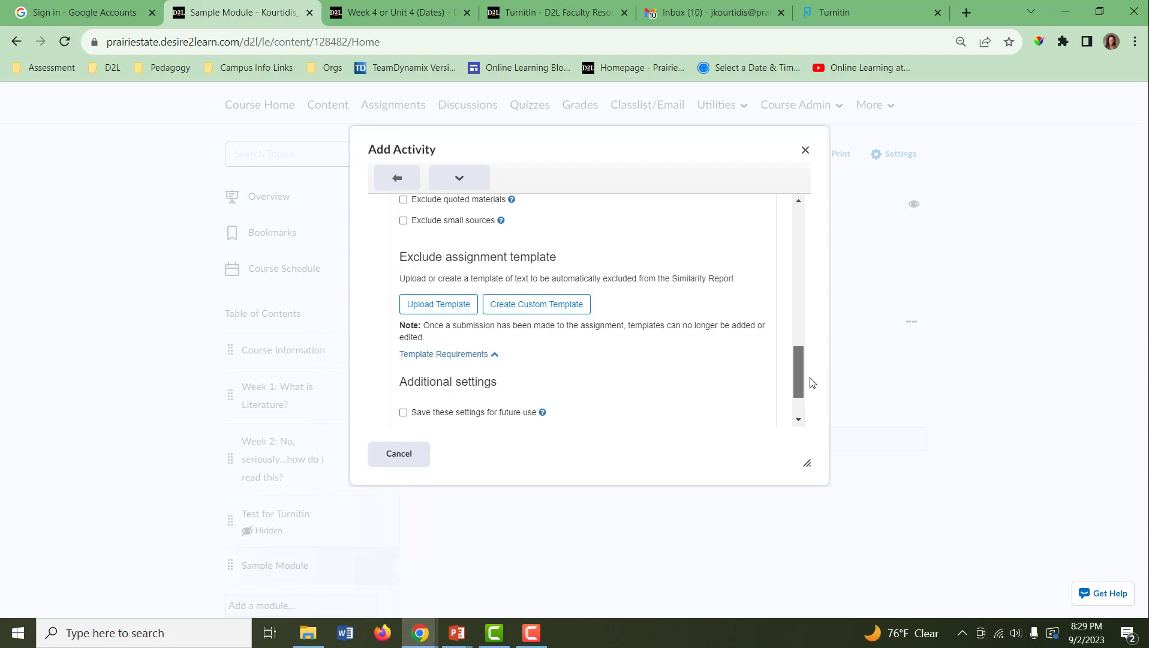
scroll(down, 3)
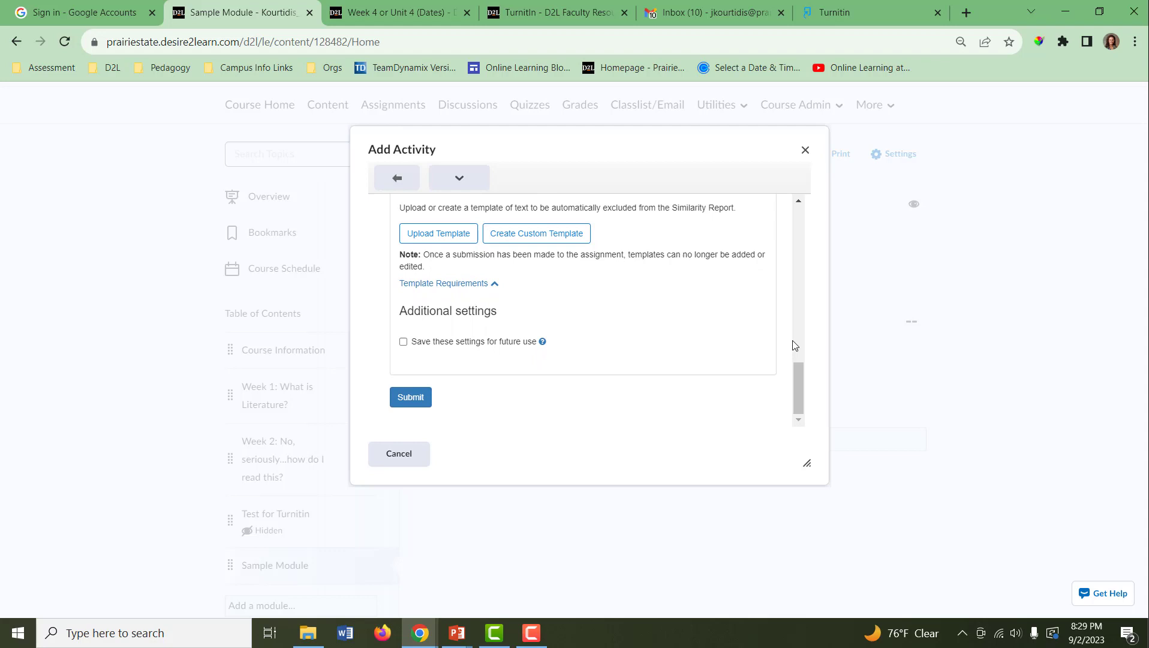
click(410, 396)
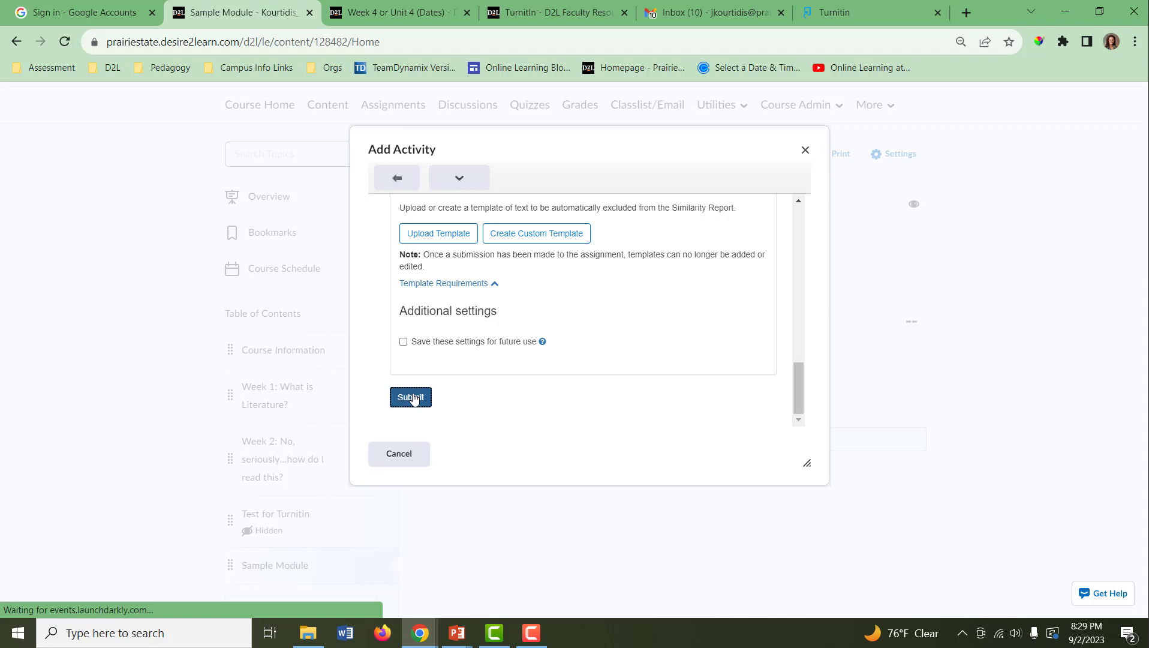
- Submit the Draft Paper 1 Turnitin activity and go to the course Grades
click(410, 397)
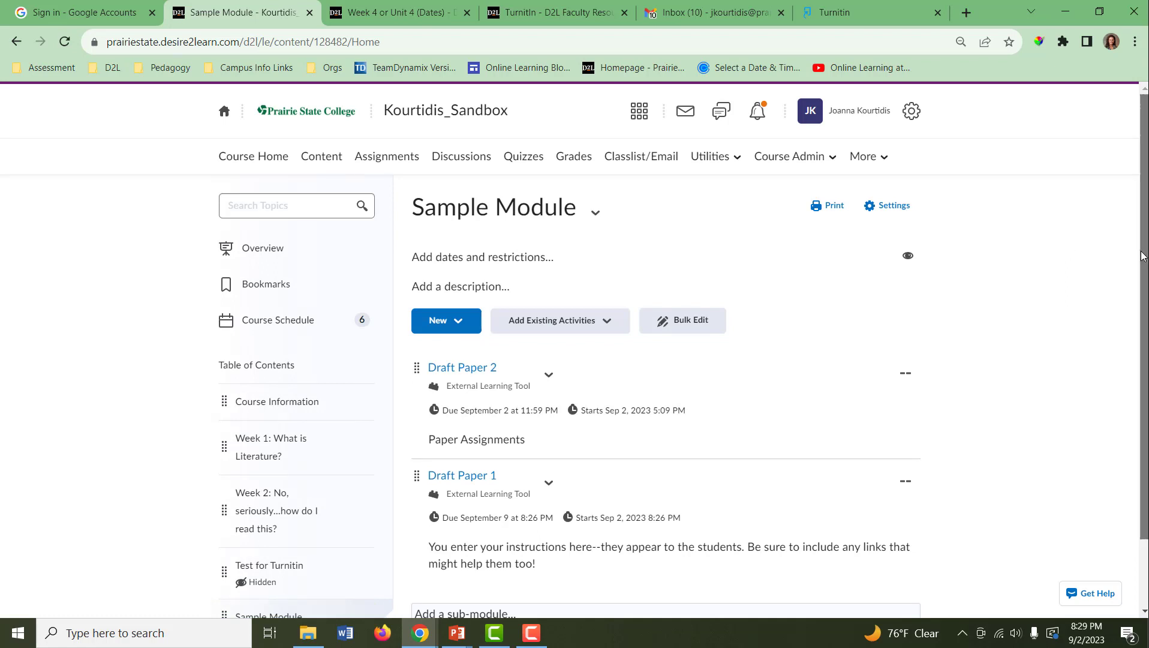
scroll(down, 3)
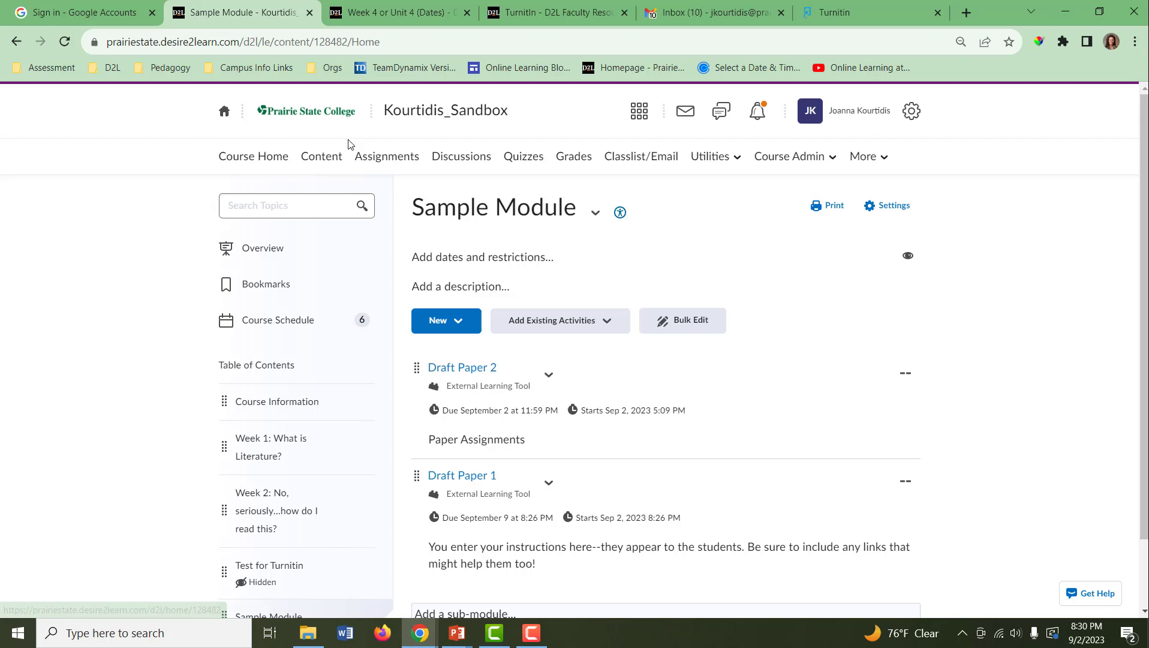
click(574, 156)
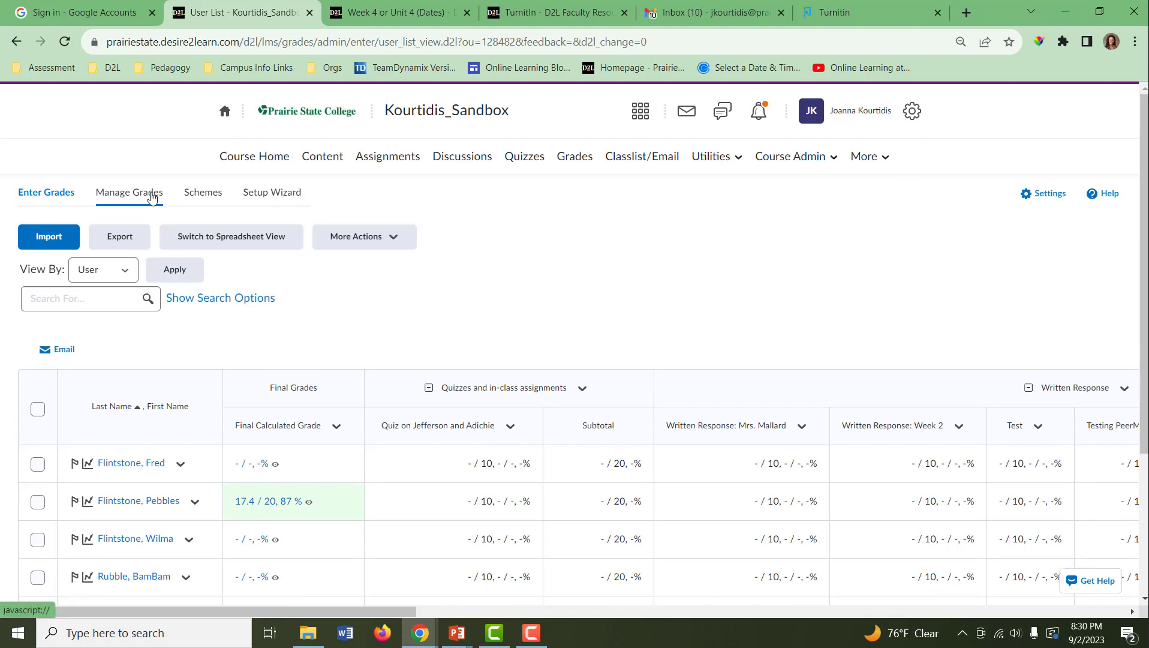
- In Manage Grades, edit Draft Paper 1, set its Category to Paper 1, and save
click(129, 192)
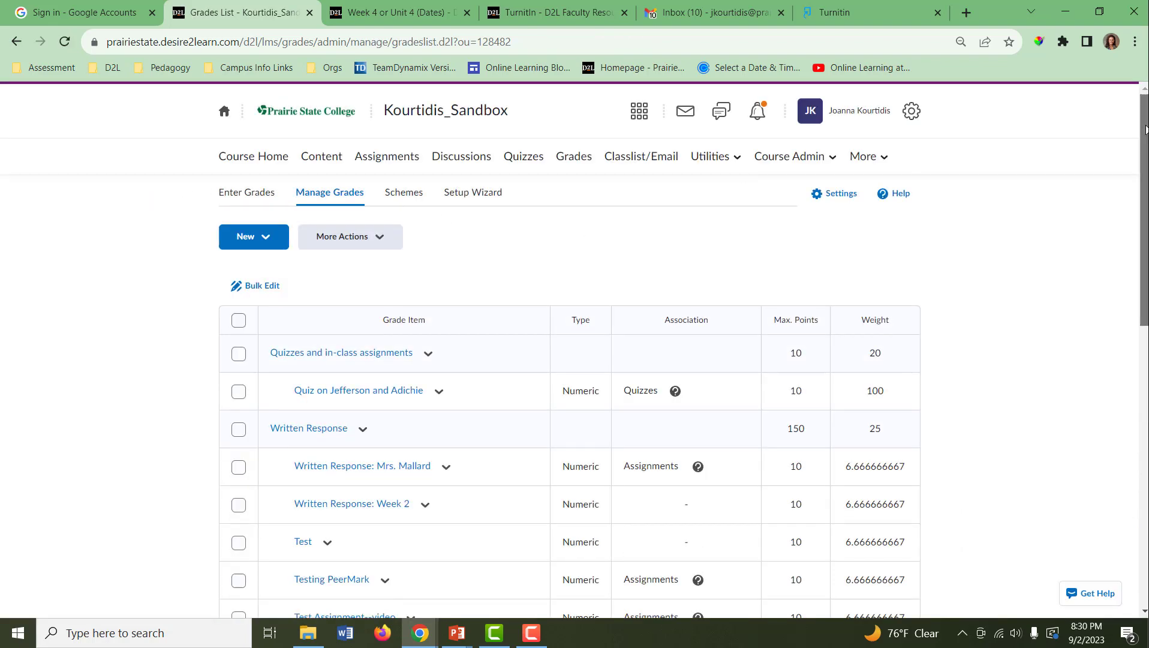
scroll(down, 3)
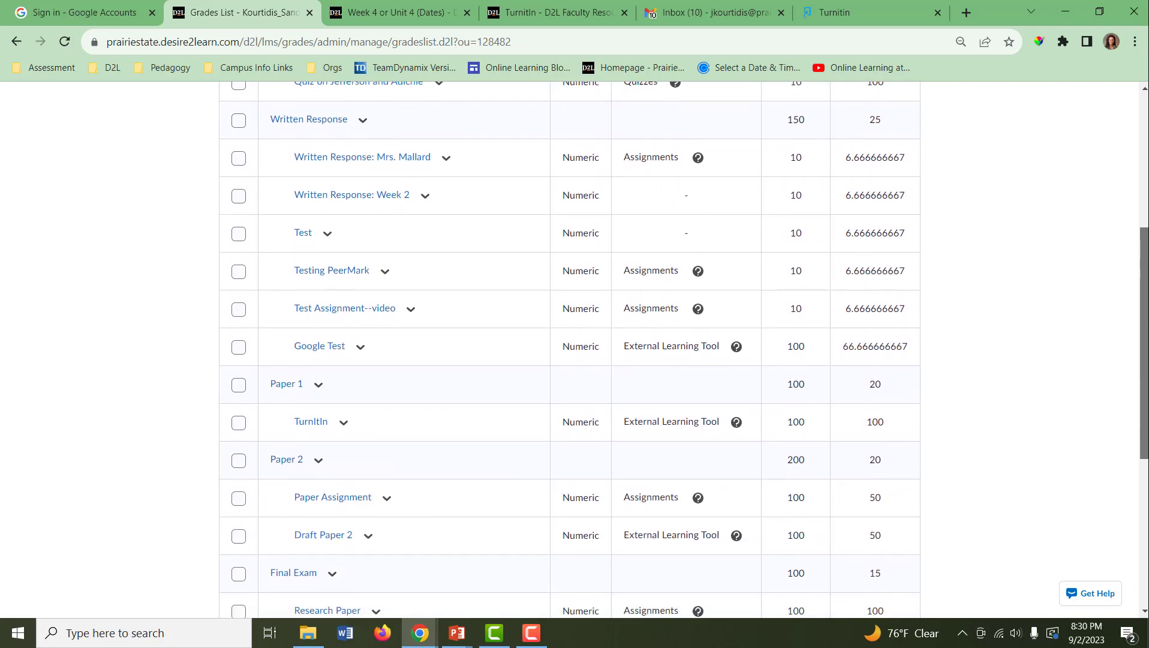
scroll(down, 3)
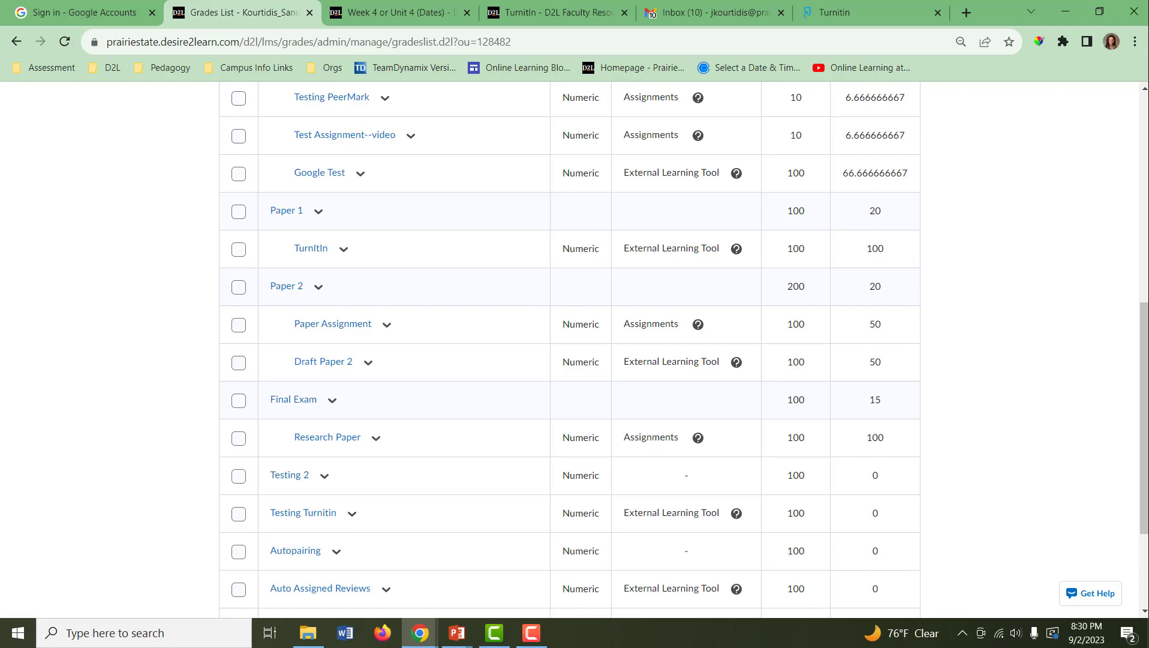
scroll(down, 3)
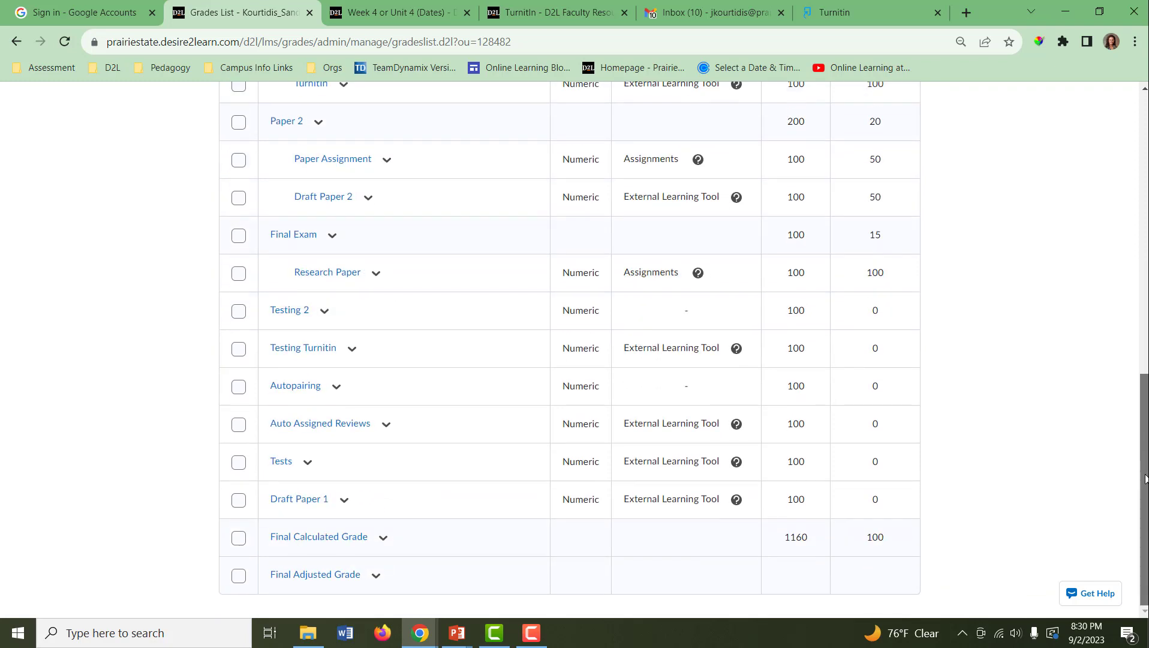
mouse_move(531, 513)
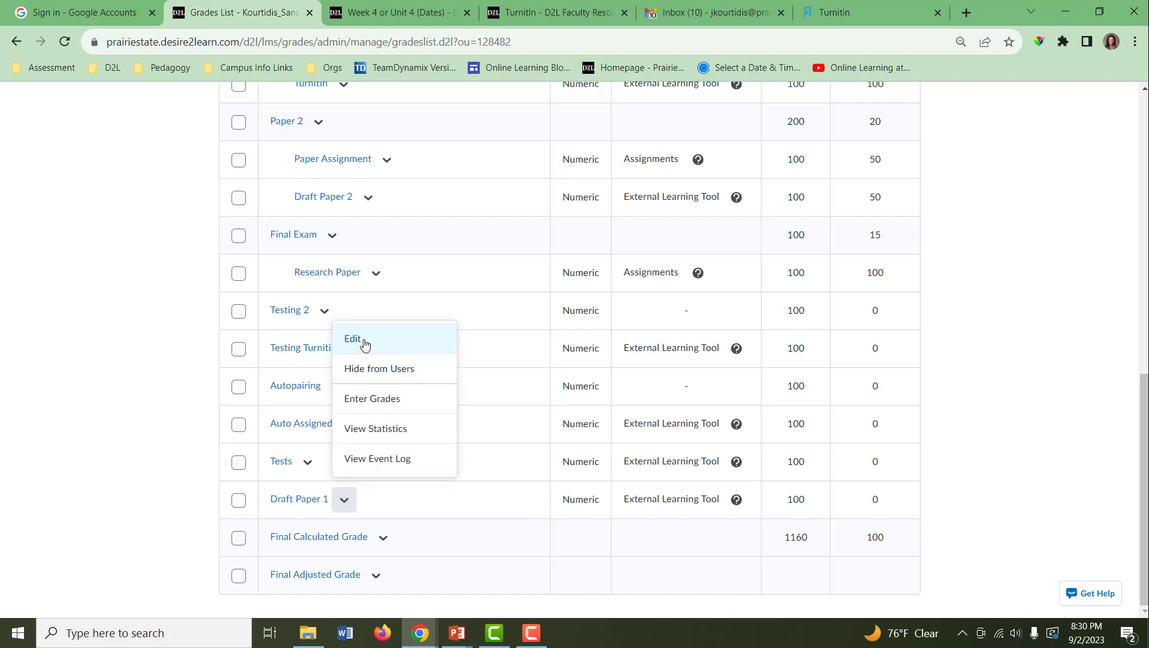
click(353, 338)
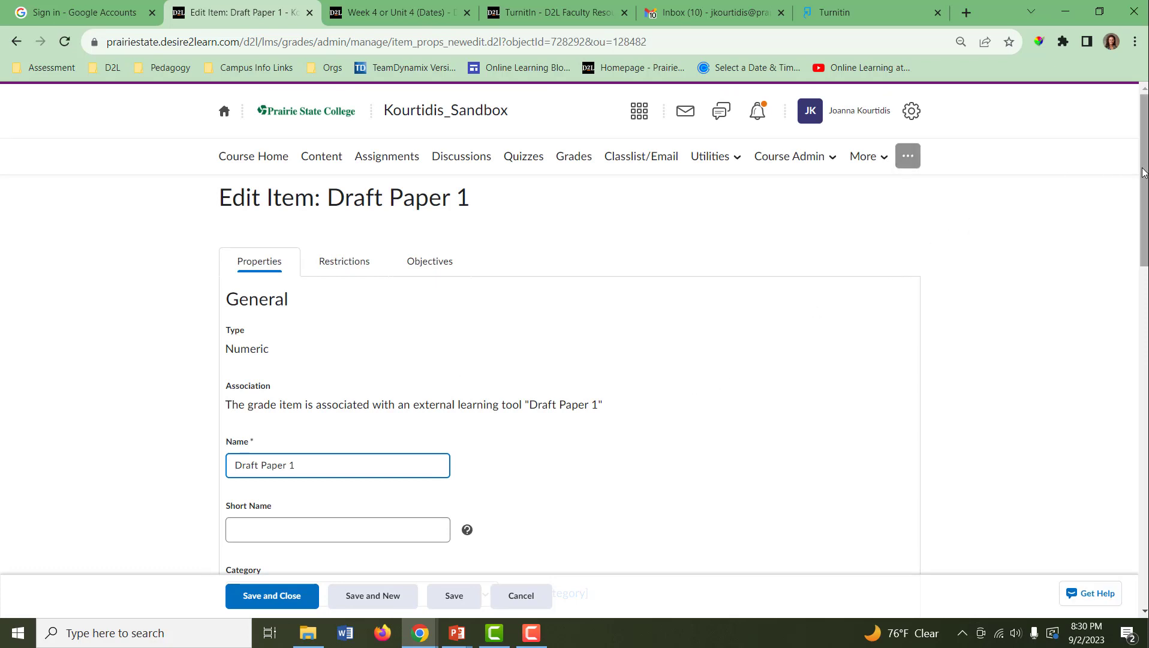
scroll(down, 3)
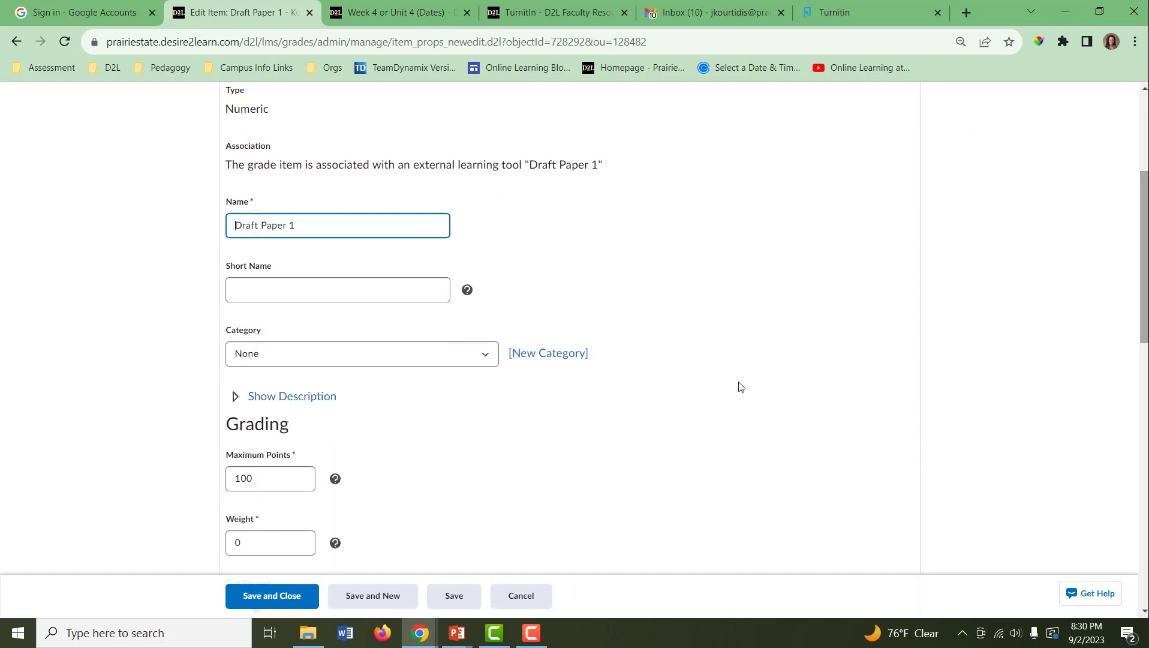
click(361, 354)
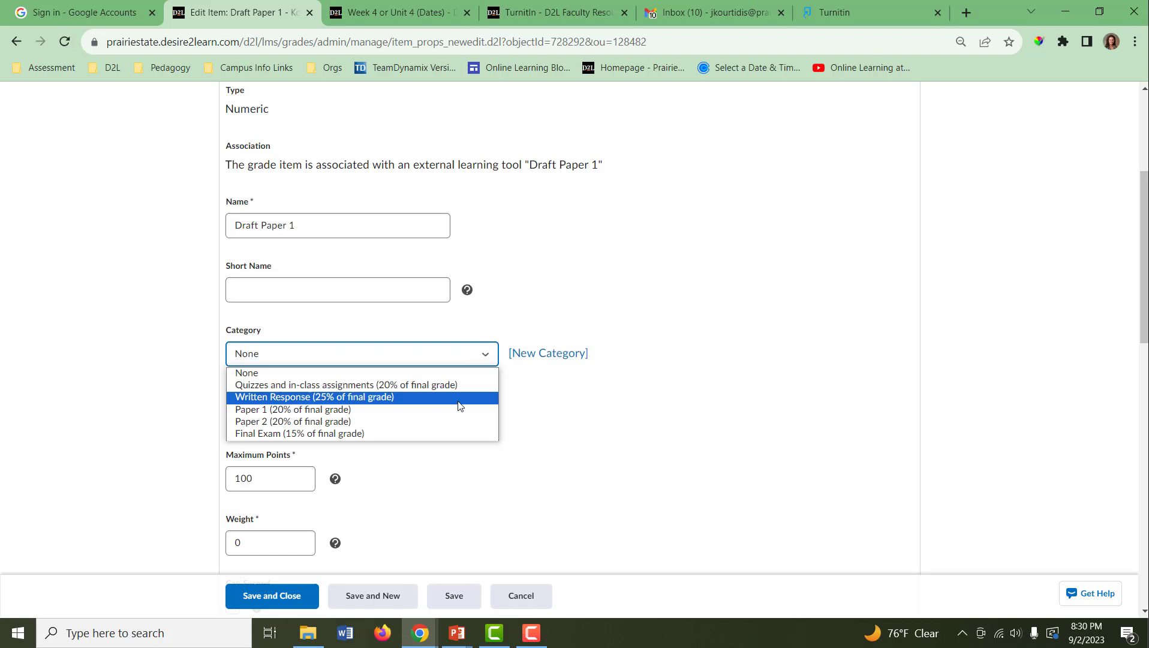
click(293, 409)
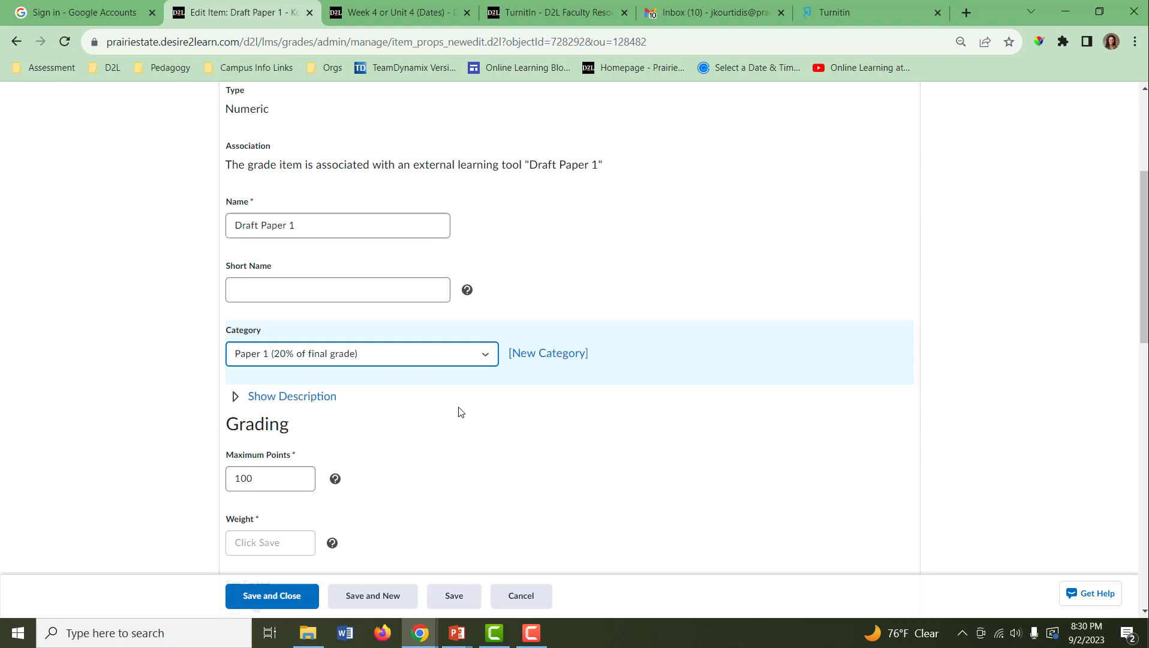
mouse_move(308, 572)
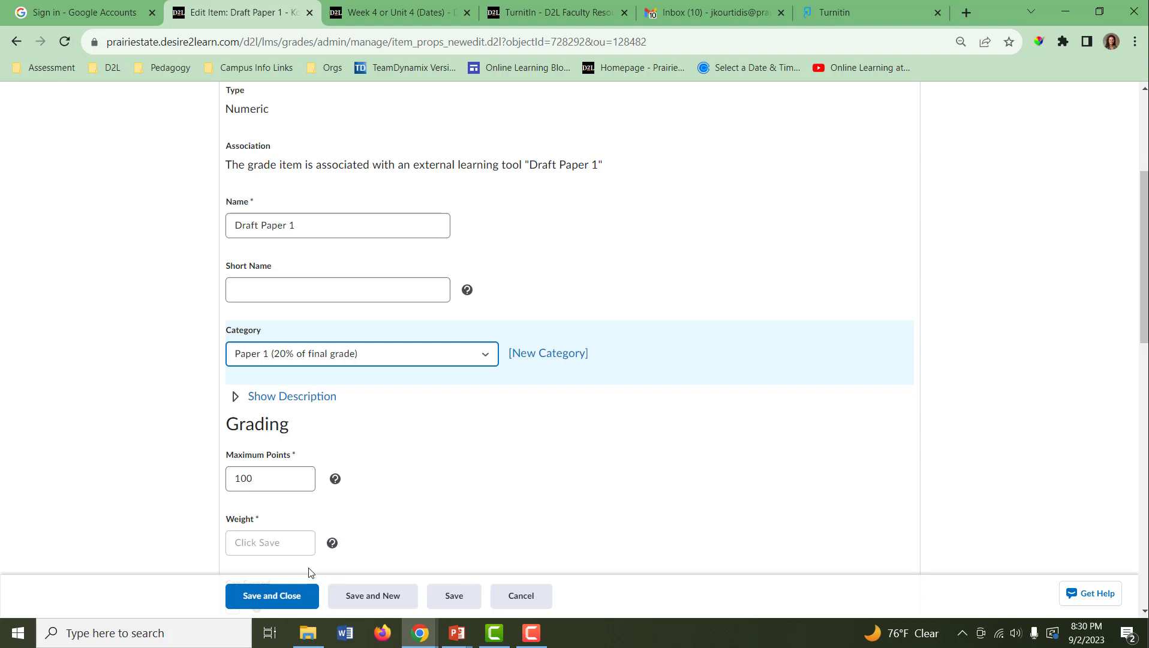
mouse_move(303, 571)
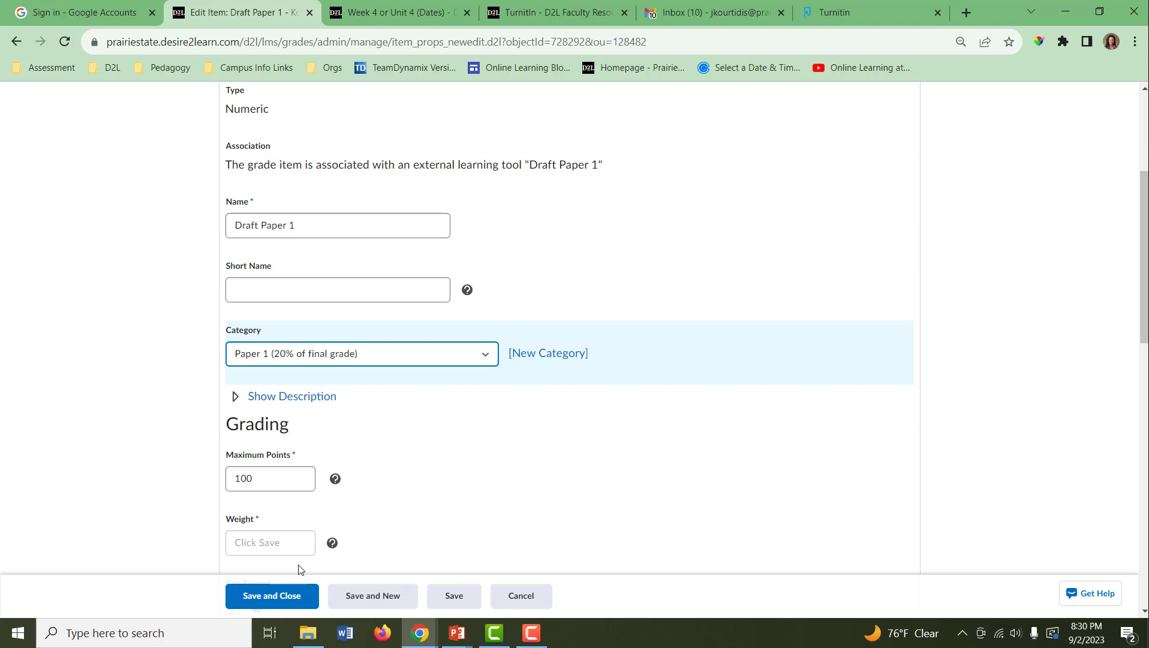
click(271, 595)
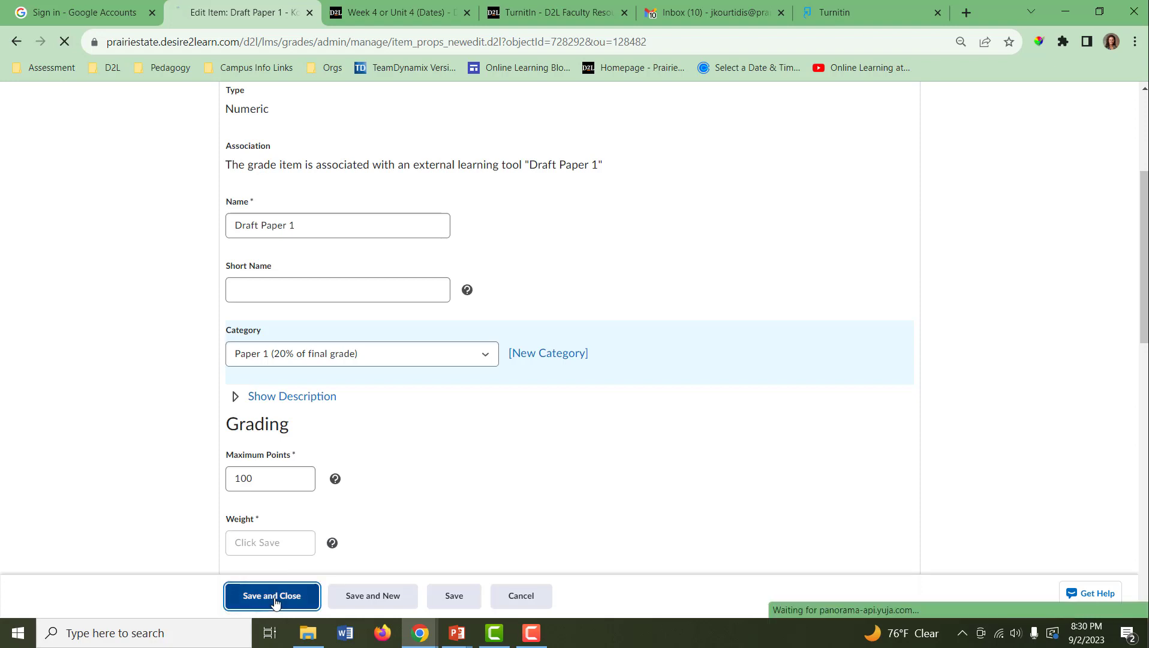
click(272, 595)
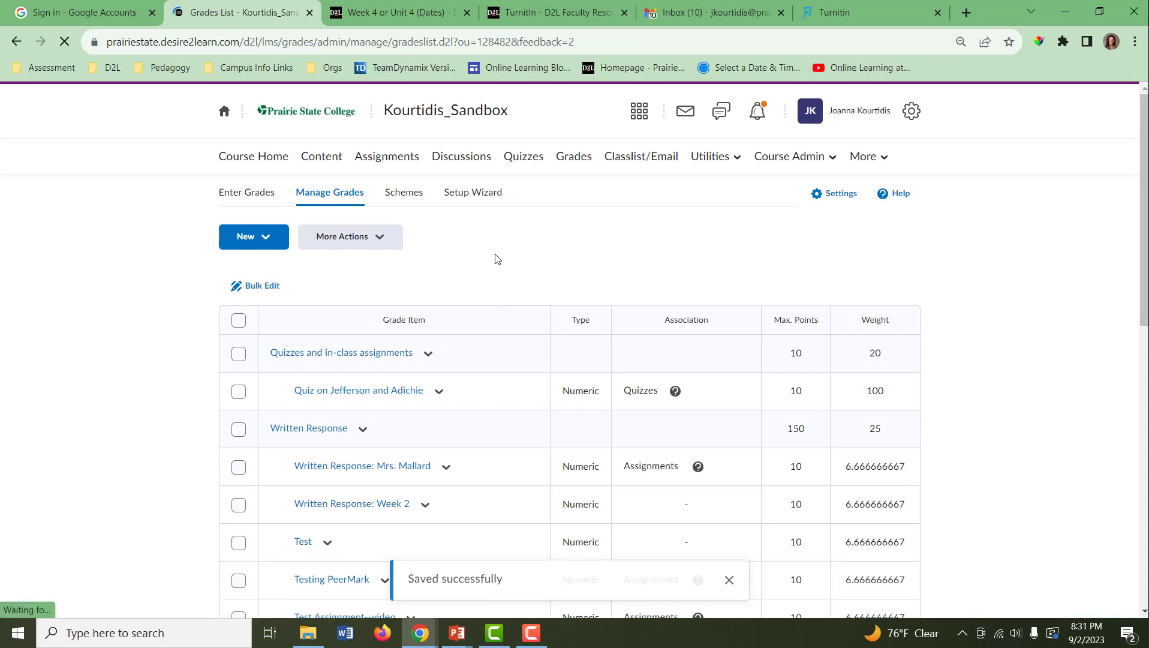
- Dismiss the save toast, return to Content, and open Draft Paper 1 in Sample Module
click(728, 579)
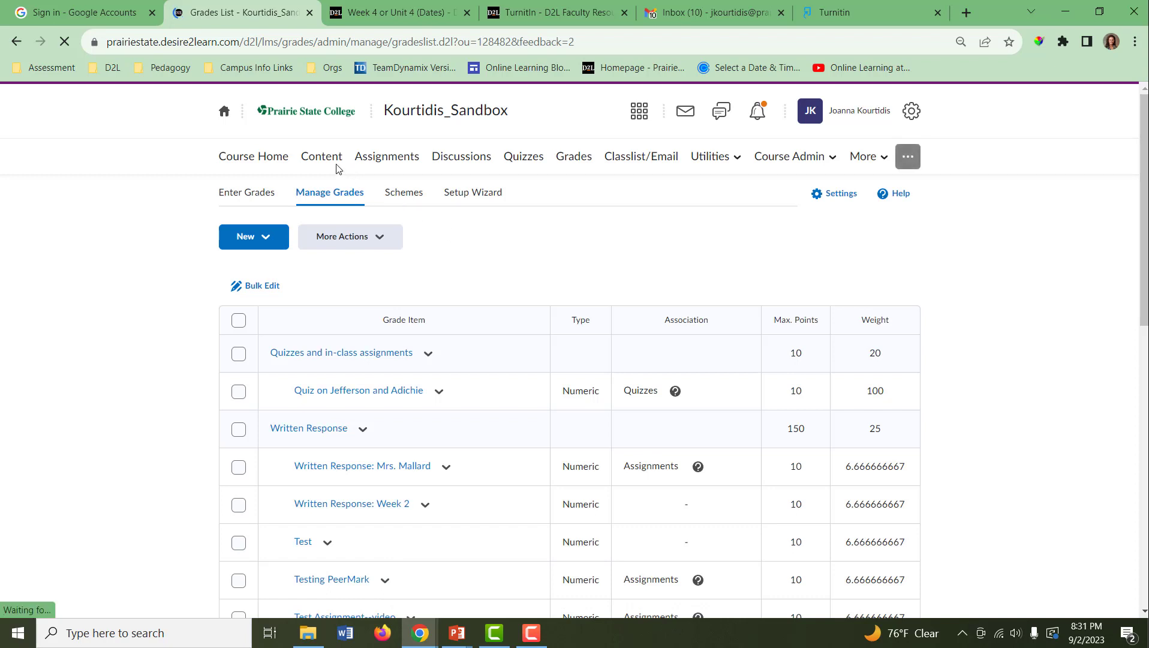
click(321, 156)
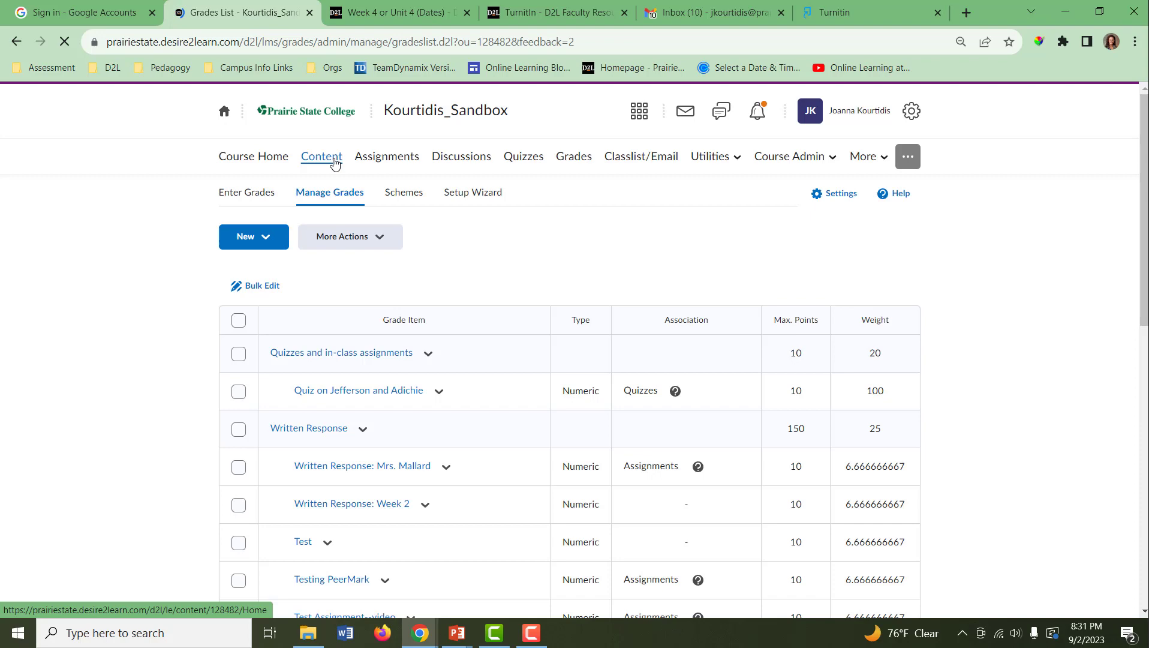
click(321, 156)
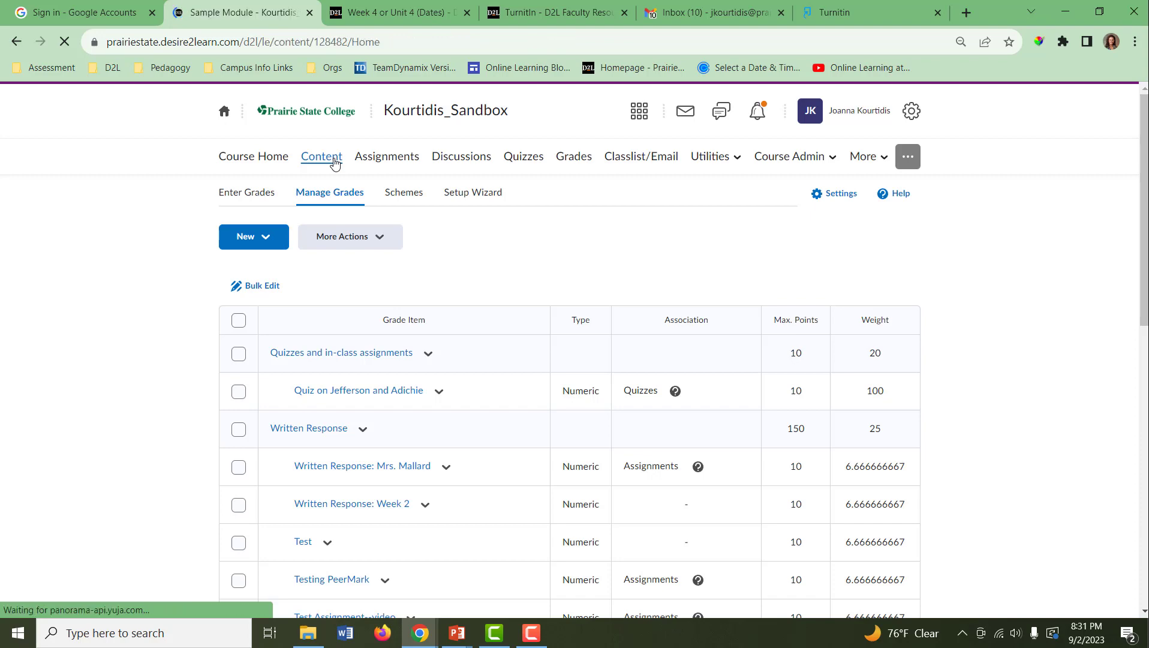
click(321, 156)
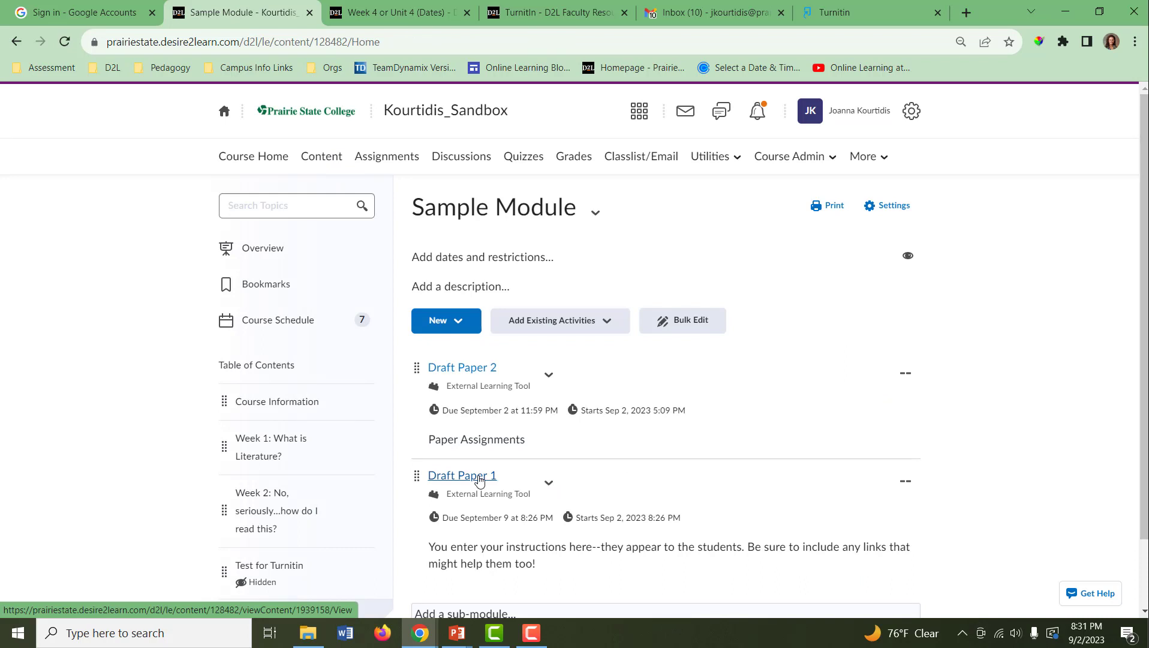
click(462, 475)
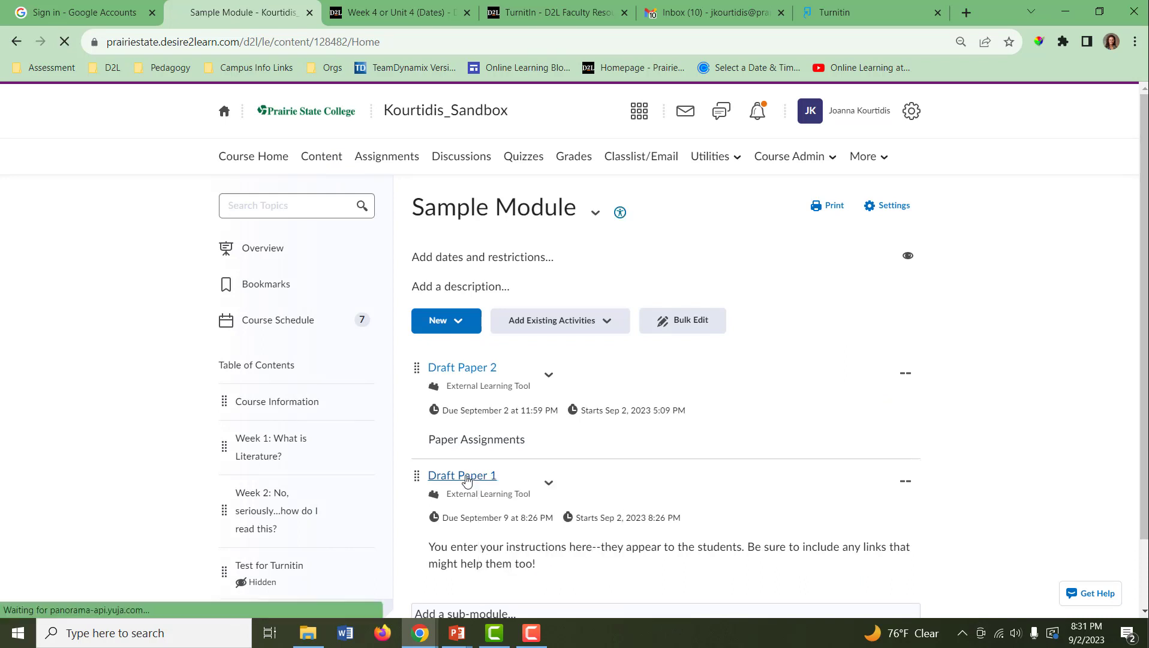
click(462, 475)
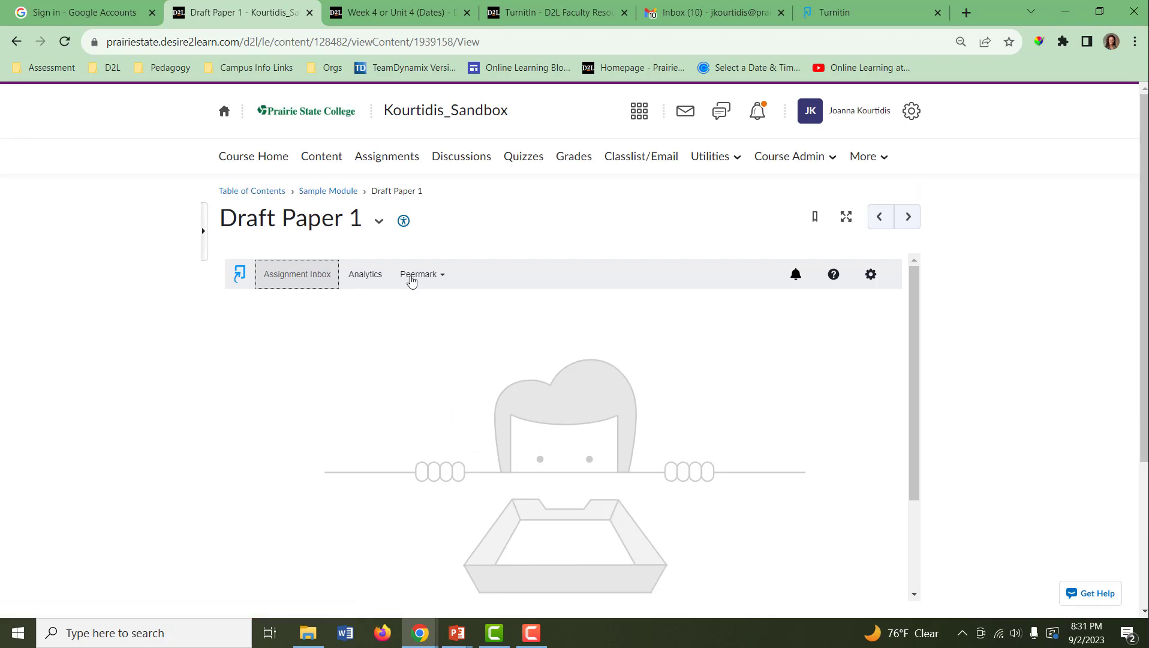
mouse_move(440, 303)
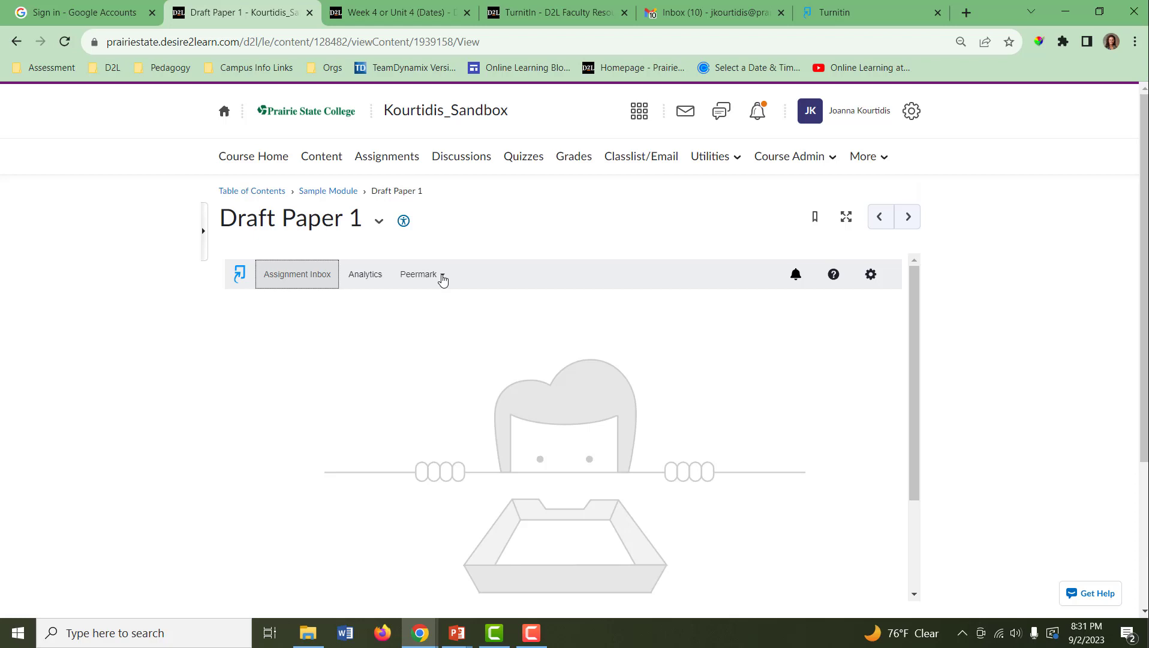
- Choose PeerMark Setup from Draft Paper 1's Peermark dropdown
click(420, 274)
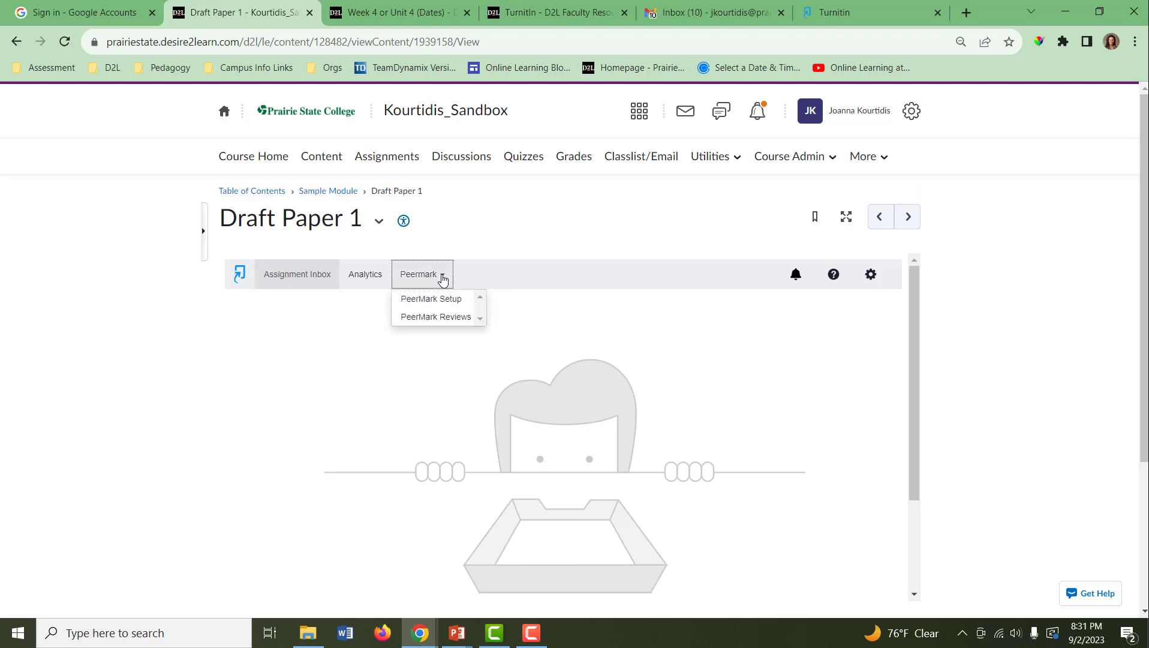
mouse_move(432, 300)
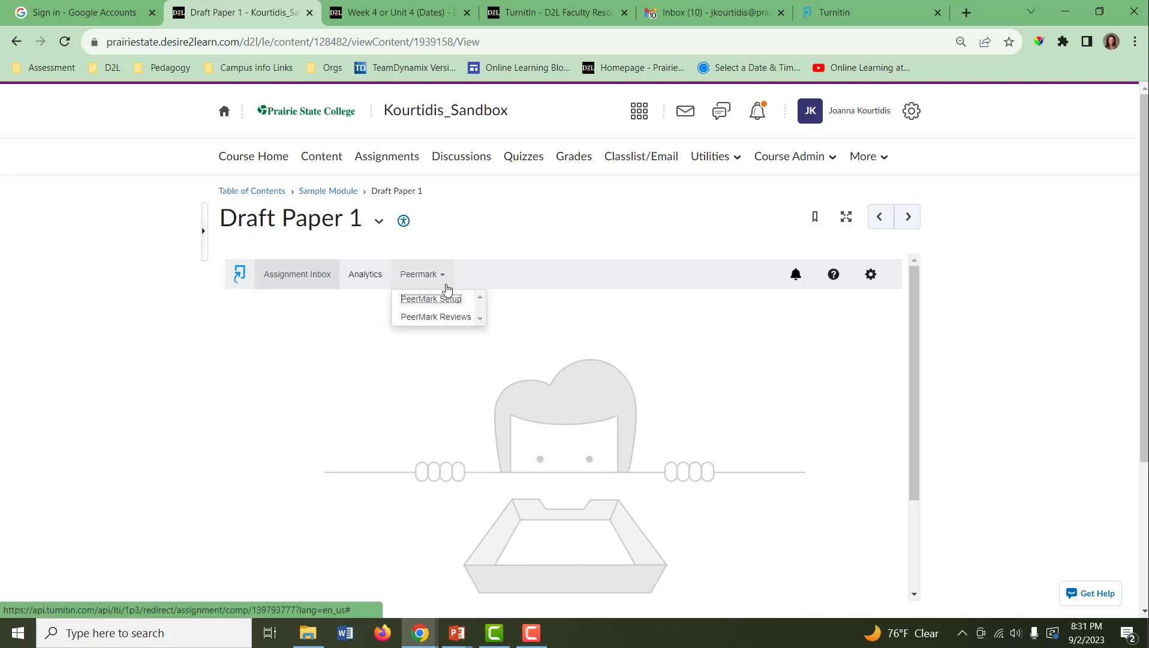
click(430, 298)
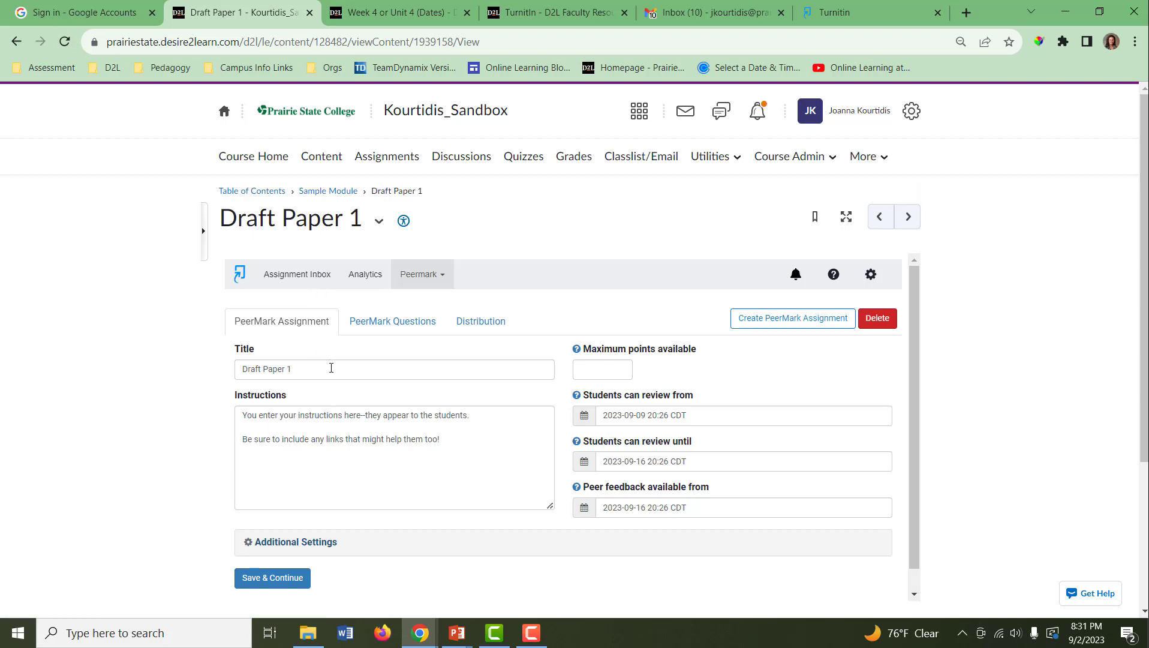
mouse_move(449, 434)
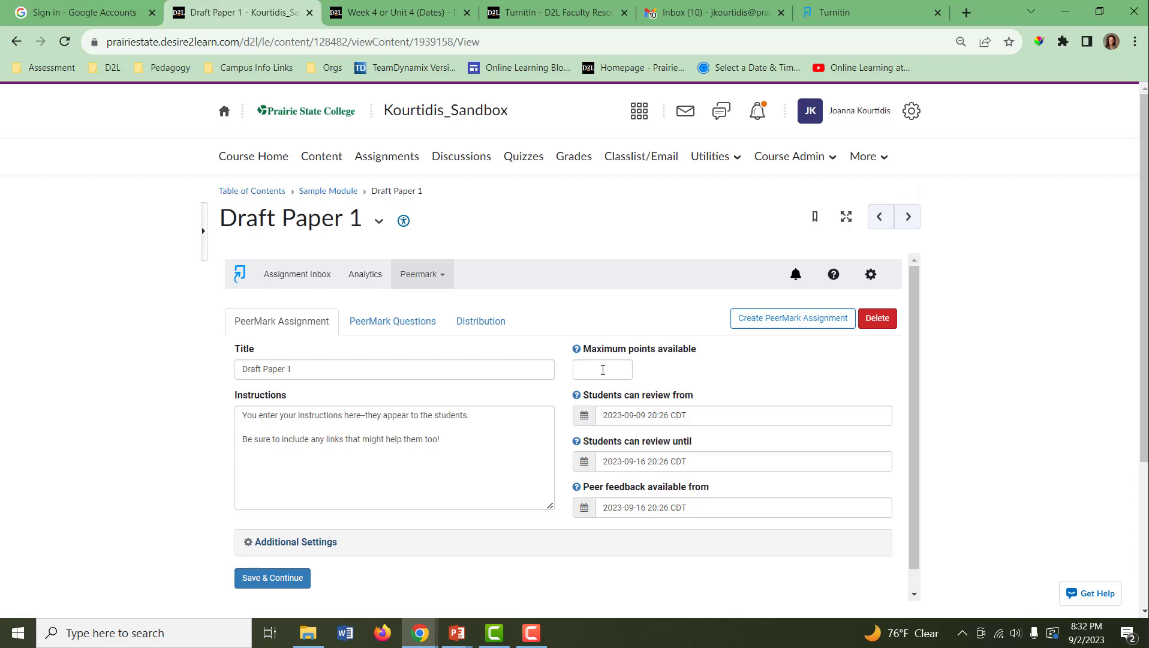
mouse_move(653, 414)
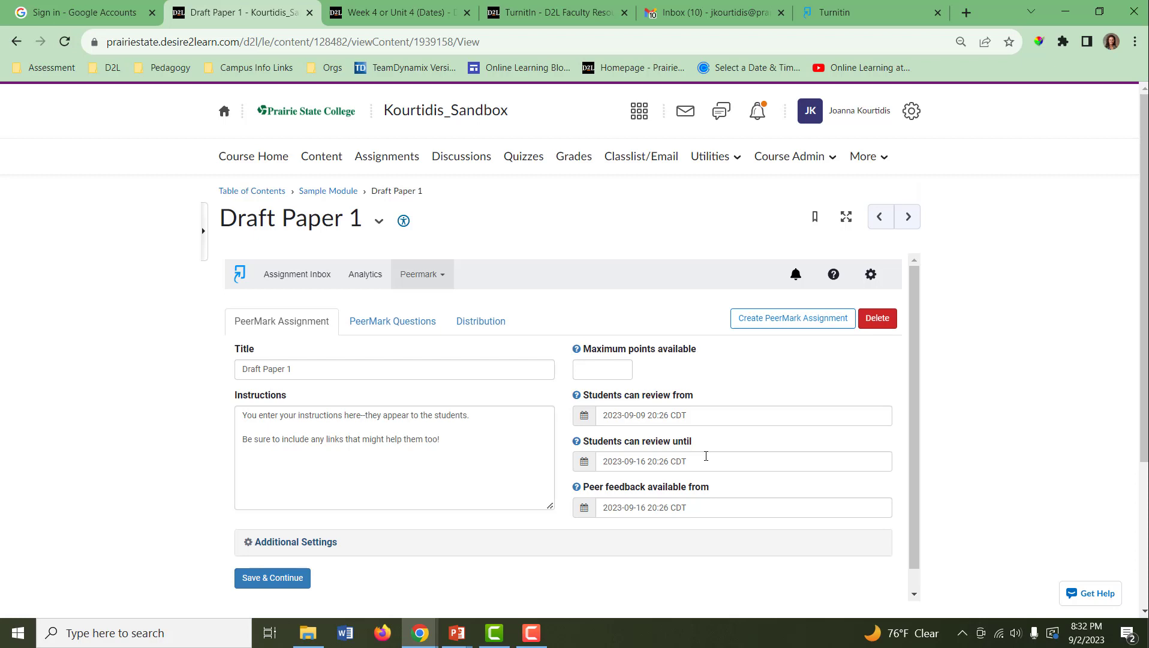
mouse_move(706, 504)
text(Peer Review)
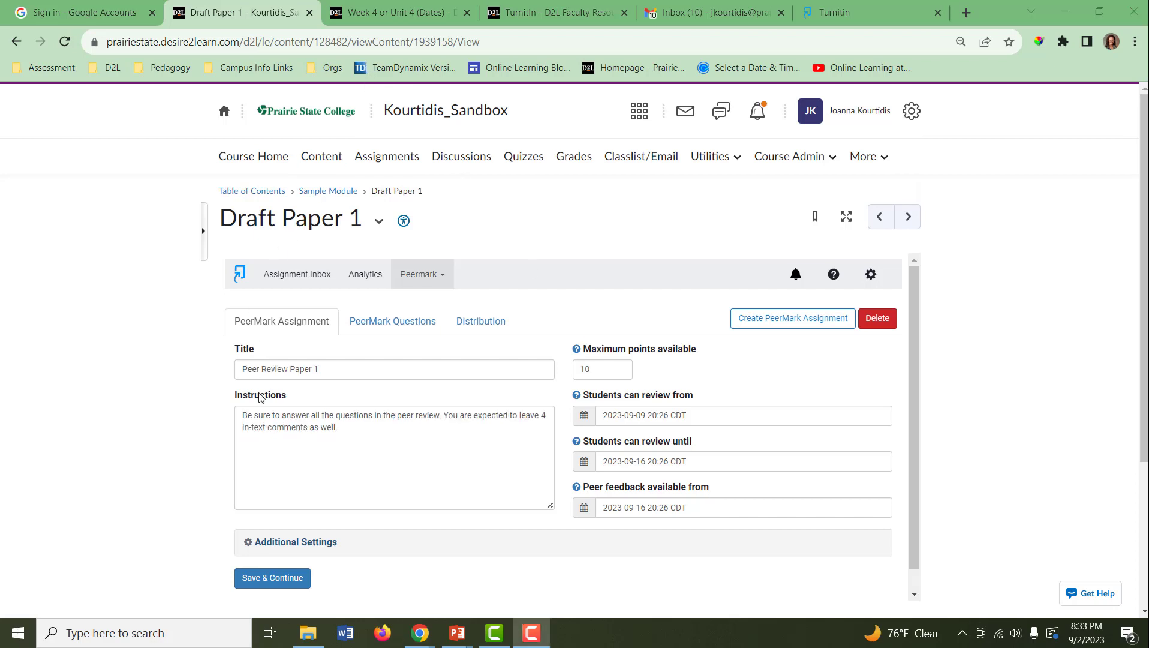
mouse_move(720, 470)
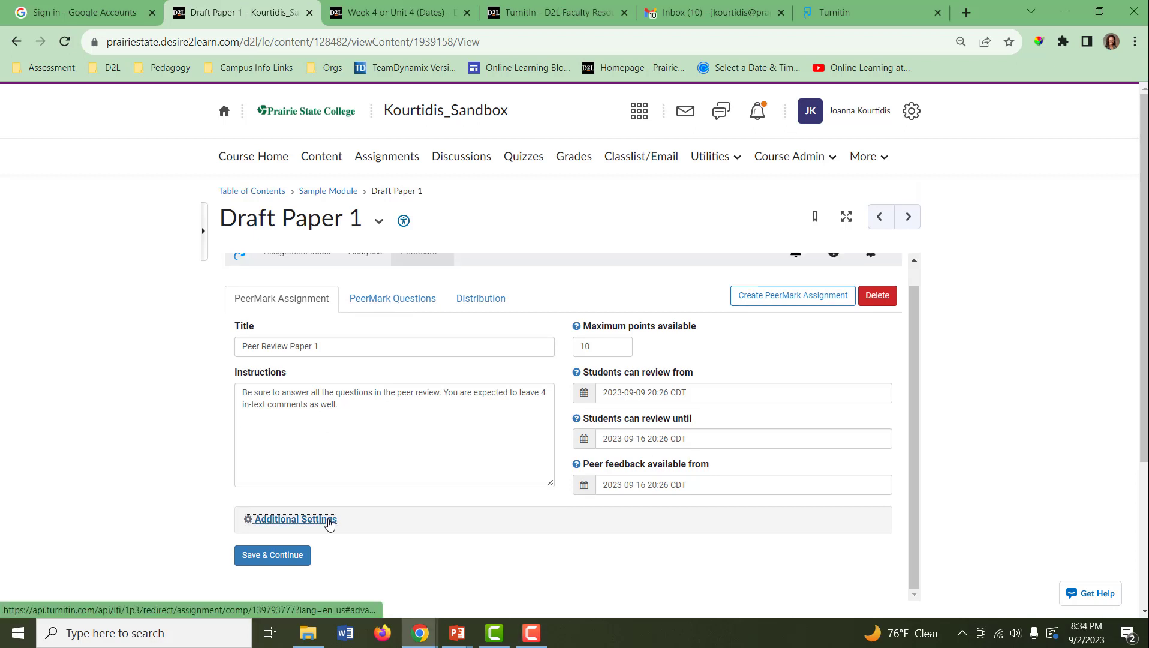
- Expand Additional Settings in the PeerMark setup form
click(295, 519)
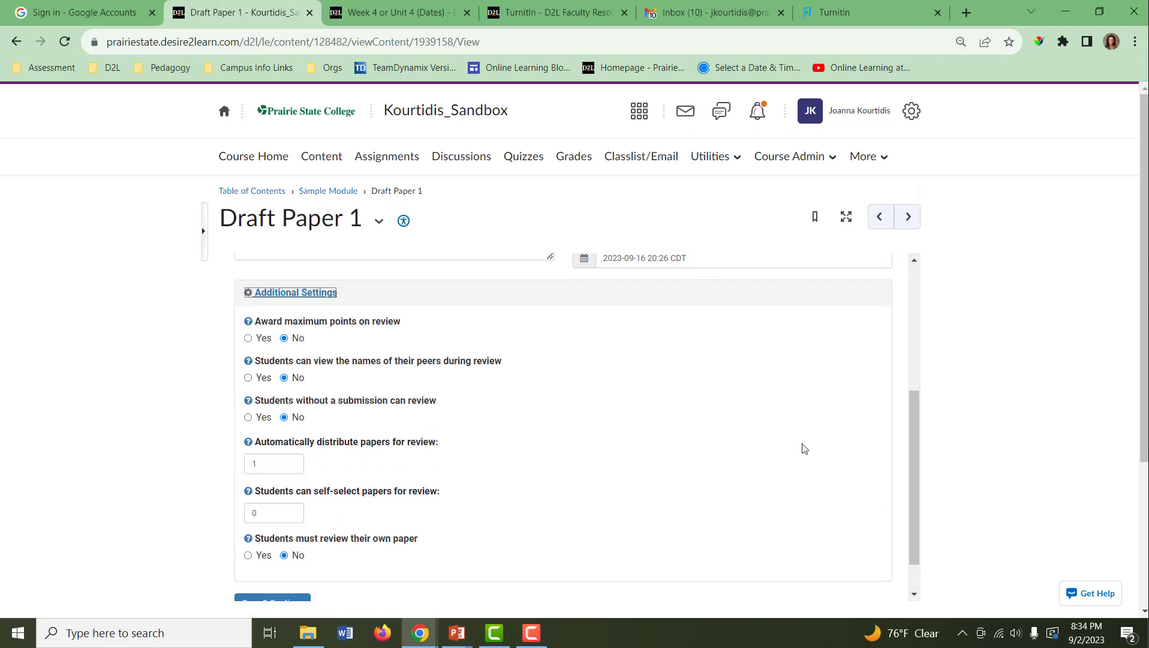
mouse_move(375, 328)
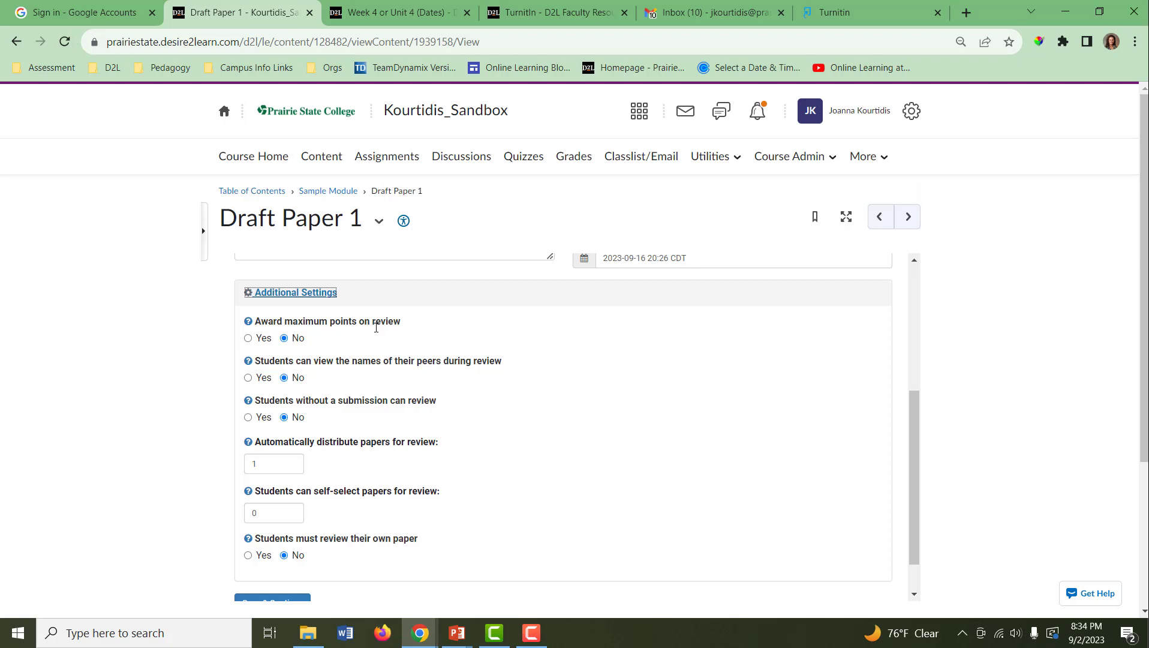
mouse_move(377, 332)
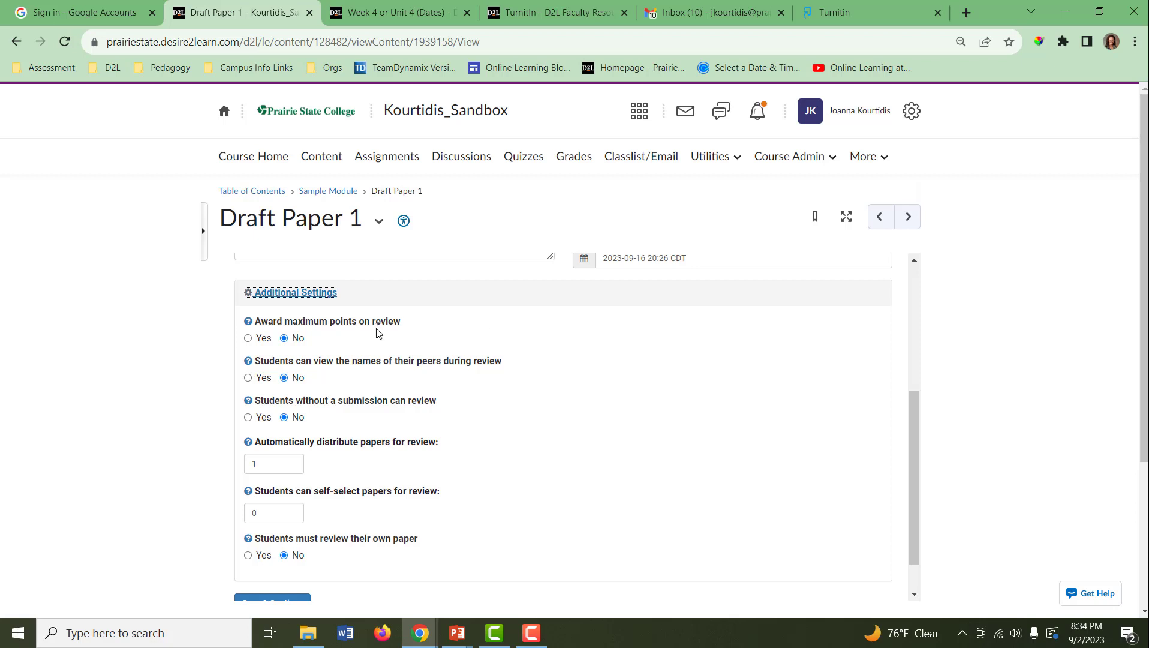
mouse_move(377, 327)
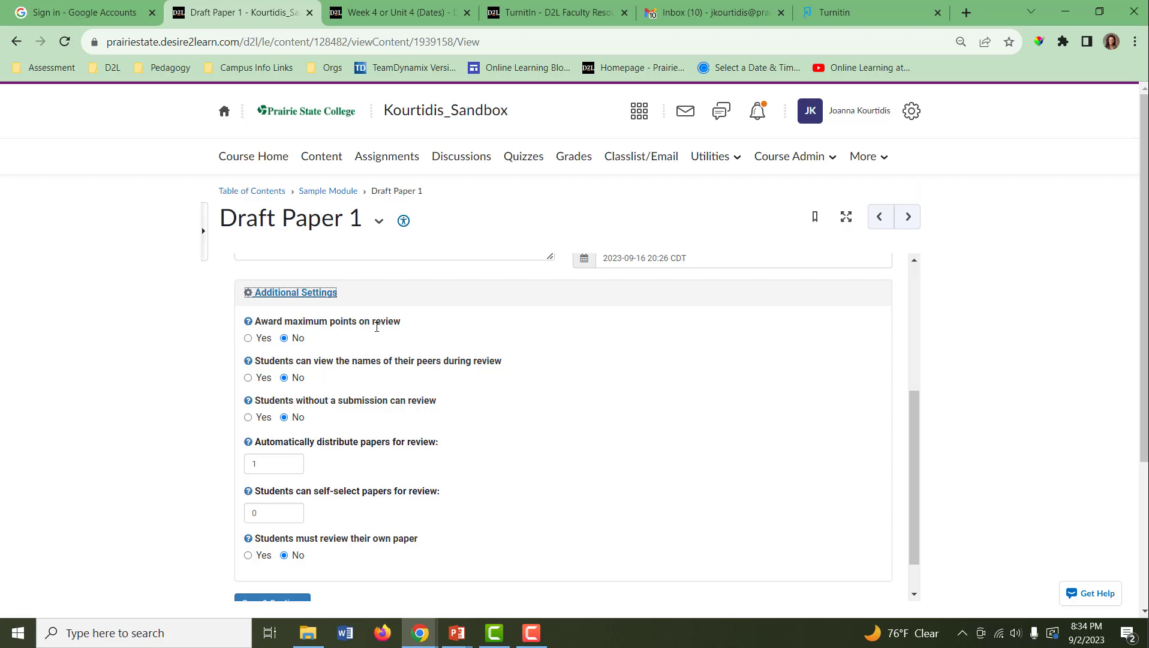
mouse_move(376, 326)
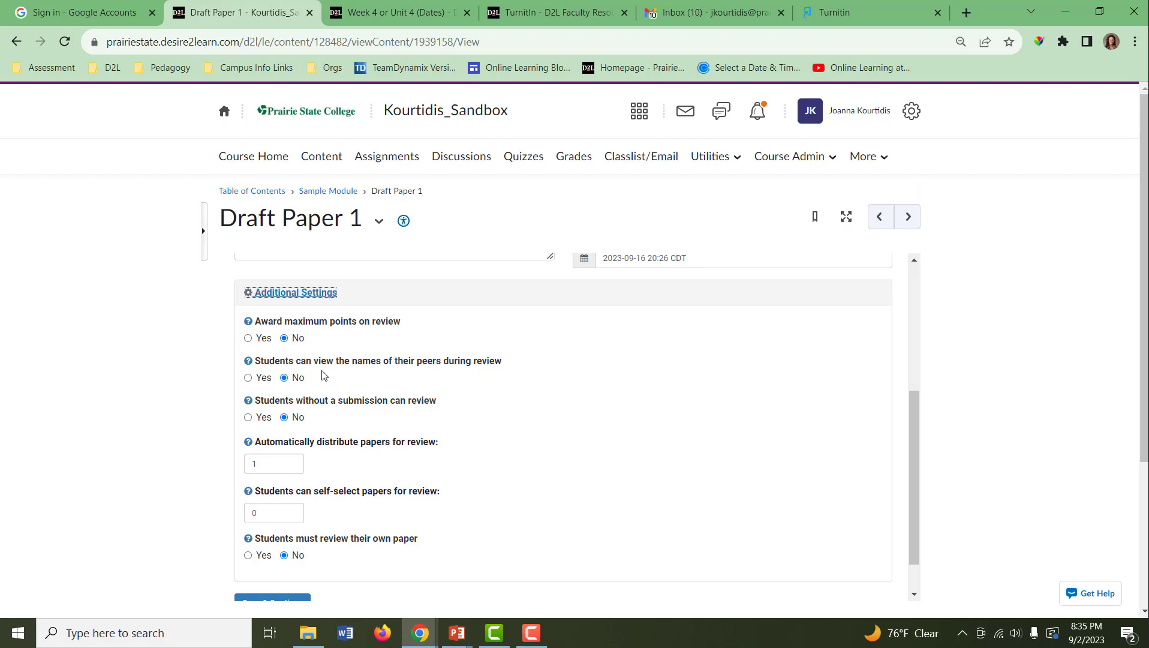
mouse_move(293, 374)
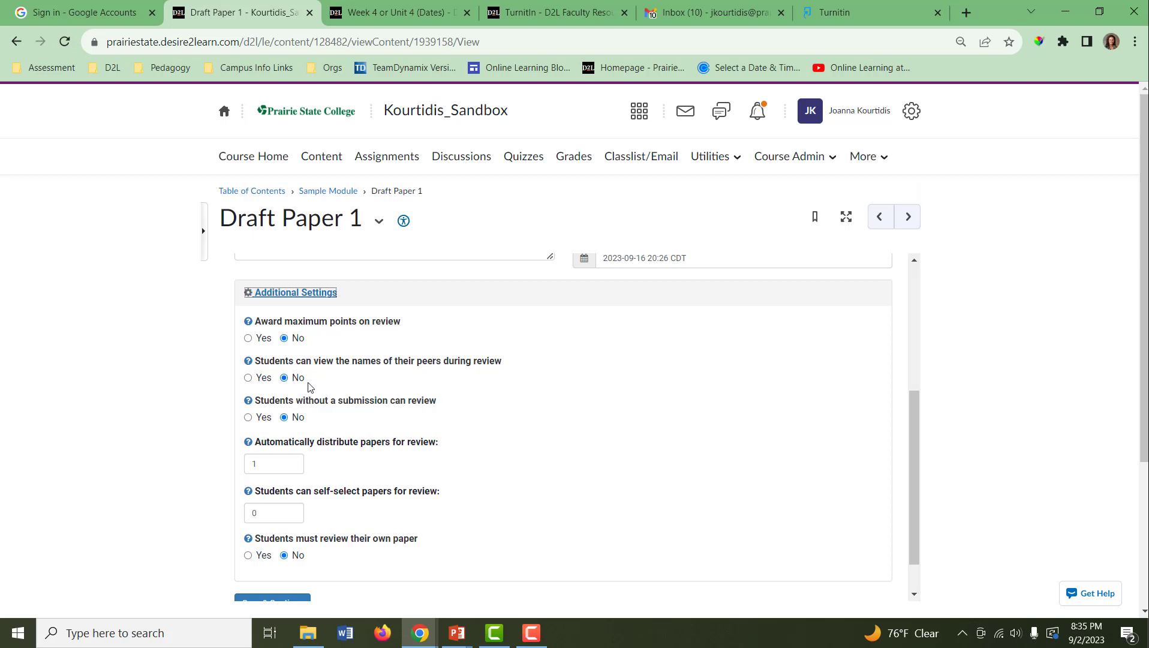
mouse_move(314, 389)
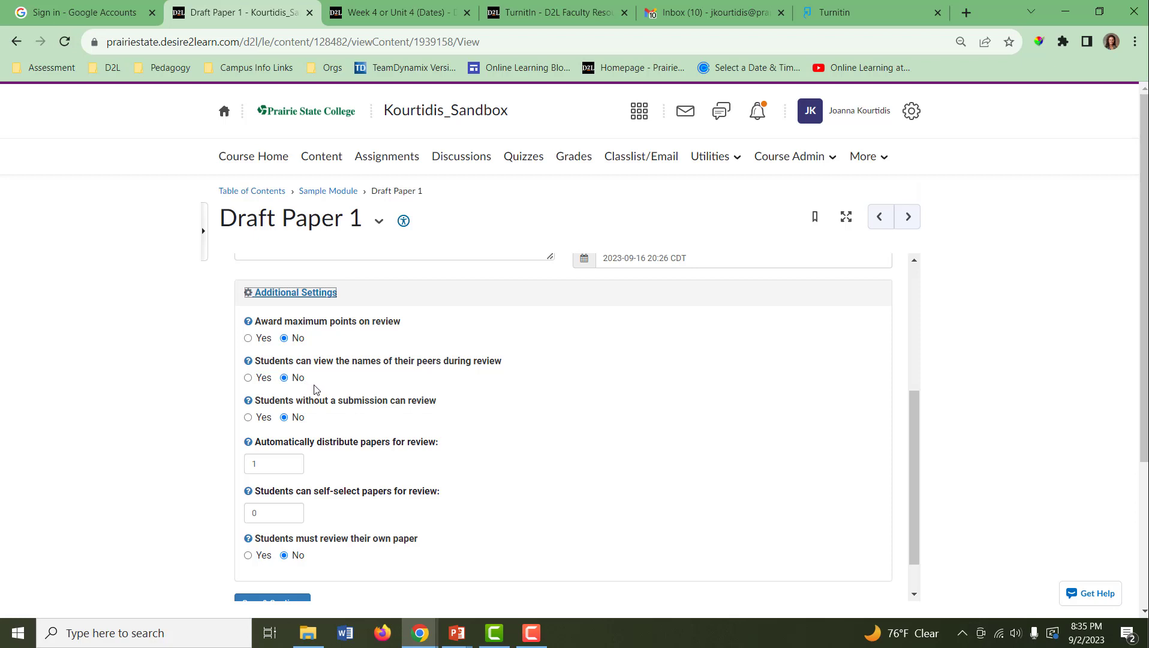
mouse_move(315, 388)
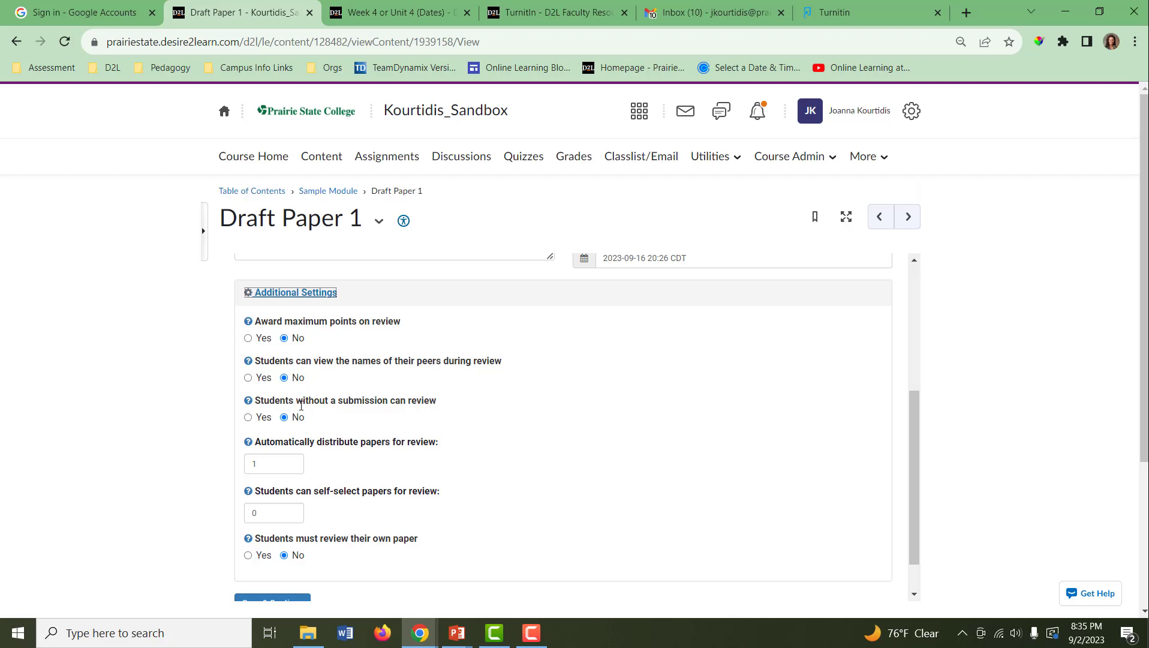
mouse_move(305, 412)
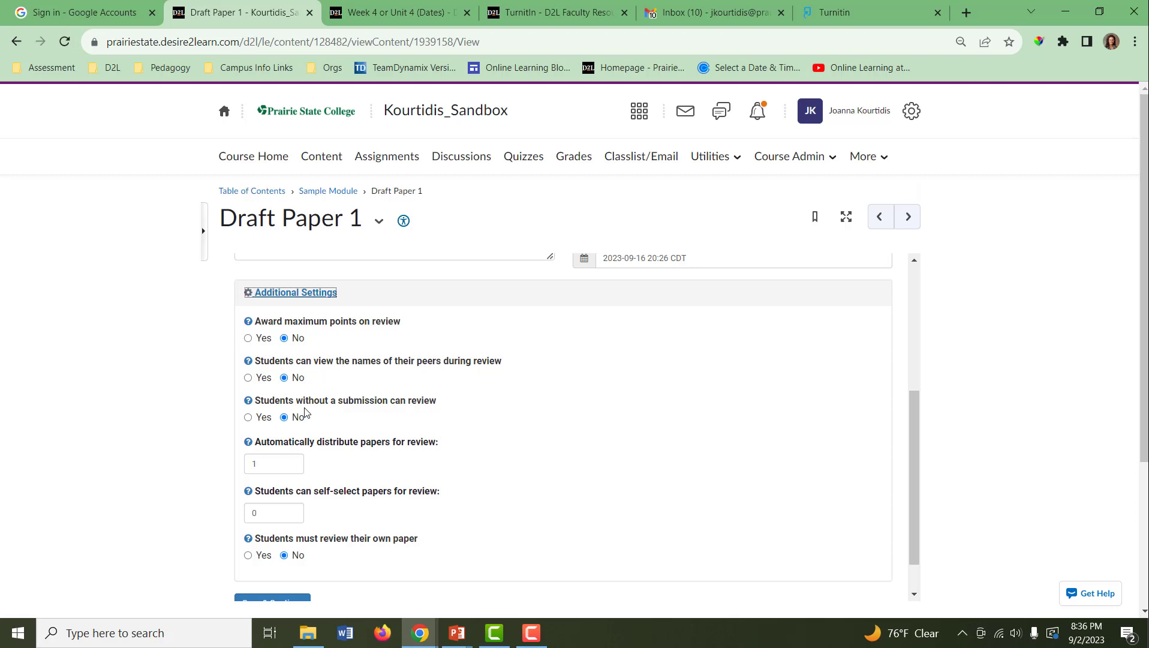
mouse_move(313, 454)
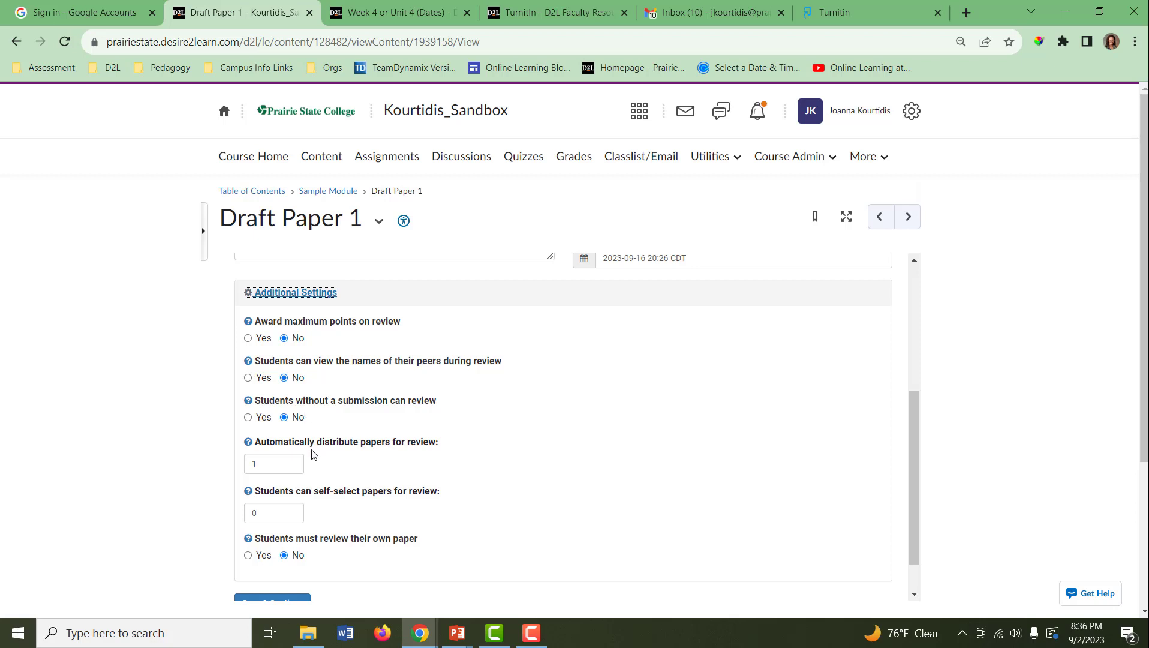
mouse_move(315, 457)
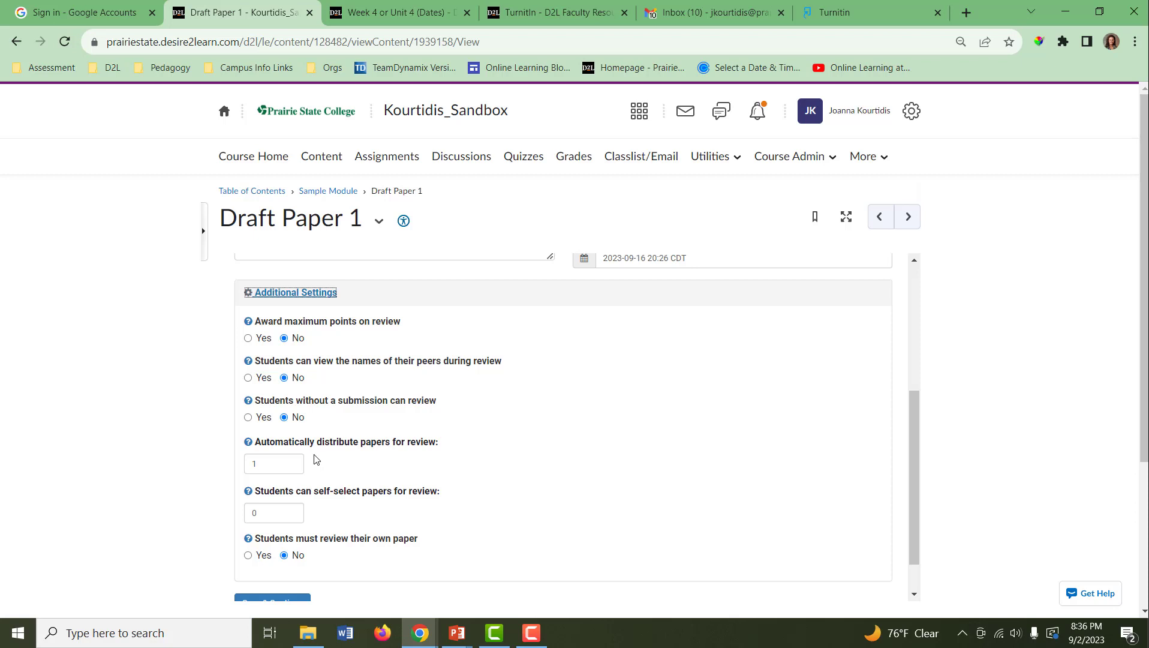
mouse_move(283, 506)
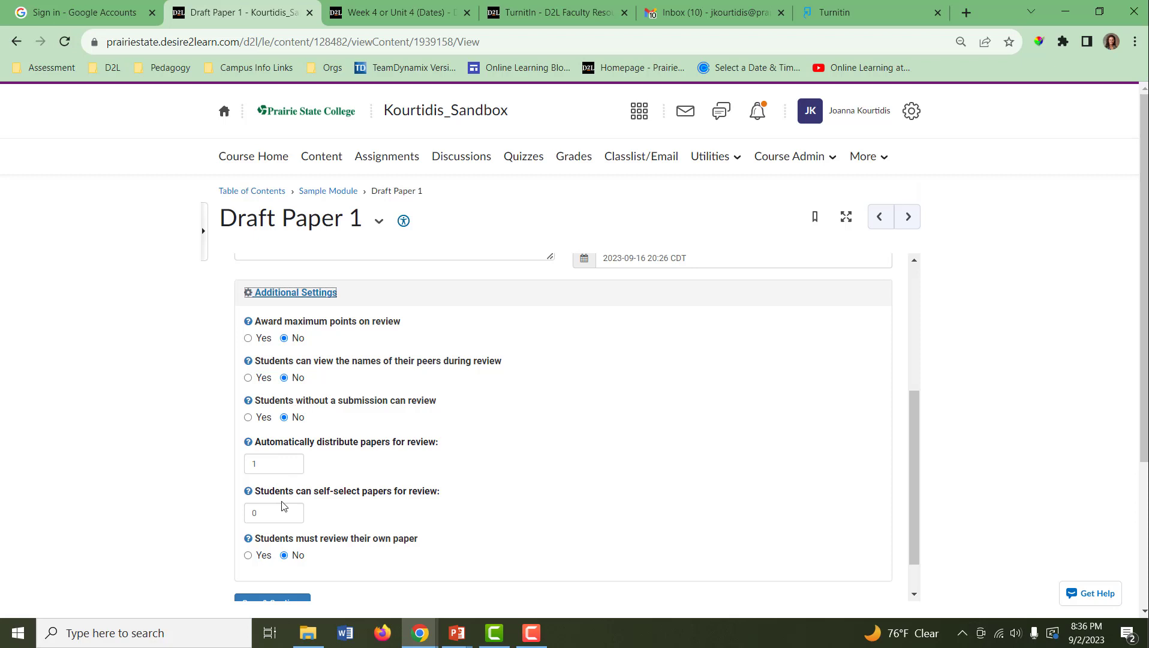
mouse_move(313, 514)
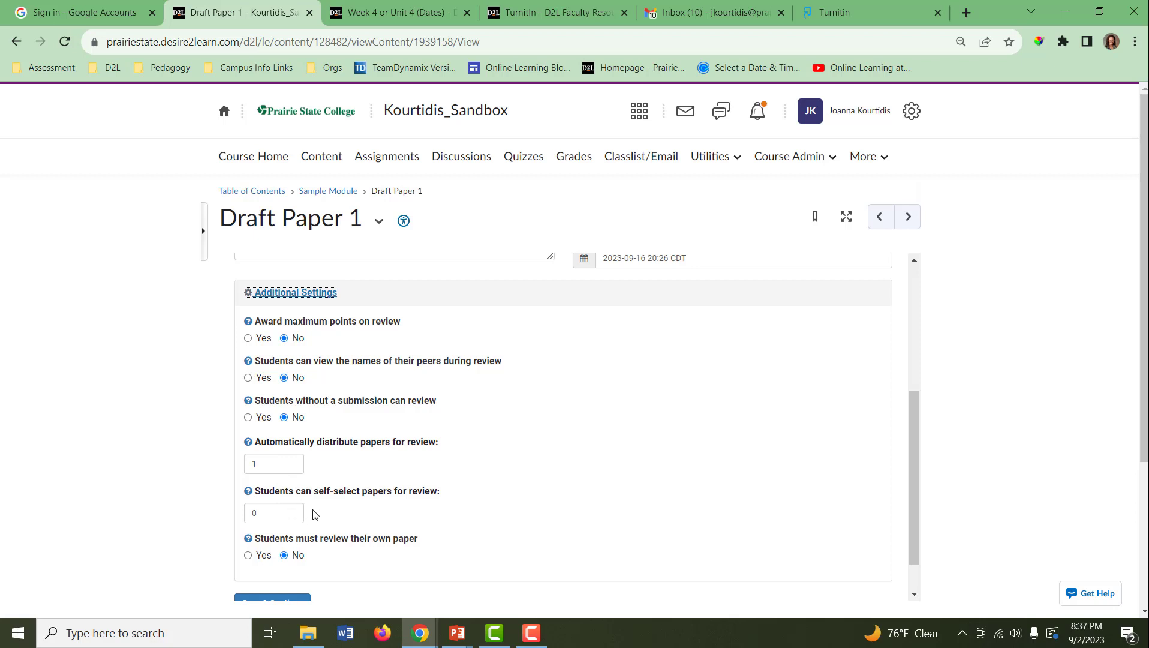
mouse_move(616, 512)
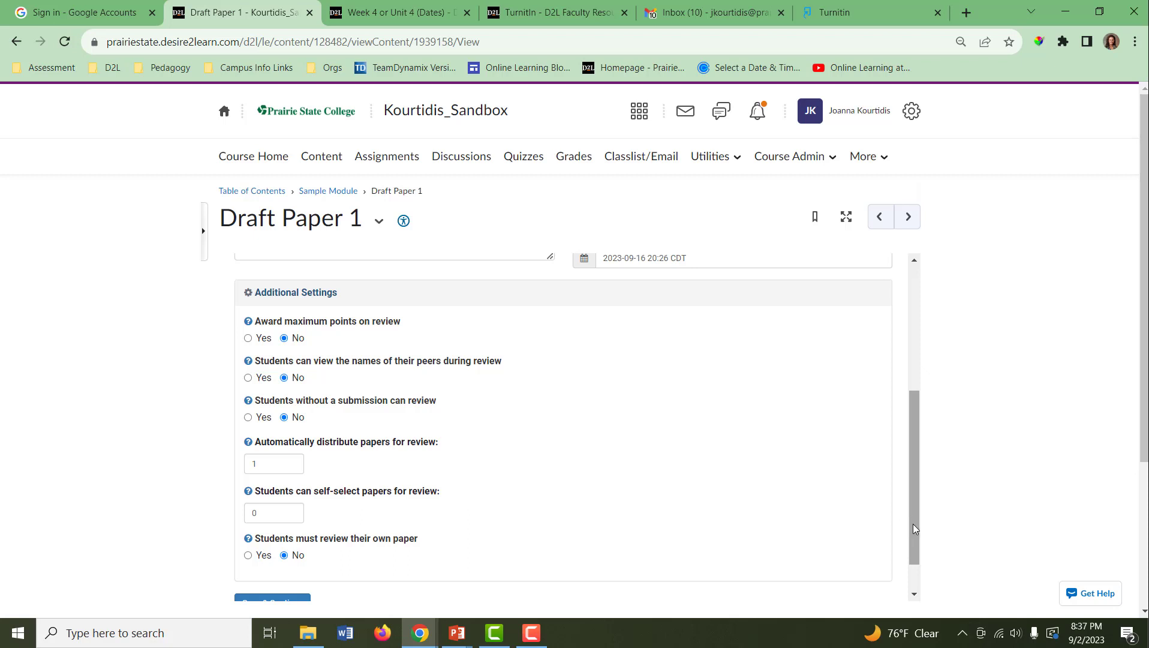
- Save the Peer Review Paper 1 PeerMark setup with Save & Continue
scroll(down, 3)
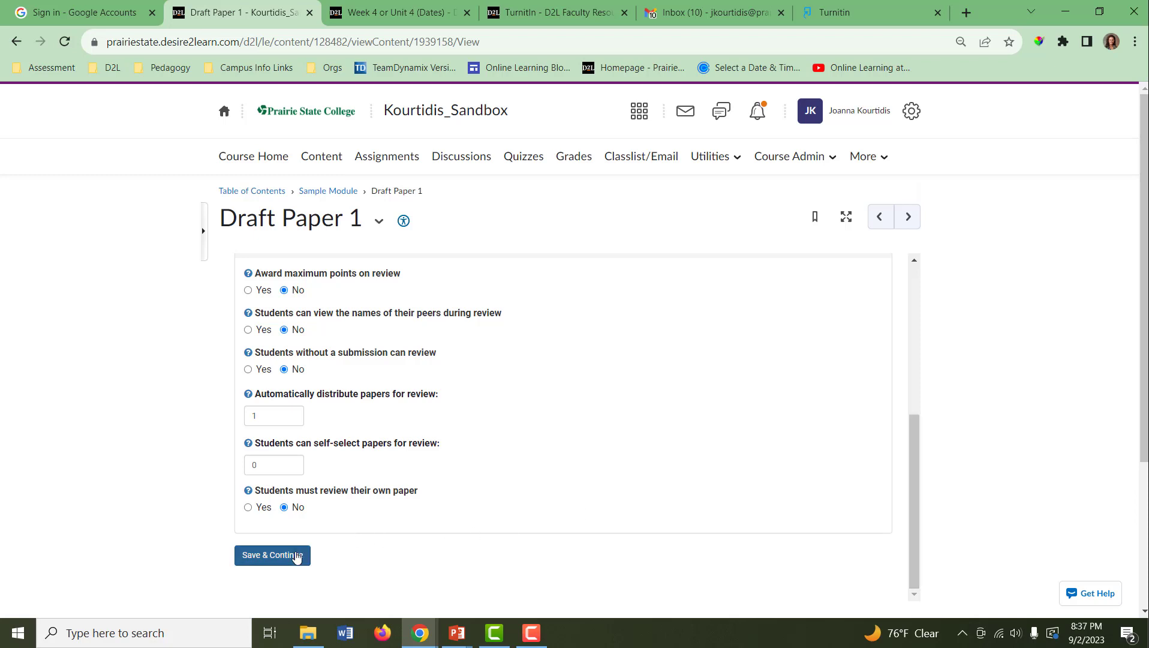
click(272, 555)
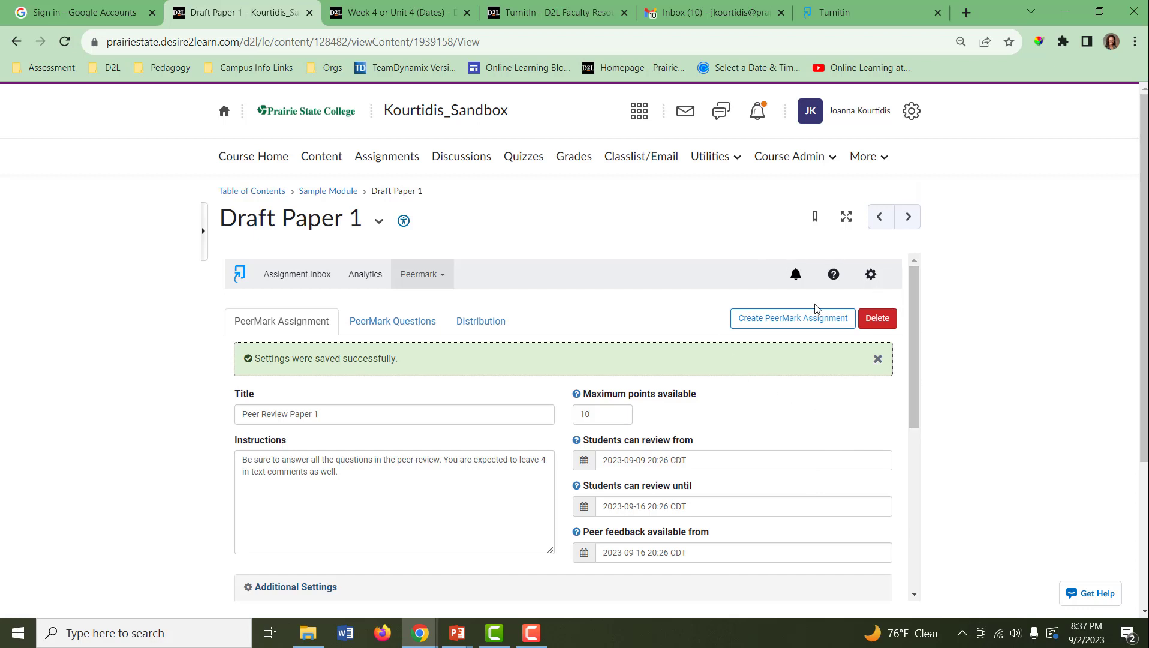
mouse_move(904, 331)
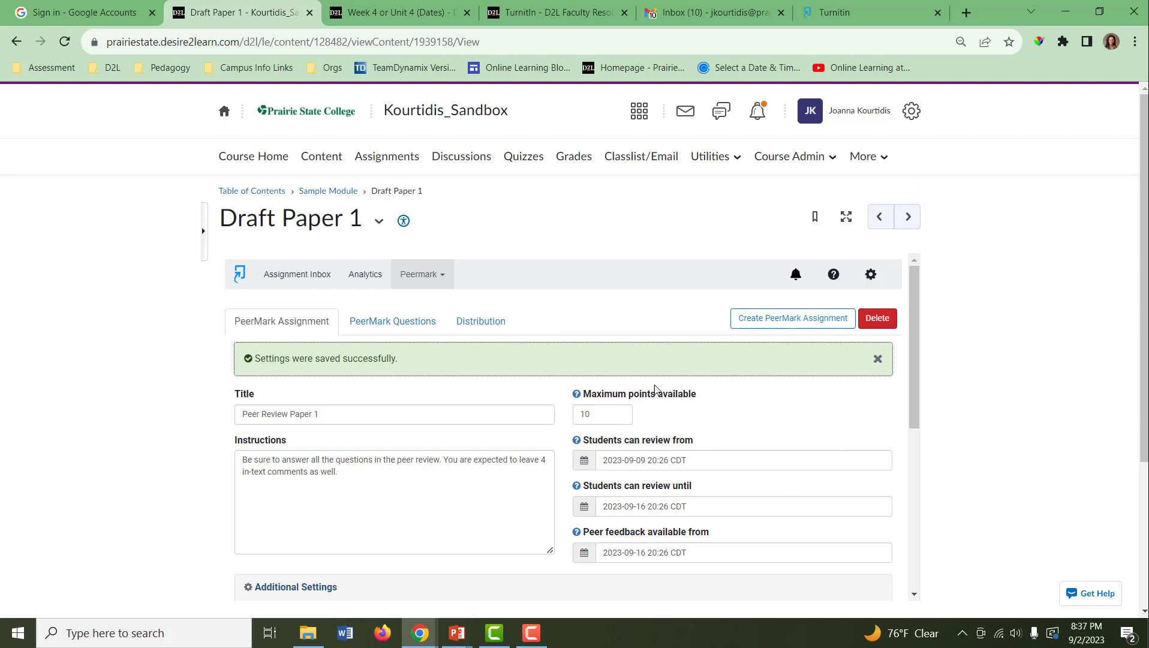
mouse_move(433, 291)
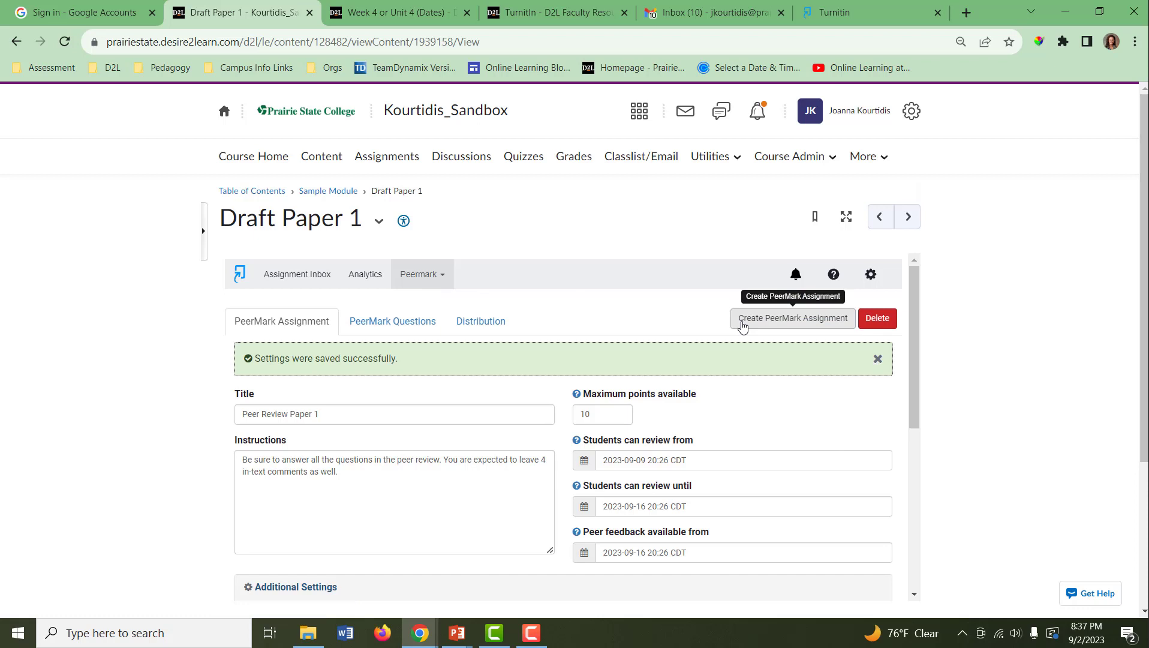
mouse_move(652, 330)
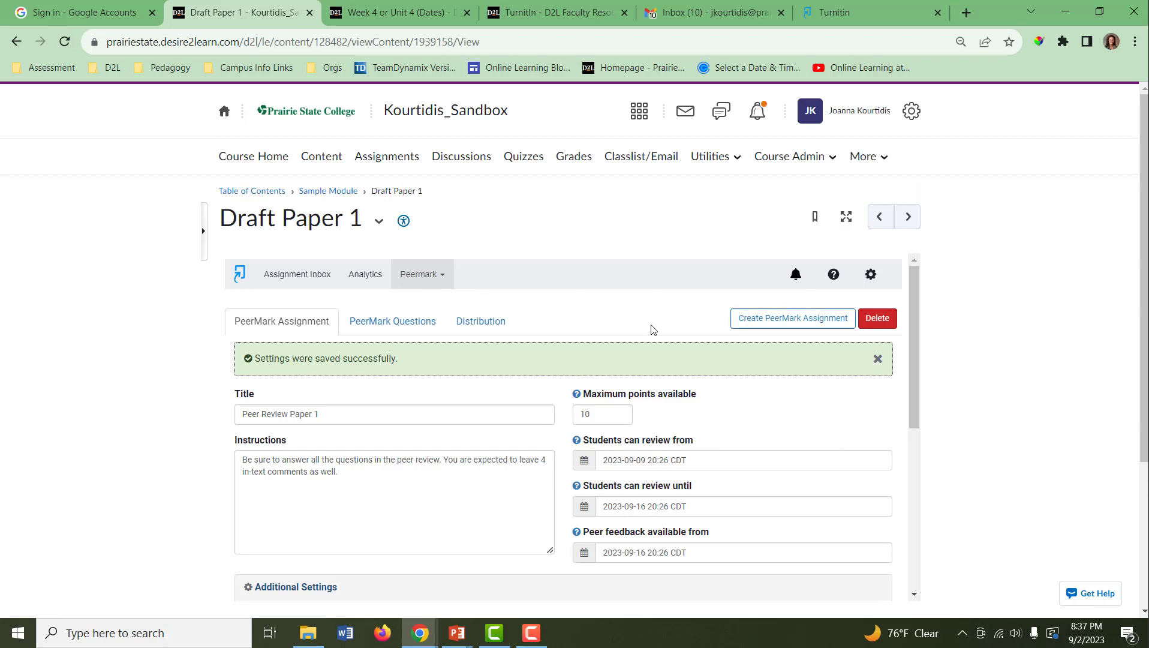
mouse_move(442, 293)
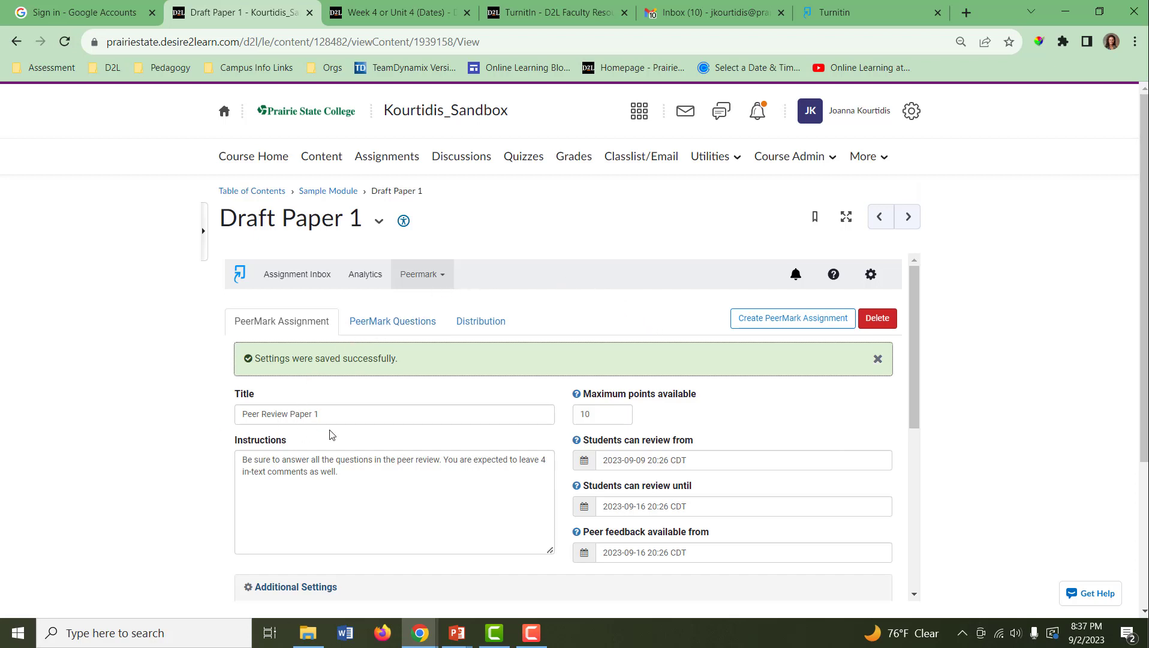
mouse_move(339, 433)
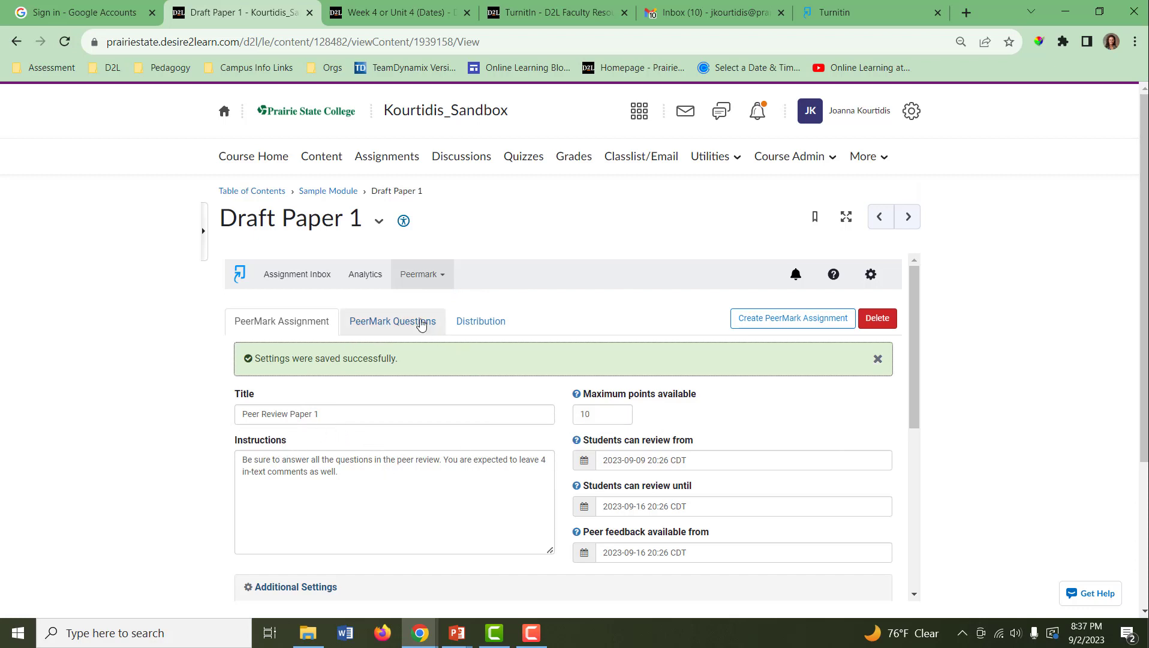
- Add the Sample Library question 'At which point did you feel most interested' to PeerMark
click(392, 320)
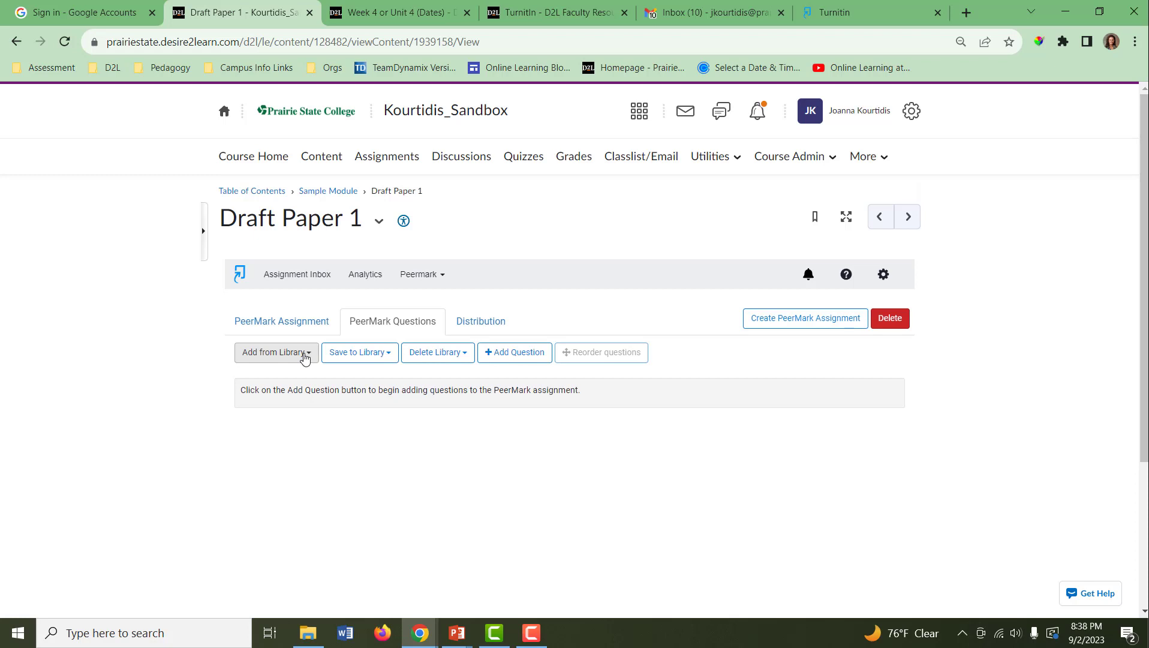
mouse_move(513, 351)
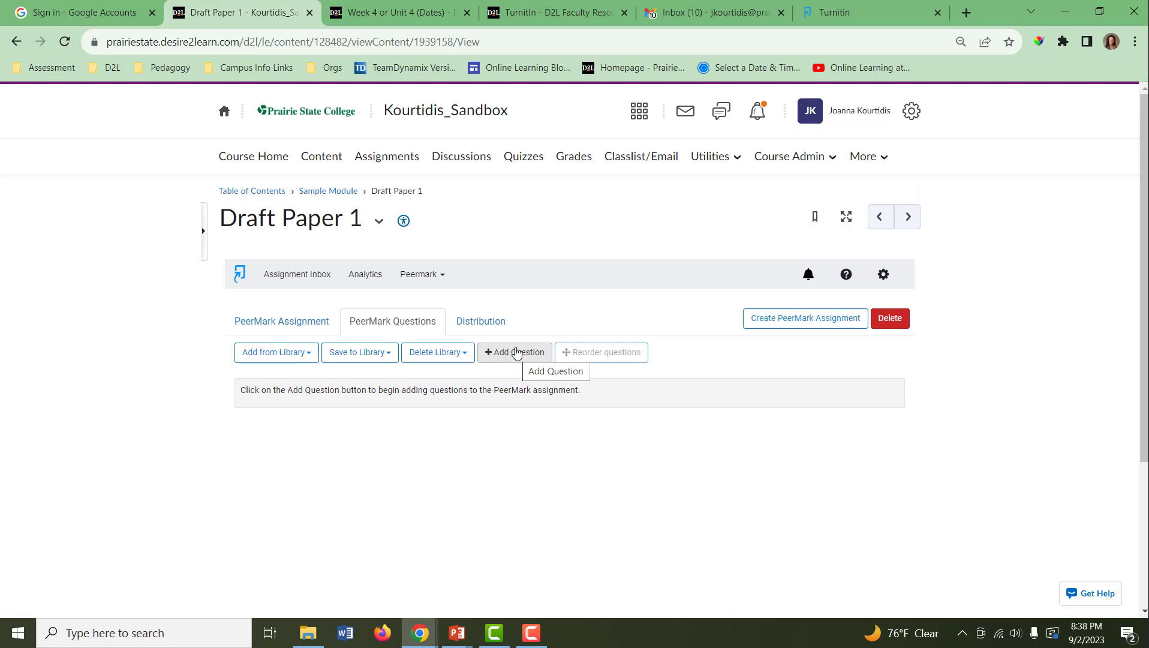
click(276, 353)
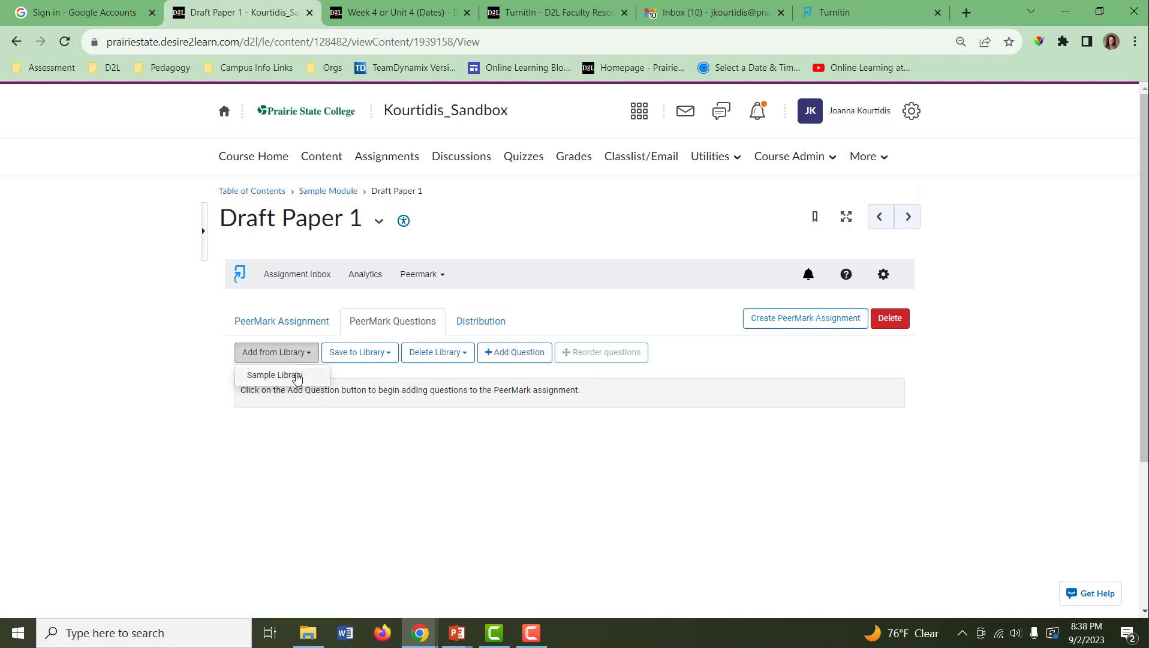
click(274, 374)
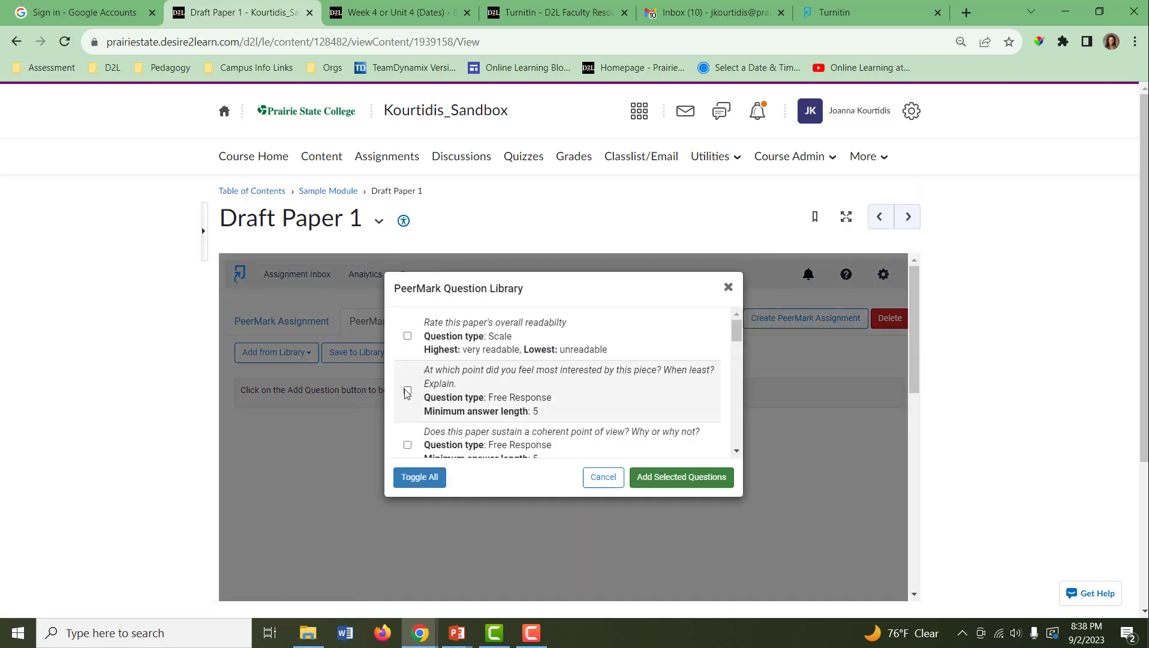
click(408, 390)
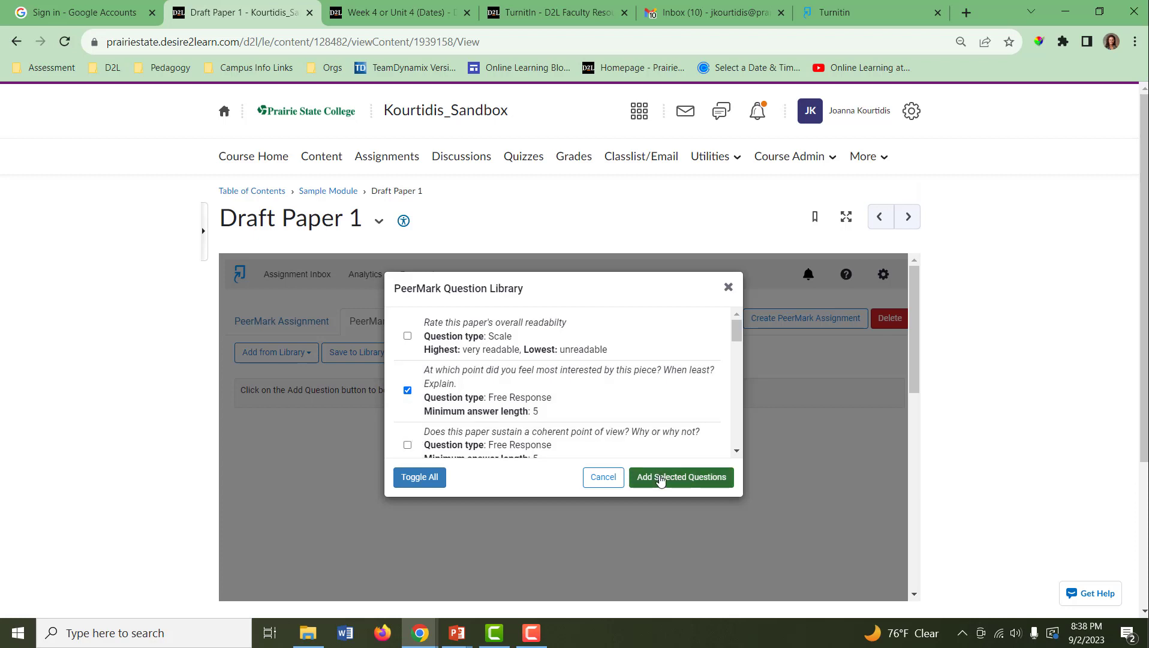
click(680, 477)
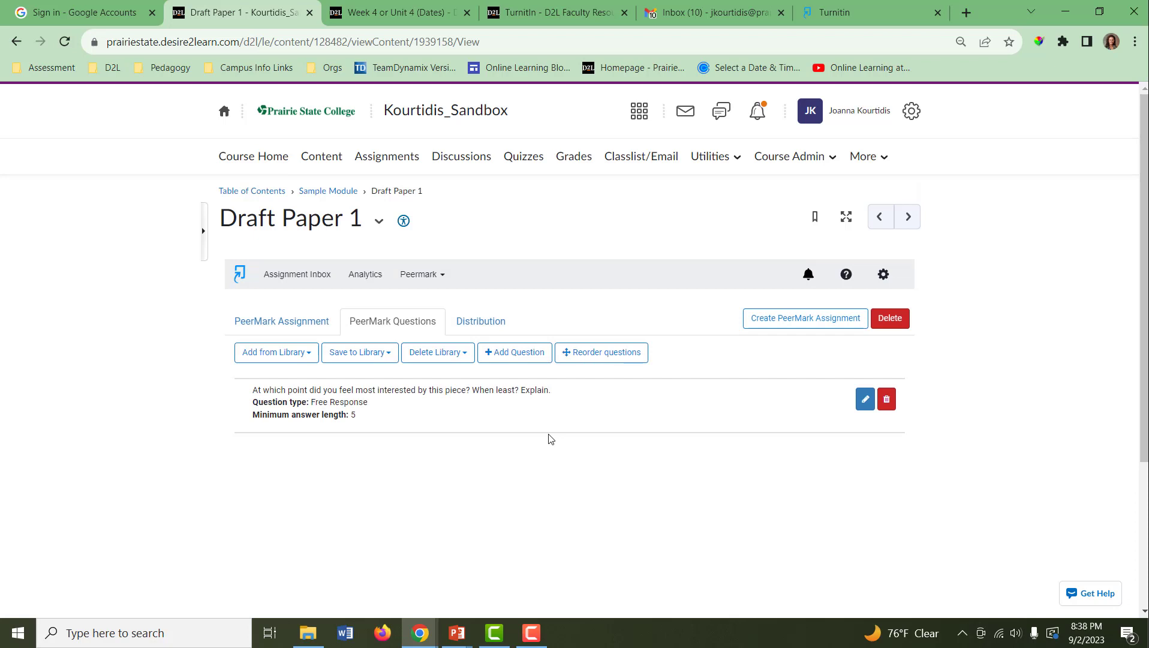
- Save a Scale question 'How would you rate the supports in this essay?' ranging 1 to 10
click(515, 351)
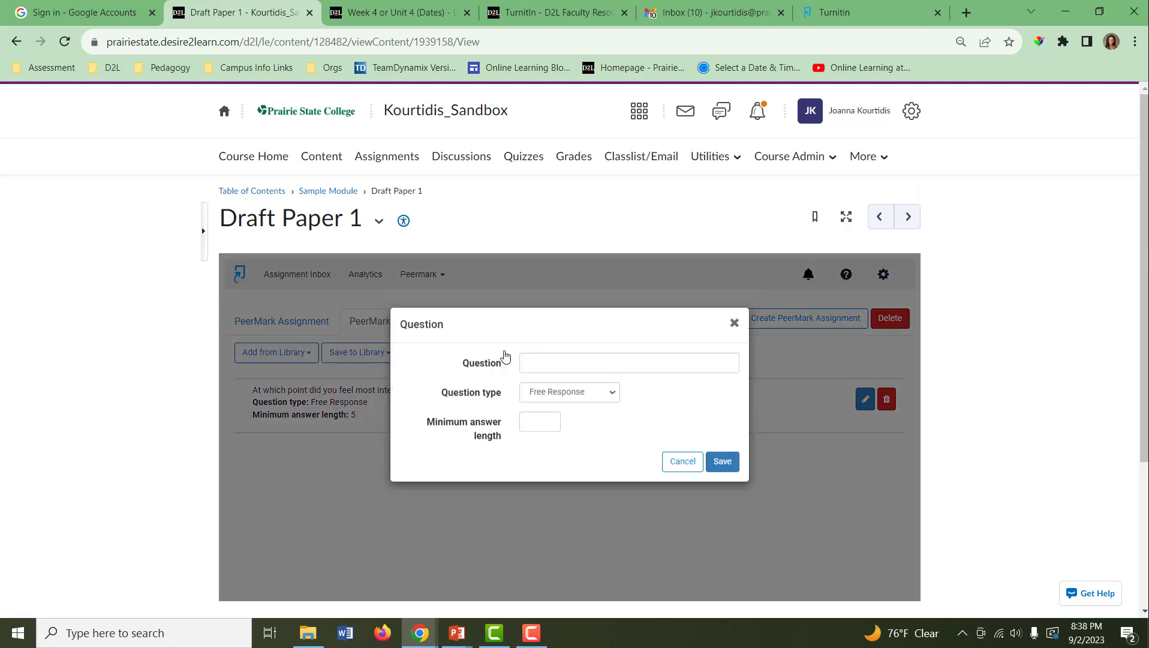
click(568, 392)
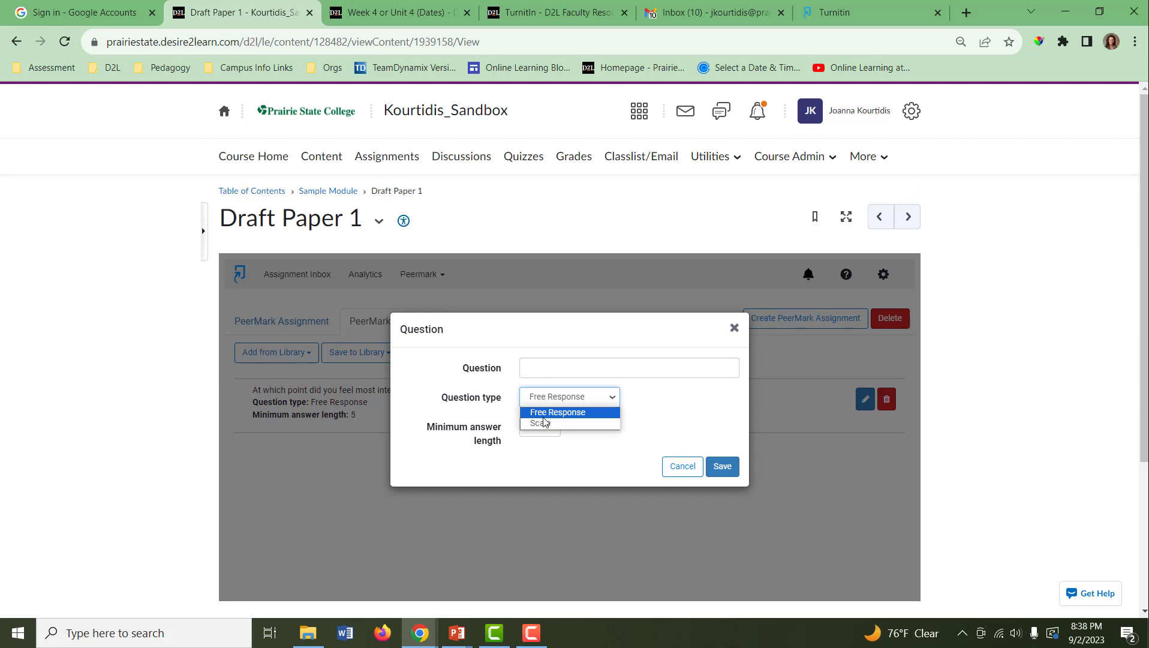
click(538, 423)
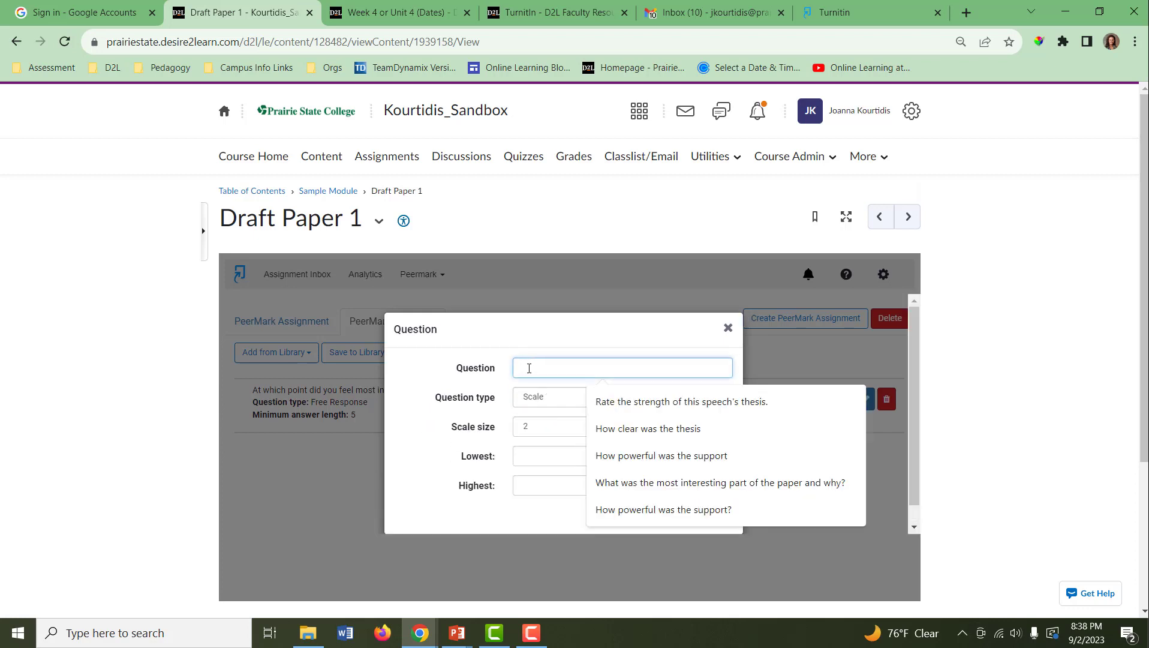
text(H)
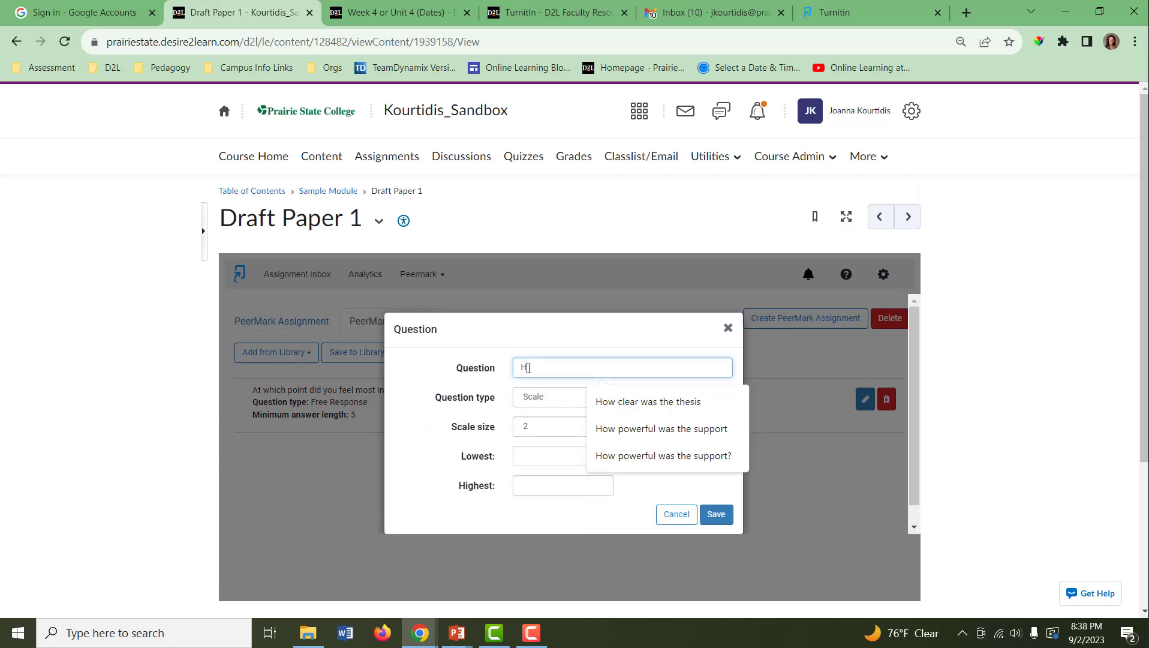
text(ow would you rate the suppo)
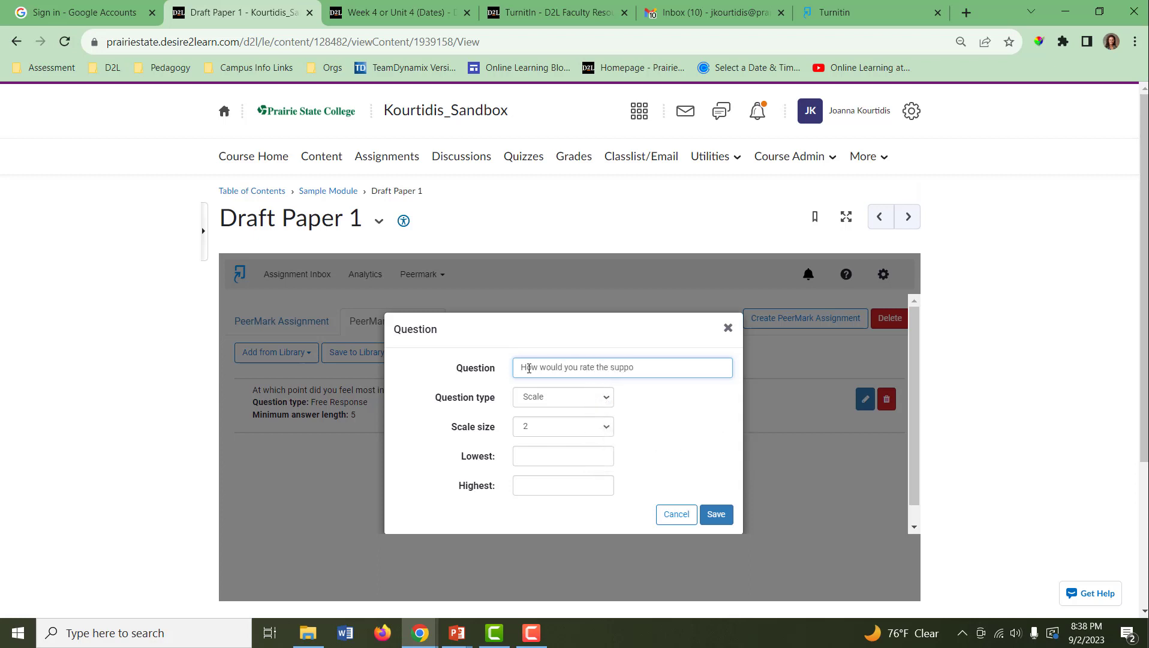
text(rts in this e)
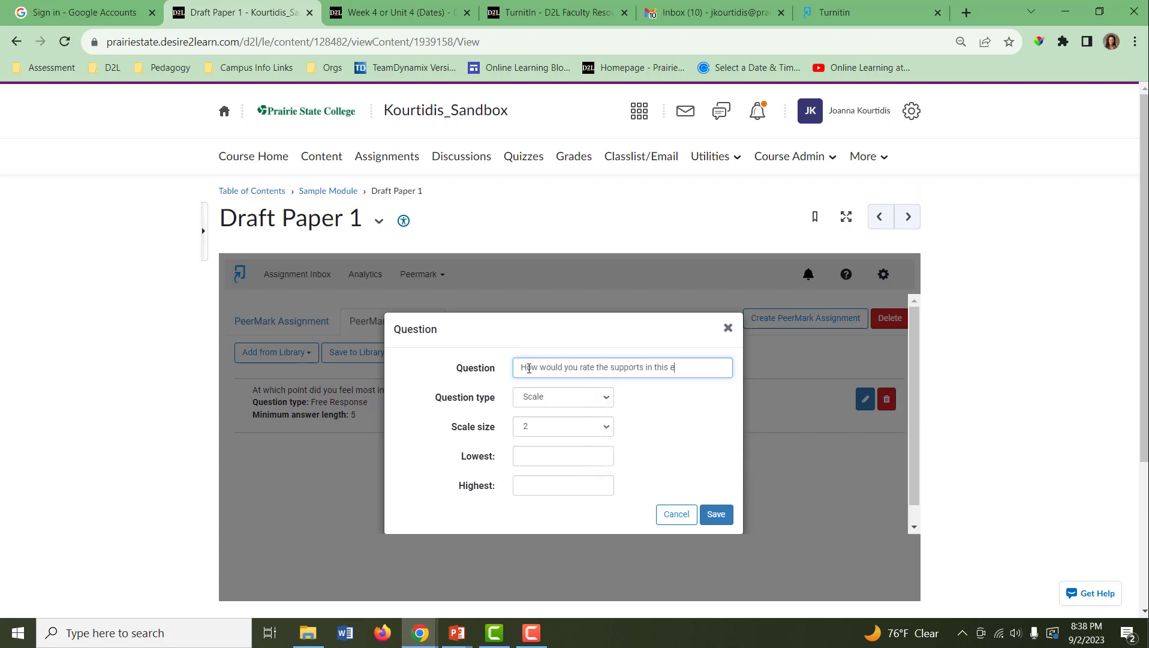
text(ssay?)
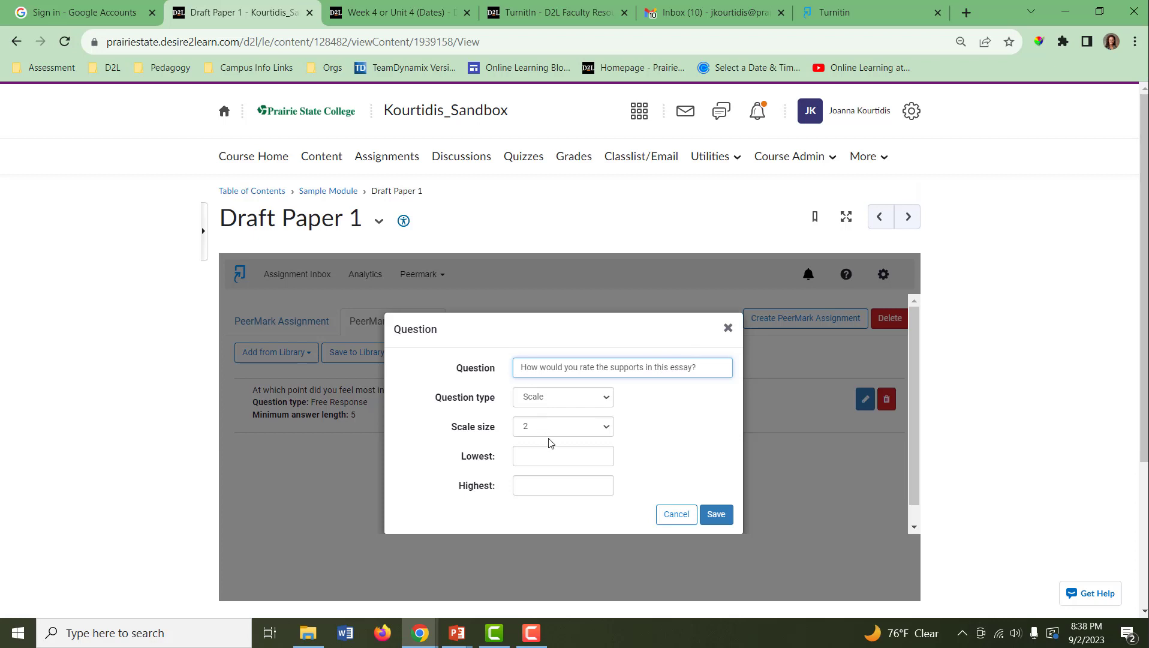
text(2)
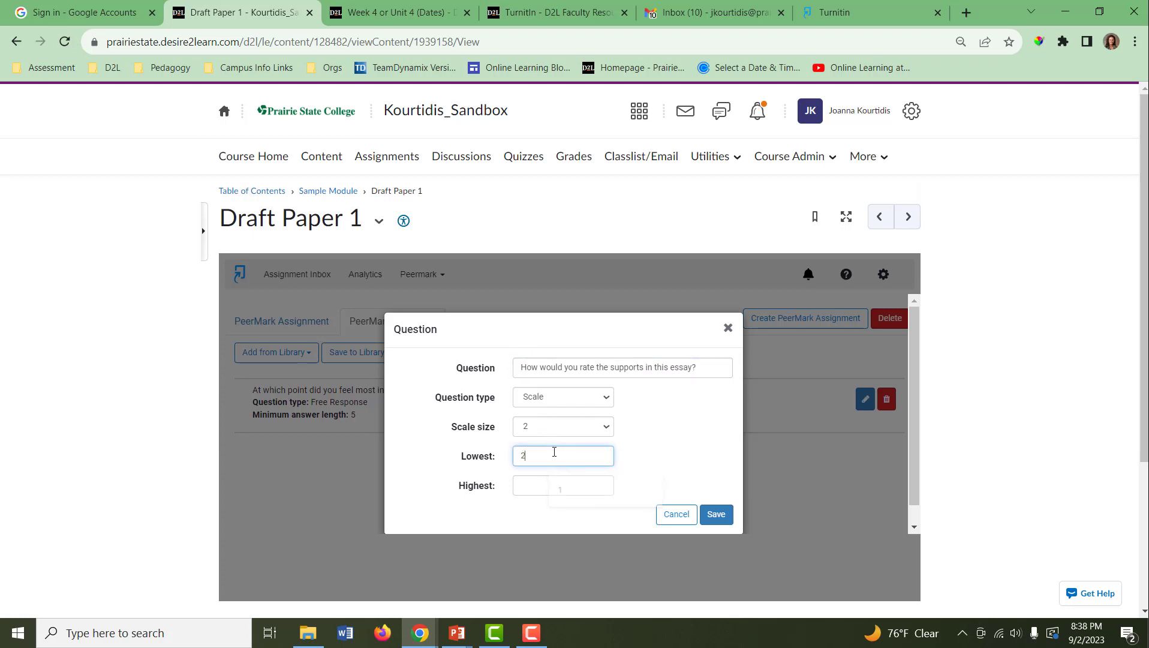
text(1)
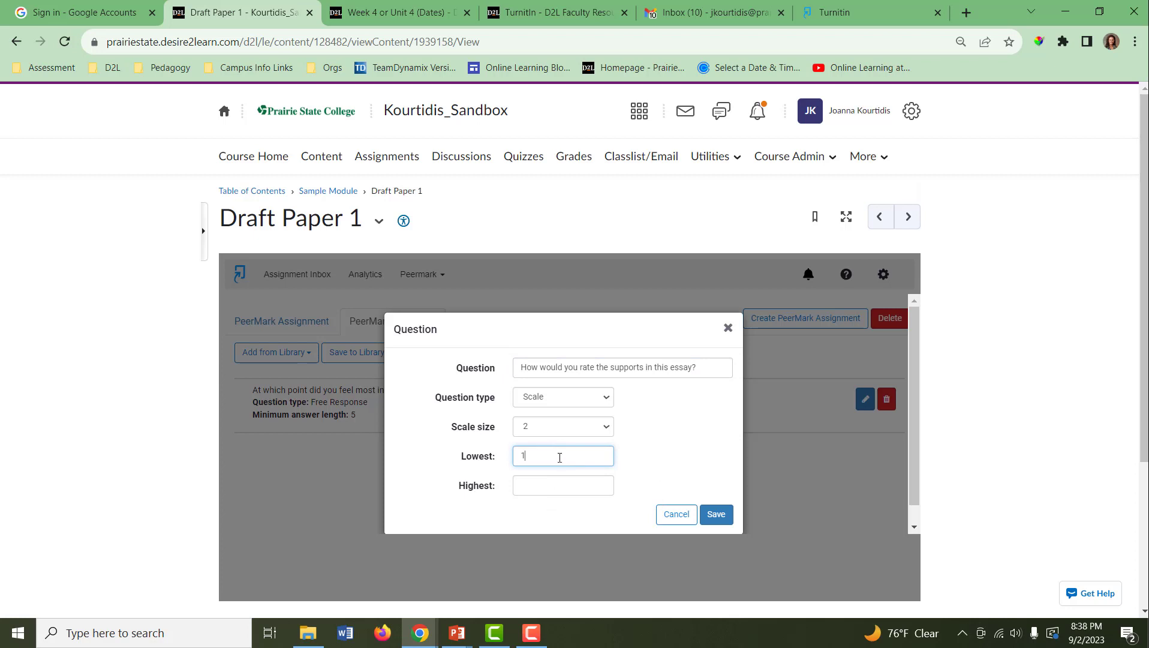
text(10)
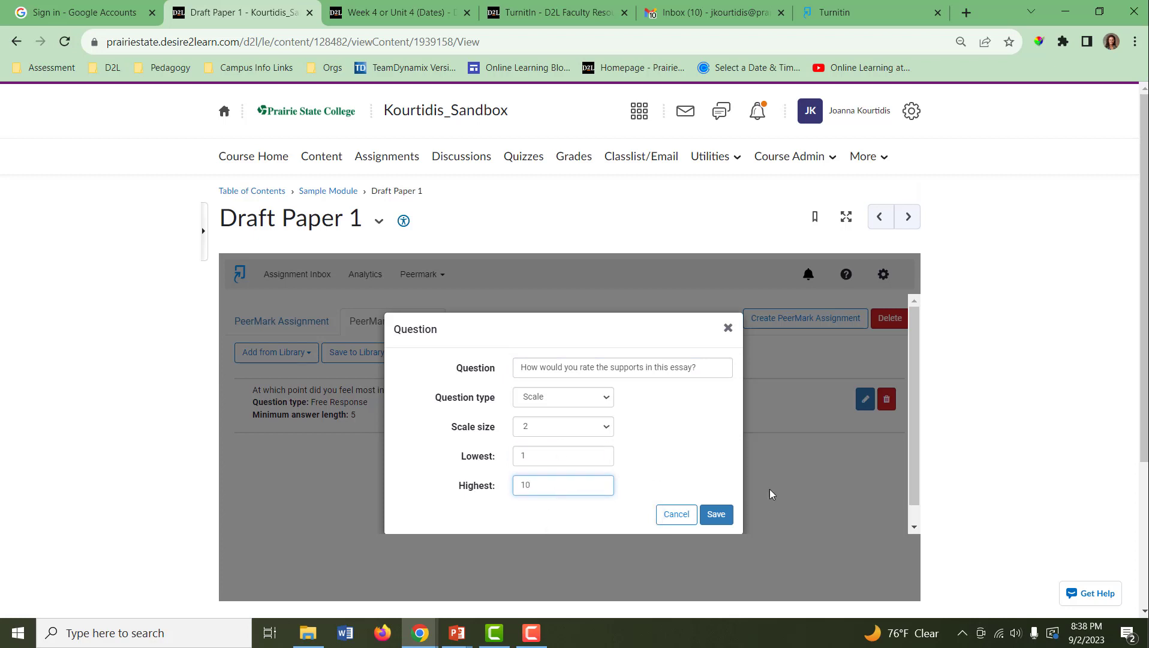
click(716, 513)
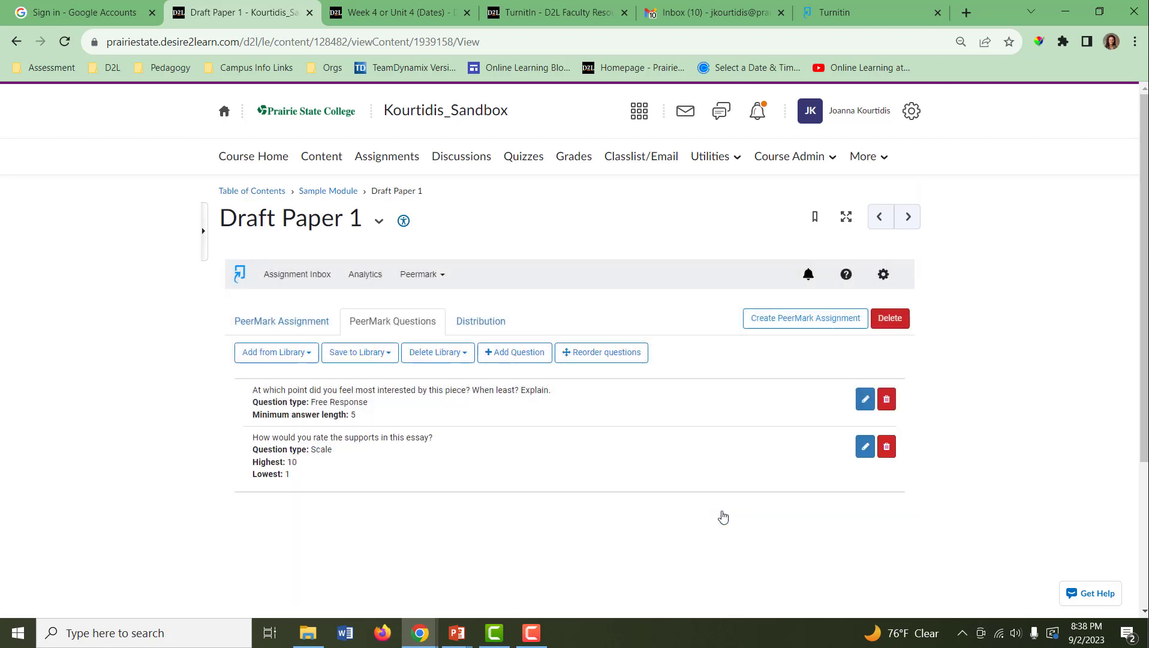
mouse_move(749, 484)
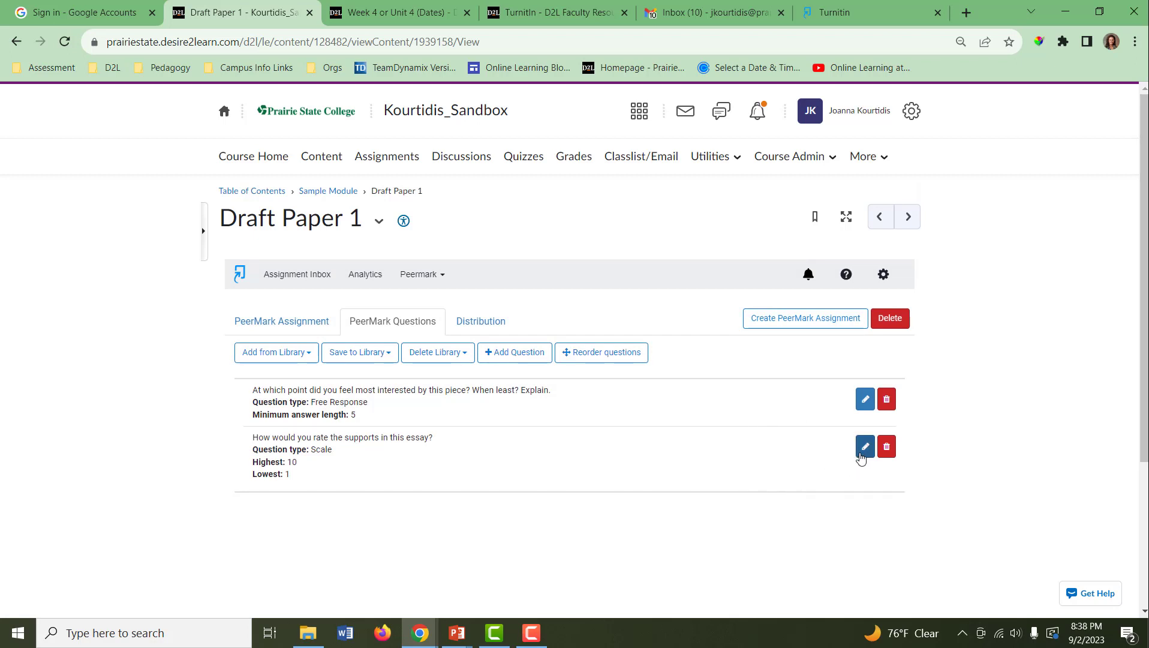
mouse_move(886, 447)
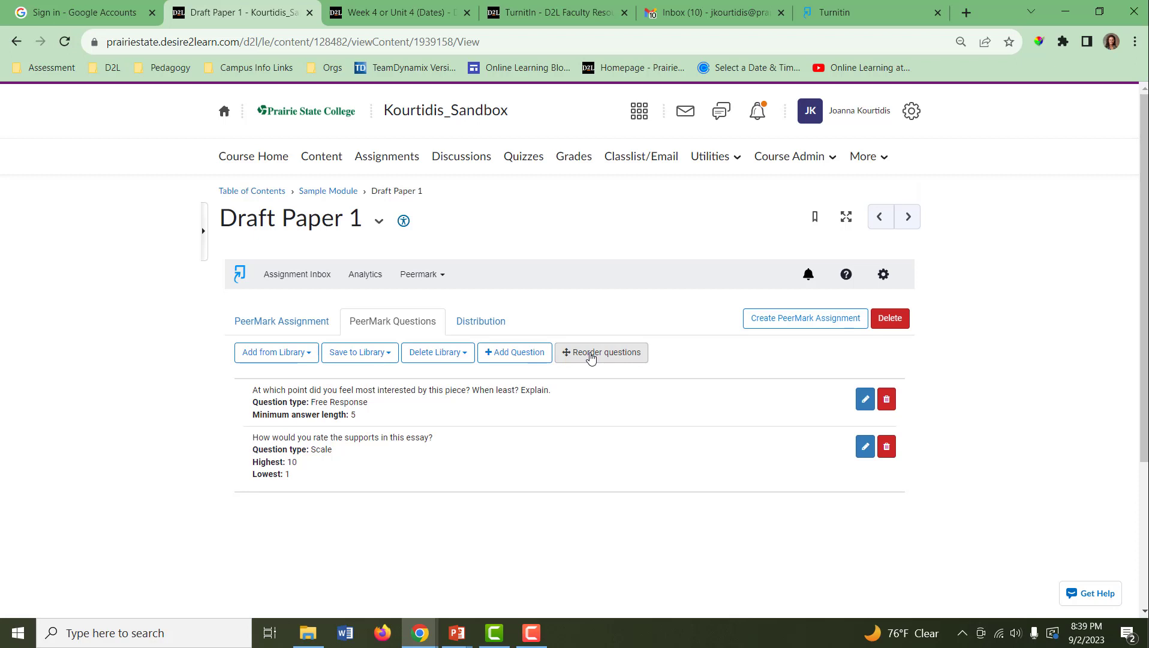
mouse_move(545, 389)
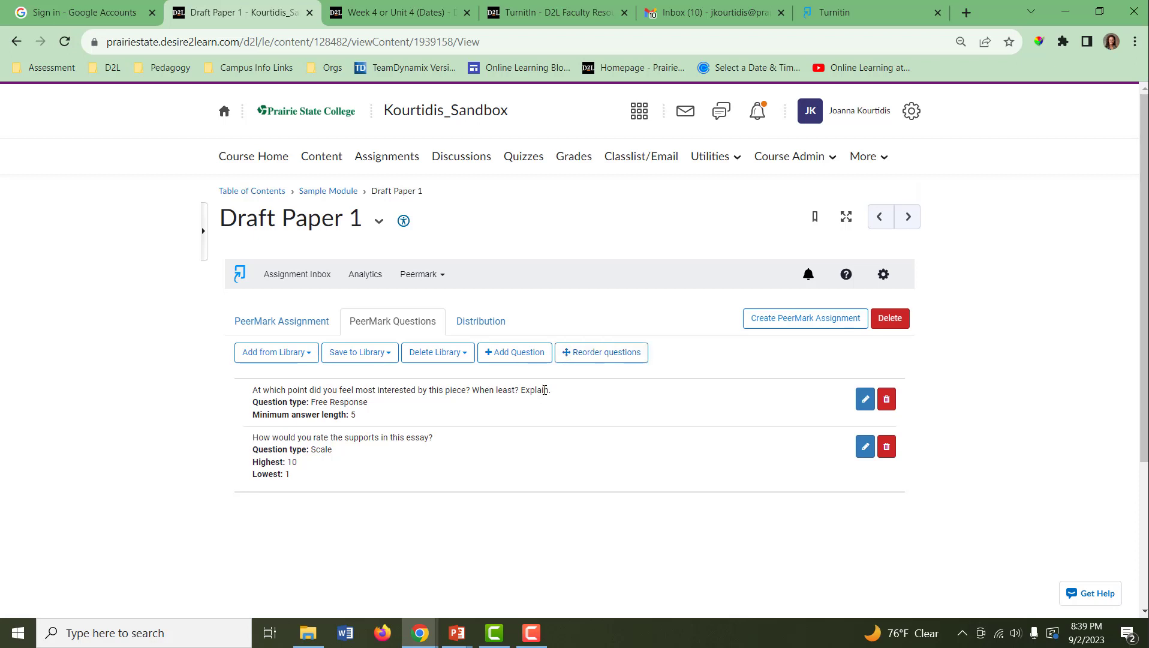
- On the Distribution tab, pair the second student as reviewer for Pebbles Flintstone's paper
click(481, 321)
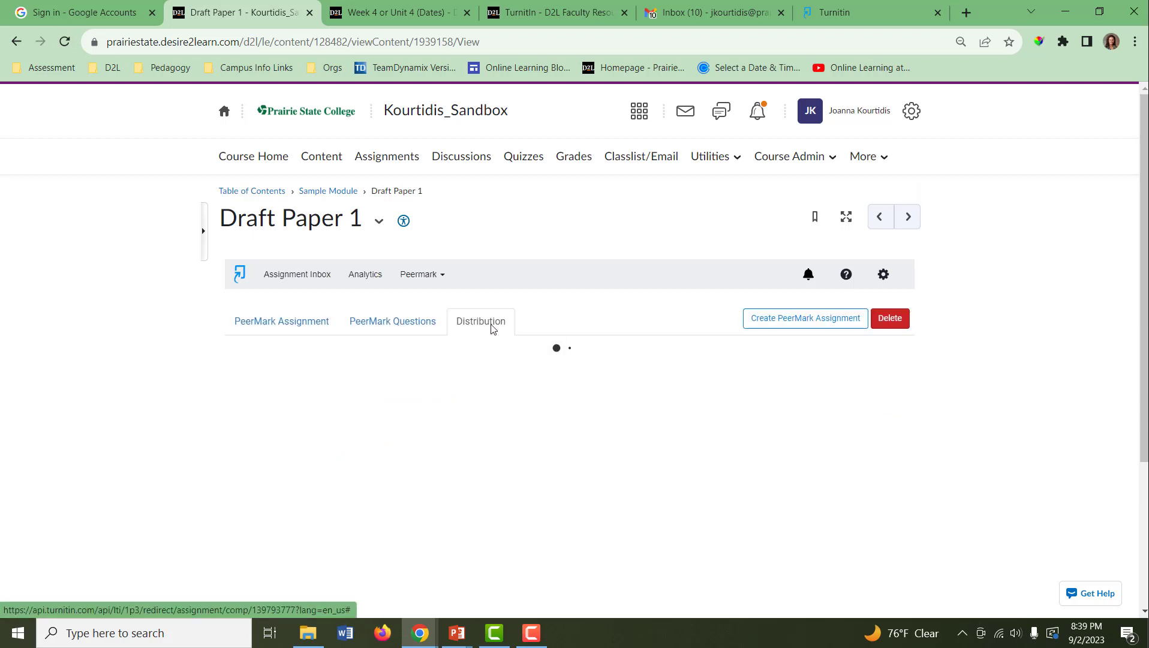
click(480, 320)
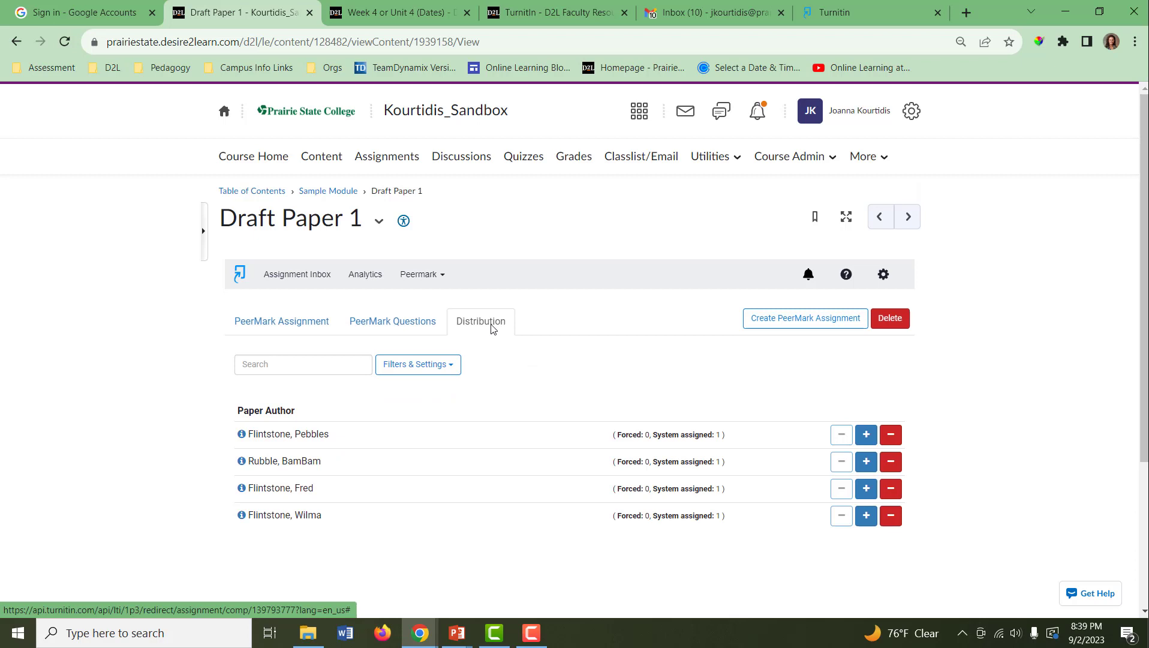
mouse_move(734, 400)
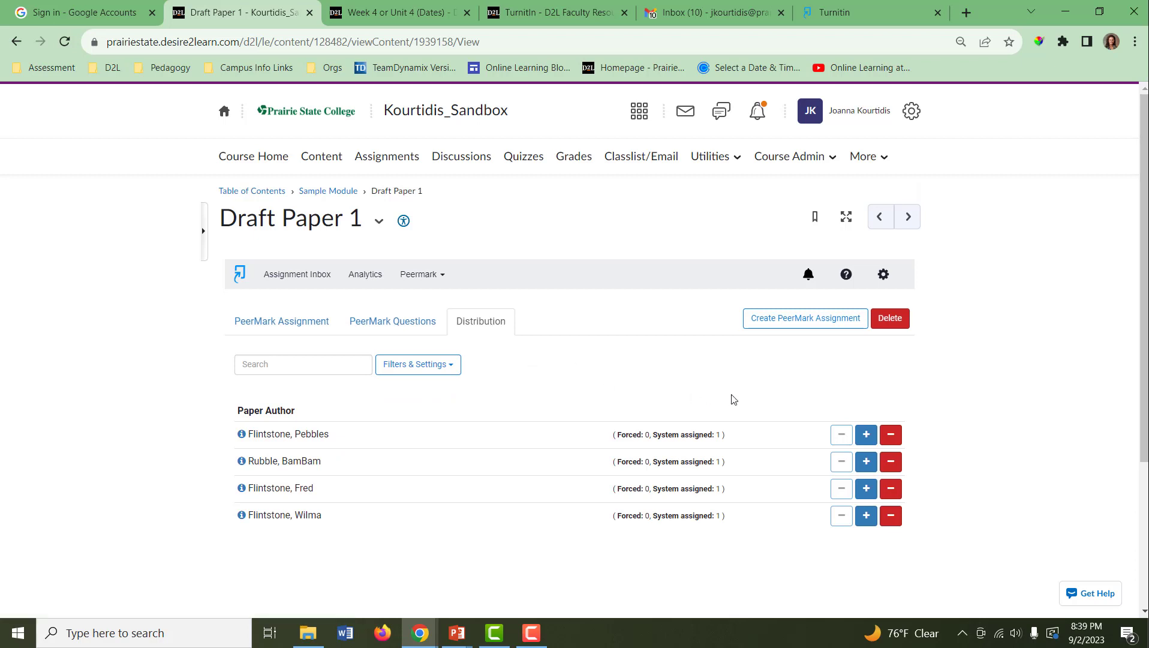
mouse_move(806, 414)
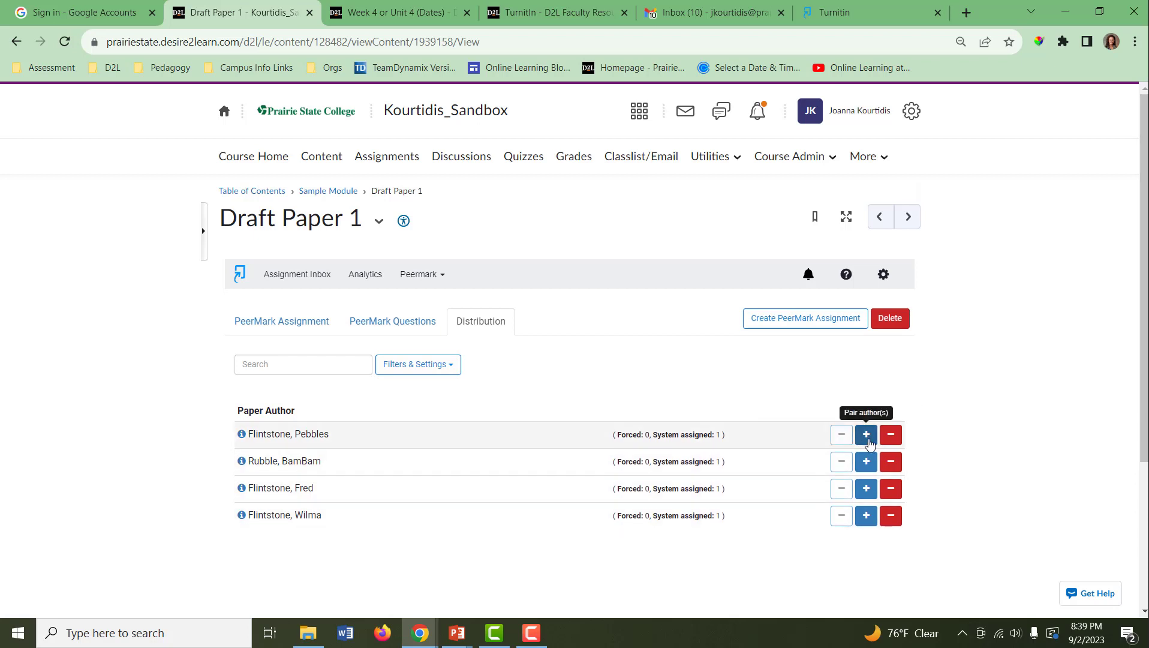
click(865, 434)
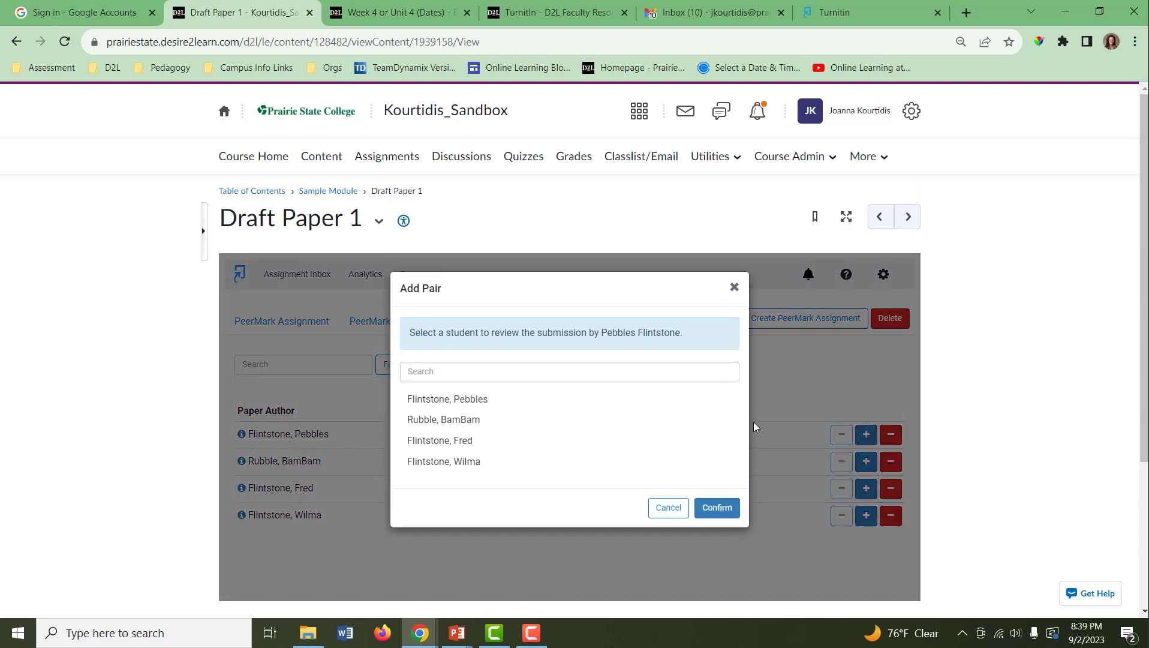
click(442, 419)
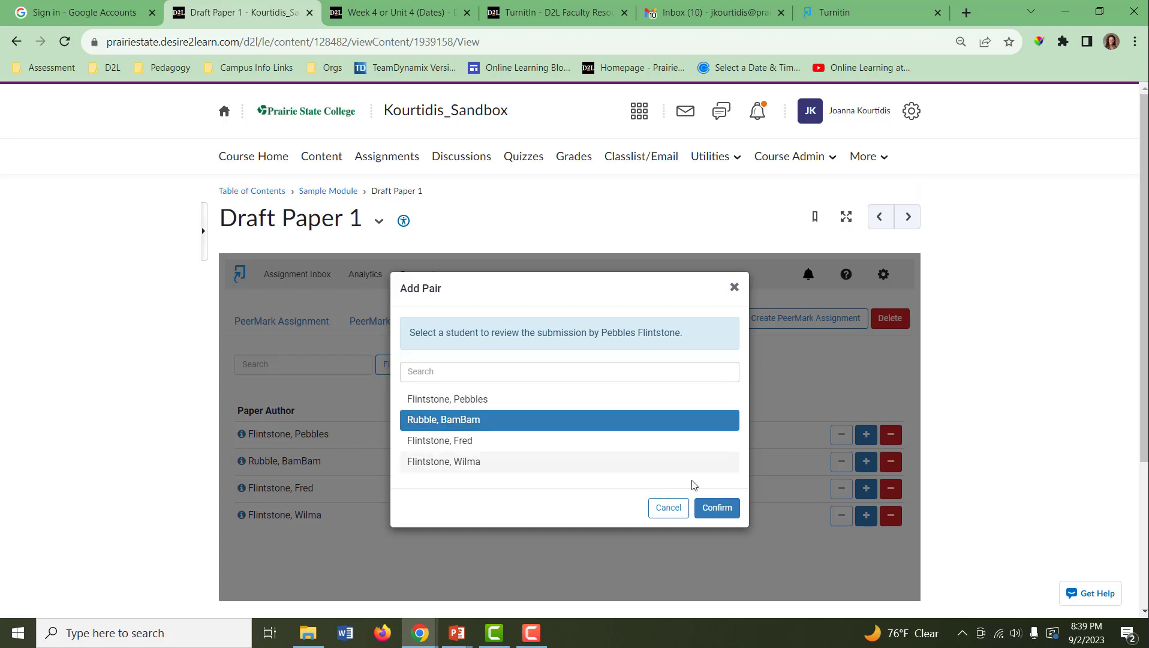
click(716, 507)
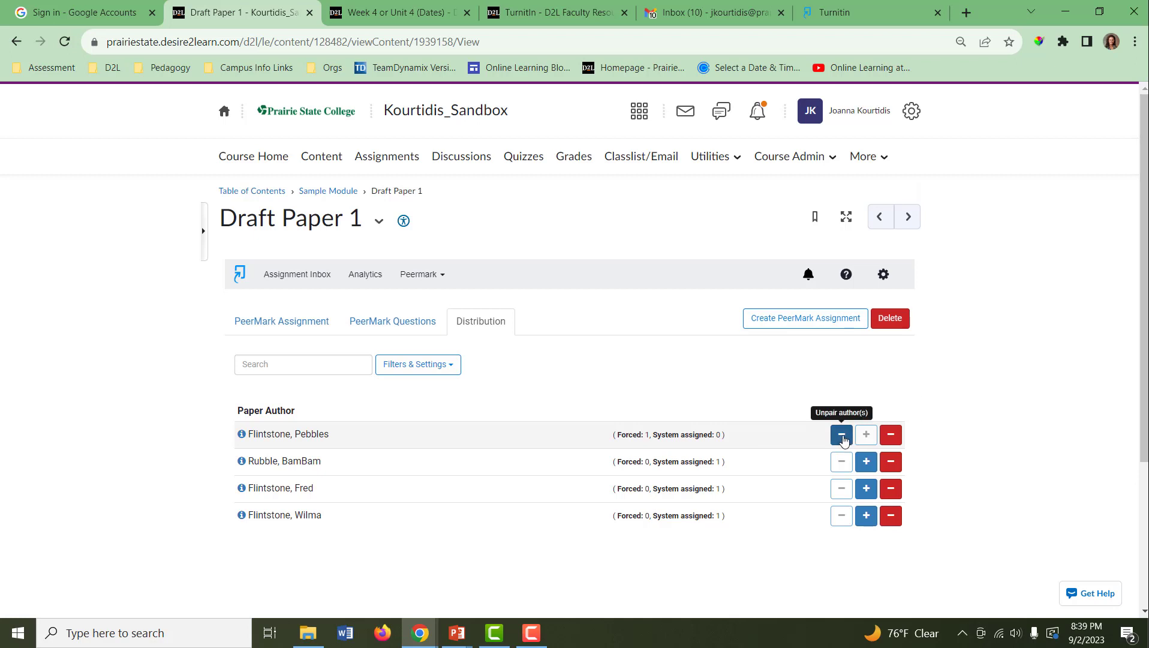
- Unpair the forced reviewer from Pebbles Flintstone's paper and confirm
click(841, 435)
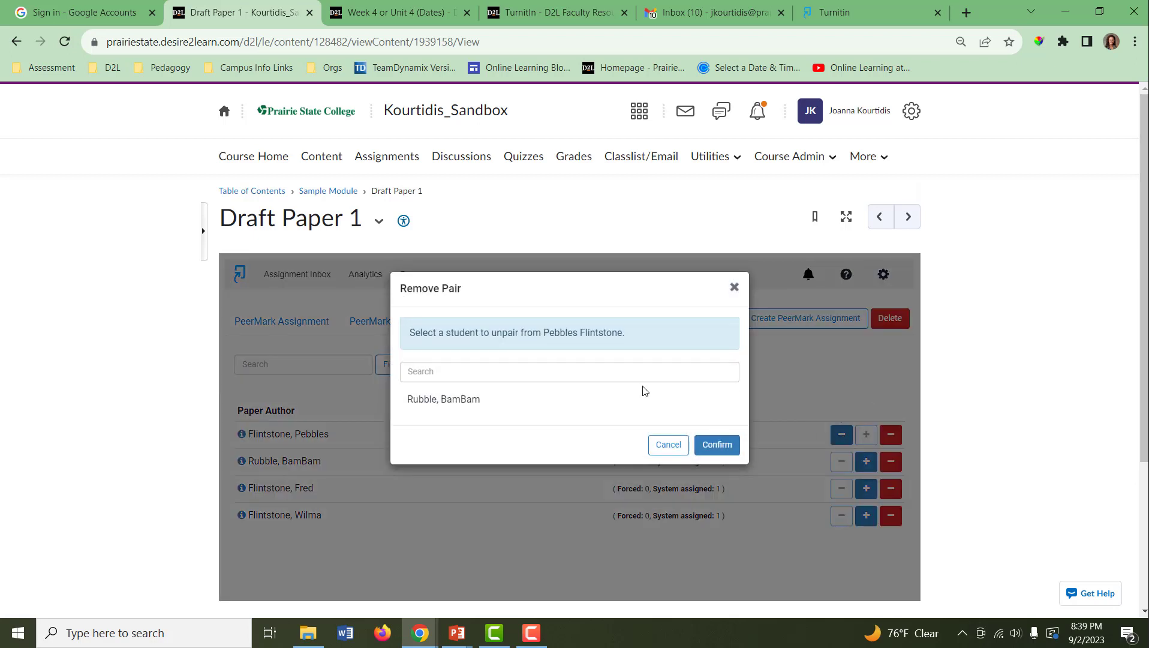
click(443, 398)
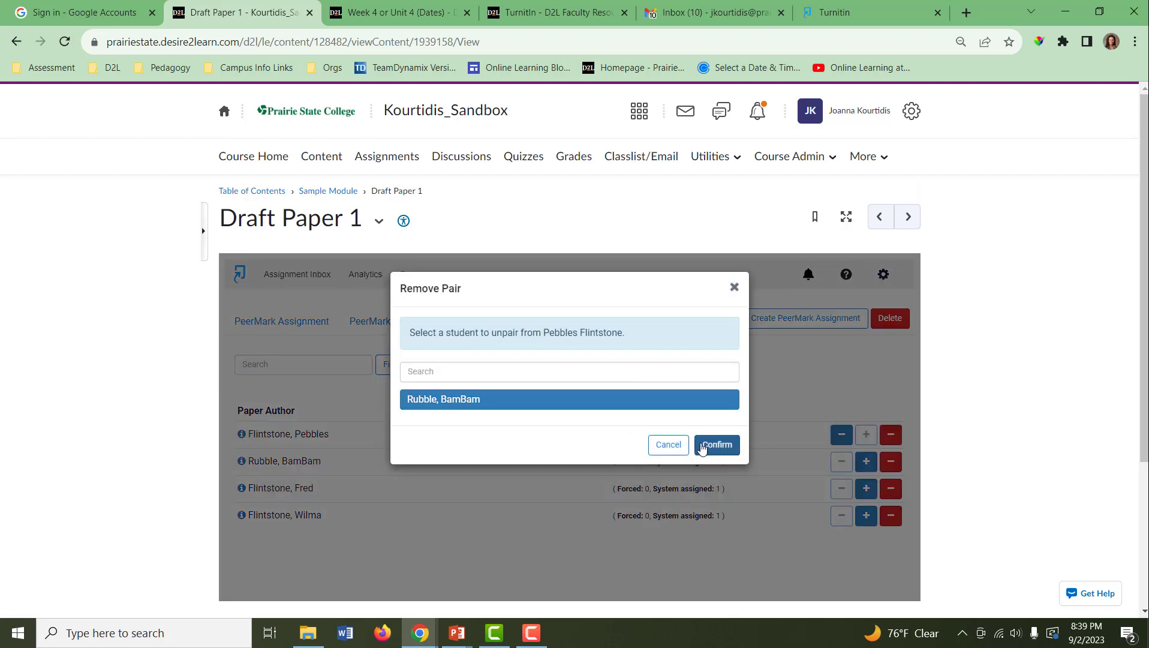
click(716, 444)
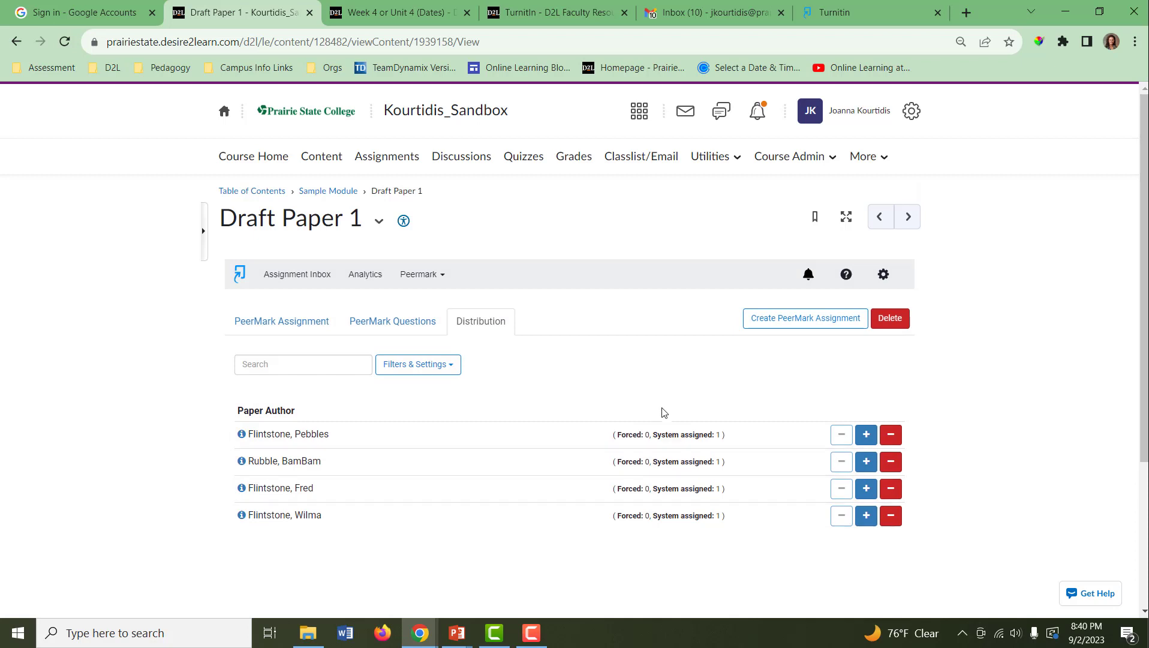